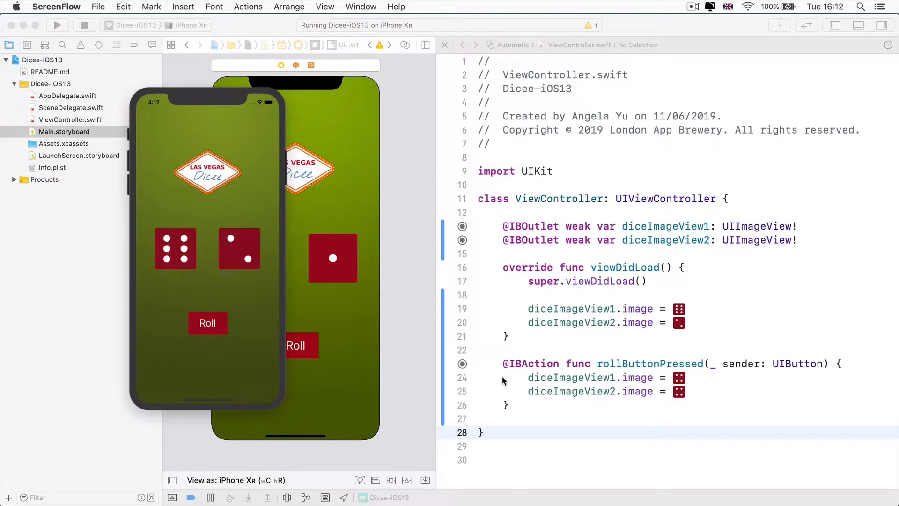
mouse_move(183, 224)
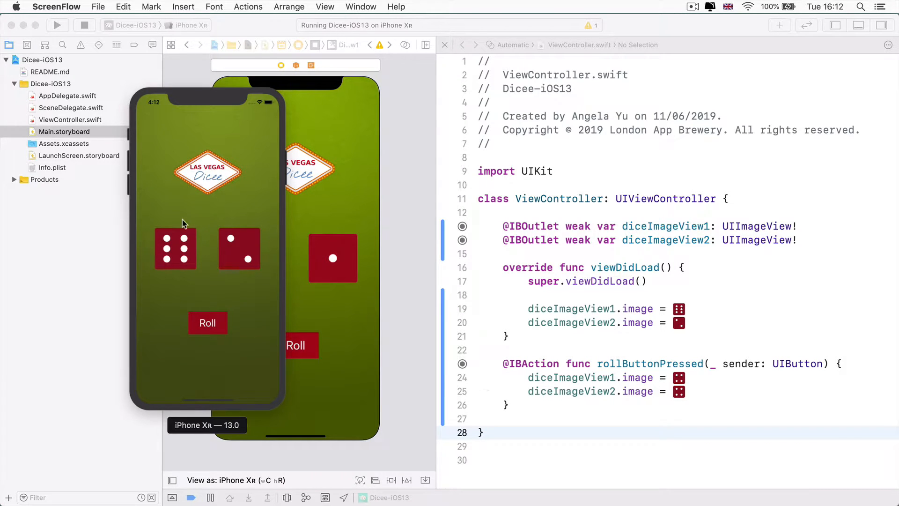
mouse_move(241, 254)
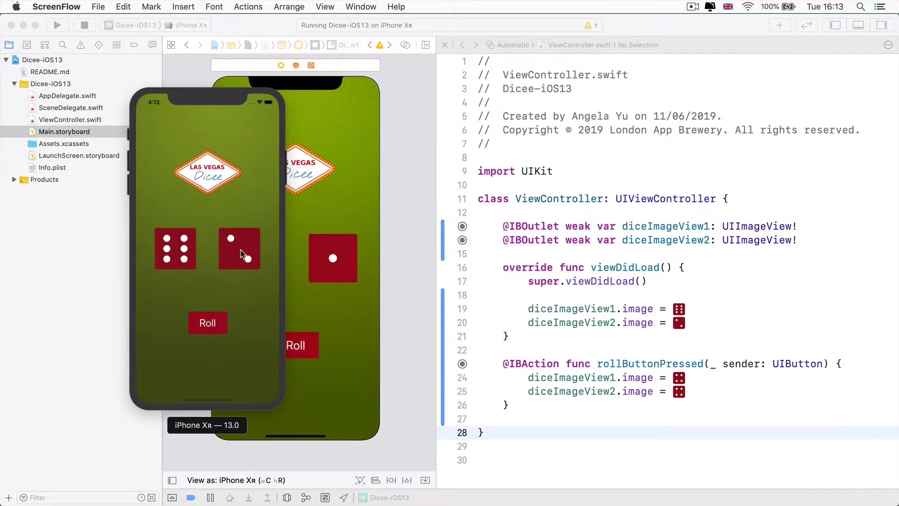
Roll the dice twice in the running Dicee app to check both faces change
left_click(208, 323)
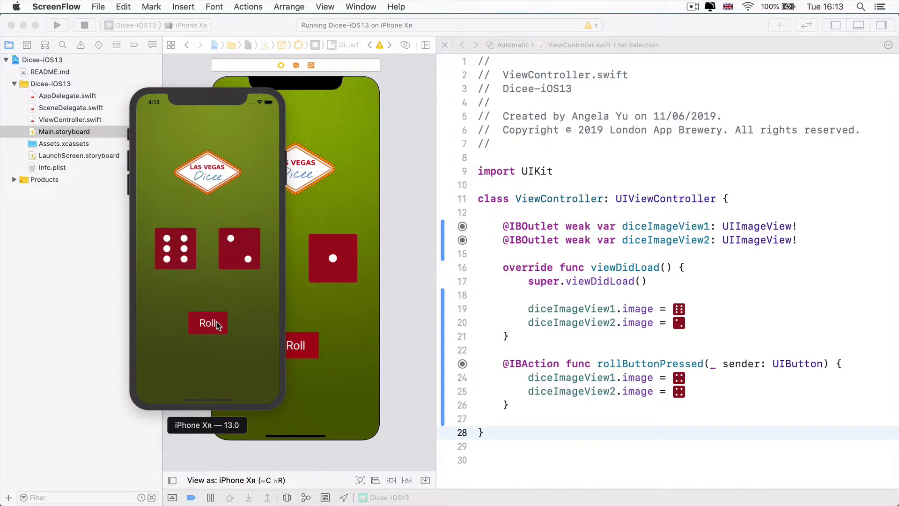
left_click(208, 323)
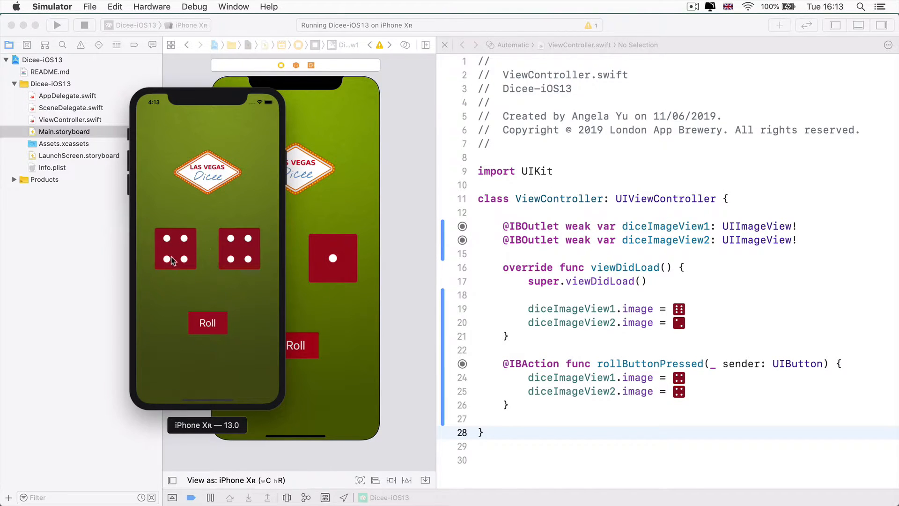
mouse_move(207, 323)
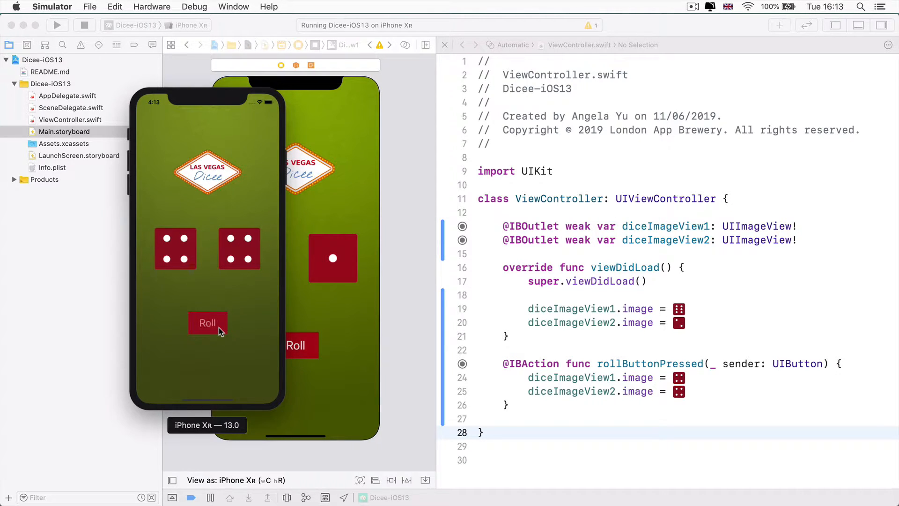
mouse_move(341, 307)
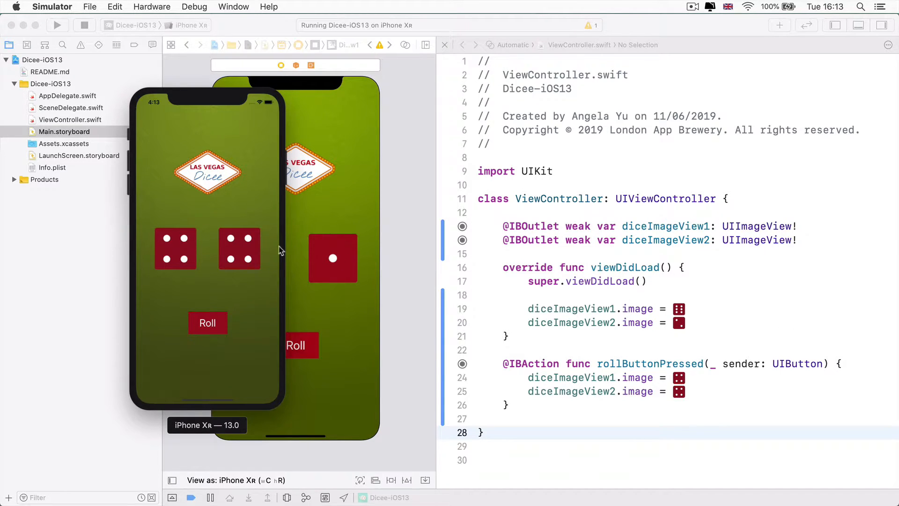
mouse_move(218, 265)
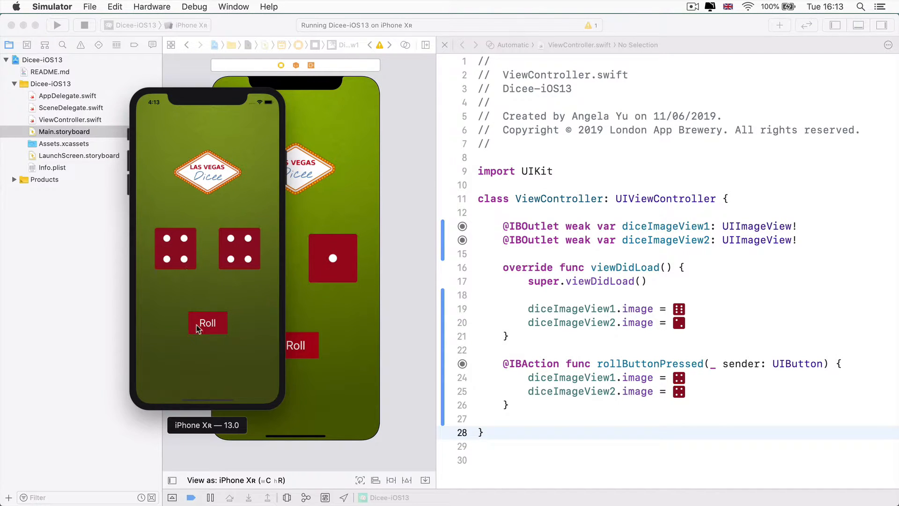
mouse_move(192, 304)
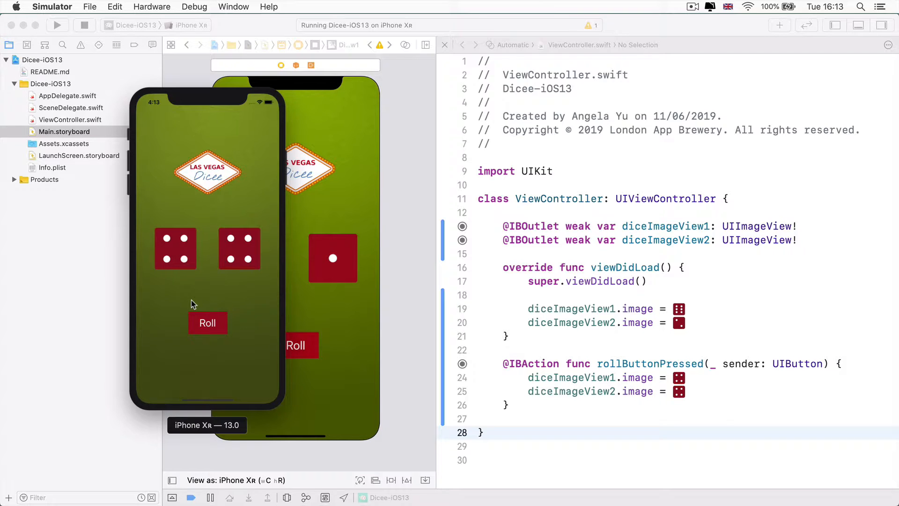
mouse_move(692, 311)
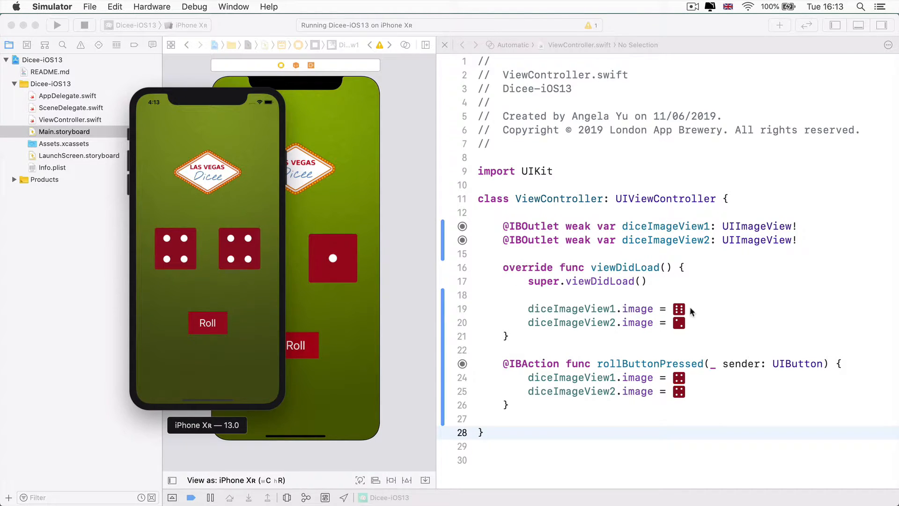
mouse_move(673, 346)
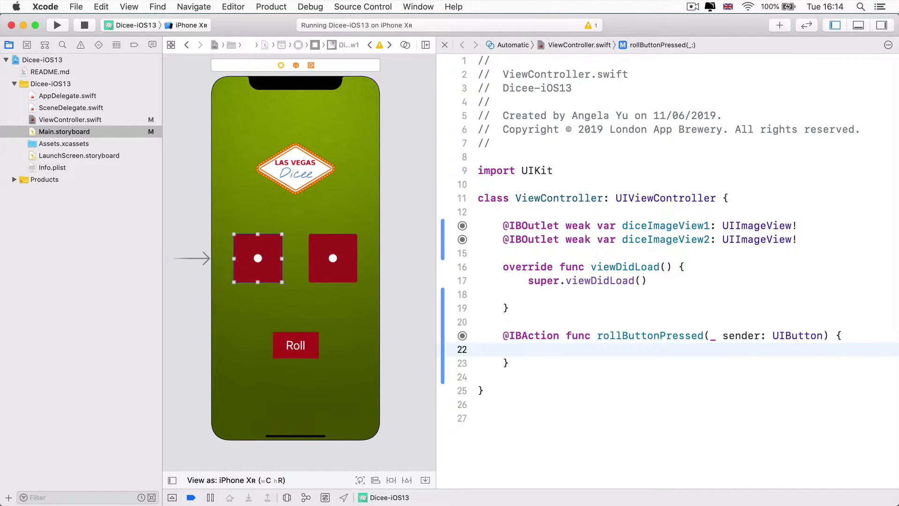
Place the caret inside the now-empty rollButtonPressed body to start new code
left_click(528, 349)
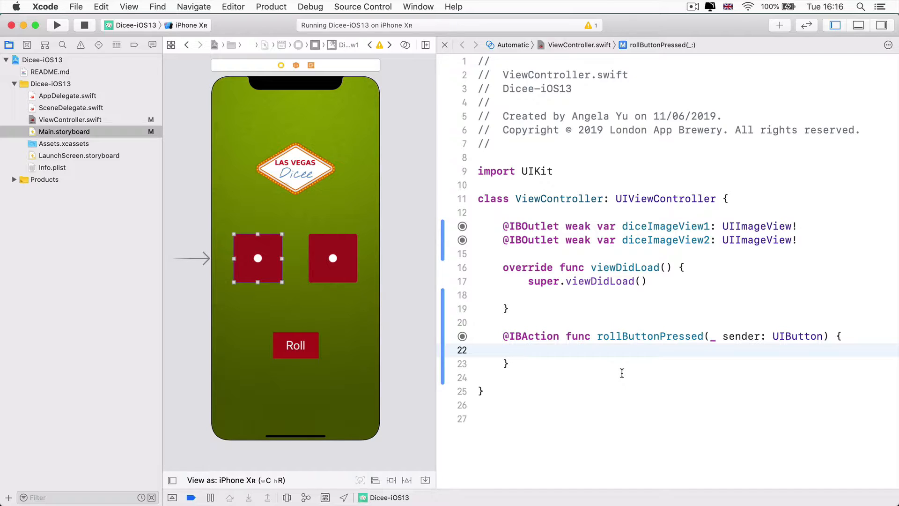
mouse_move(333, 257)
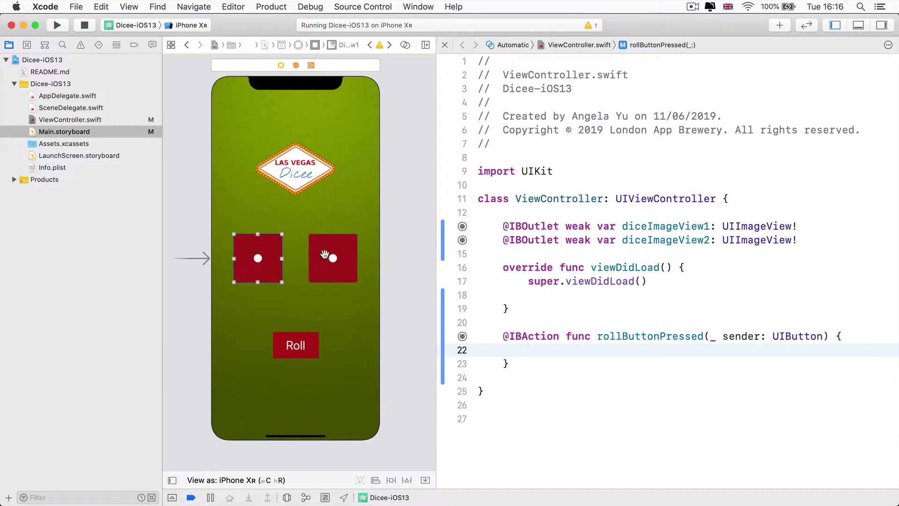
Write an array in rollButtonPressed holding one dice image literal
type("image")
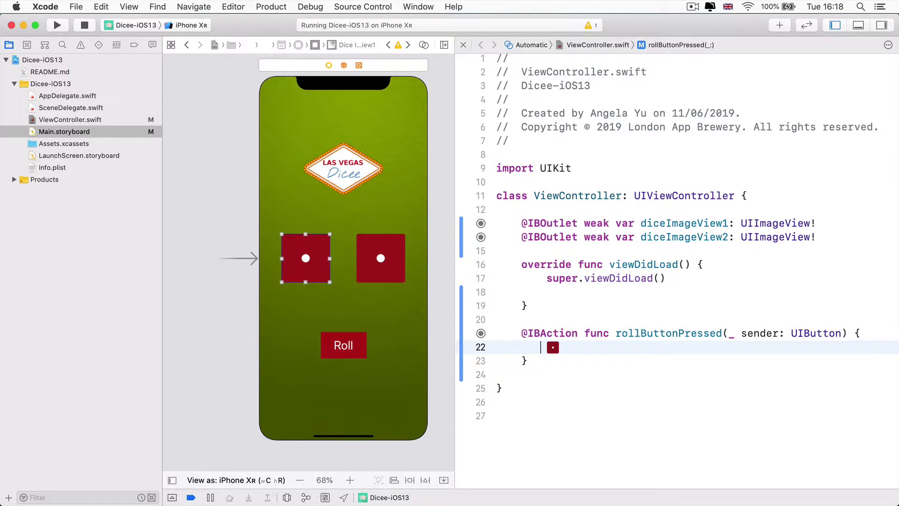
type("[")
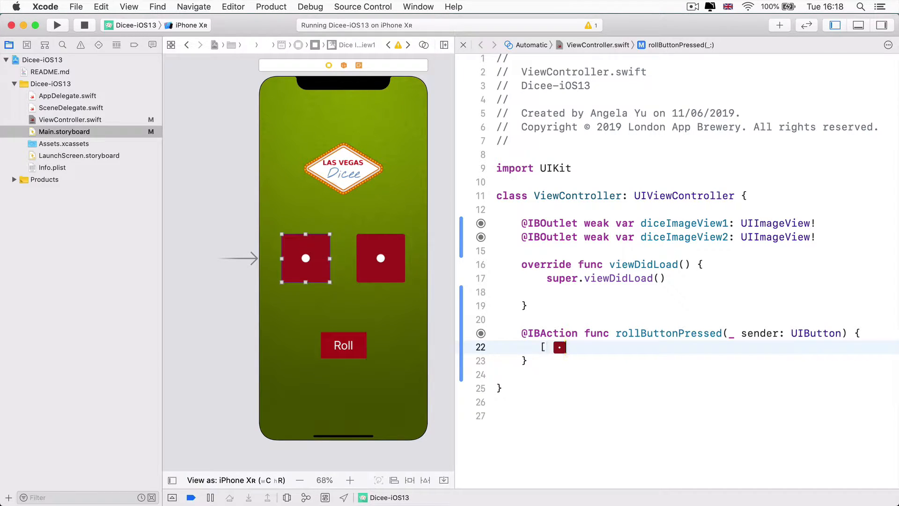
type("]")
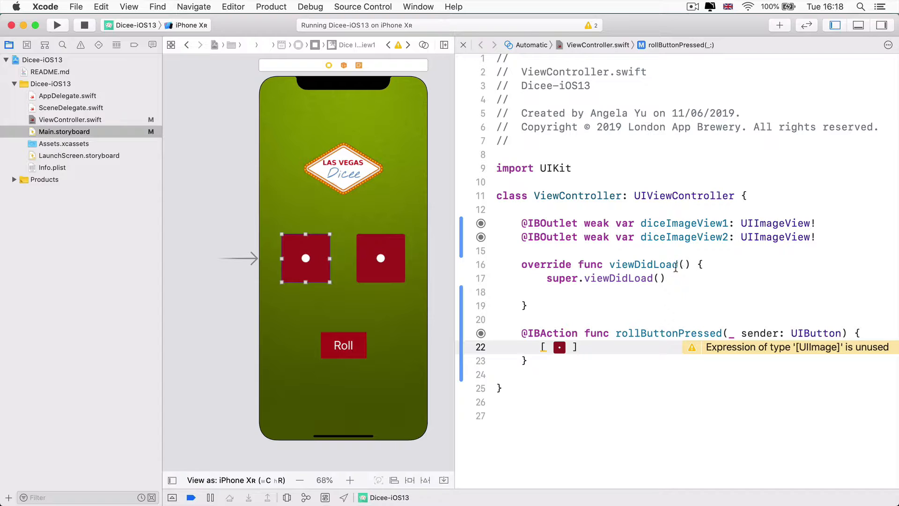
left_click(686, 264)
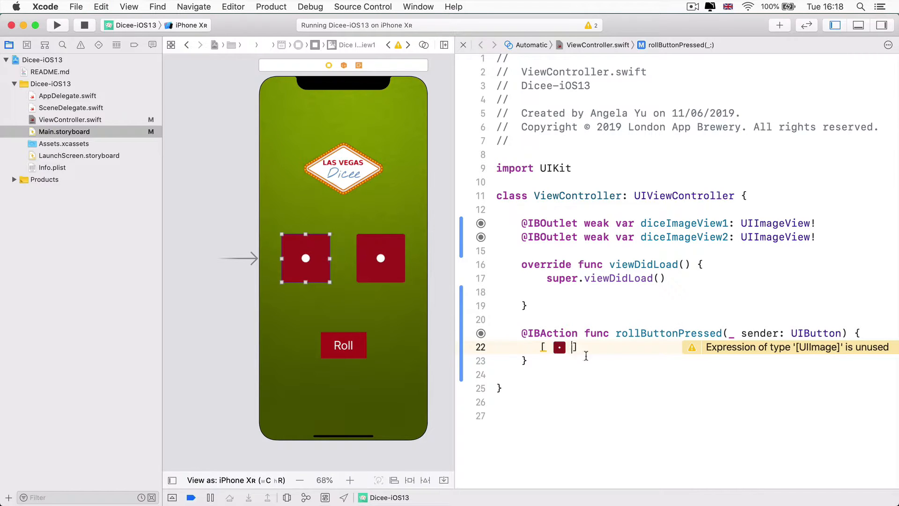
Extend the array to six comma-separated image literals set to DiceOne through DiceSix
type(",")
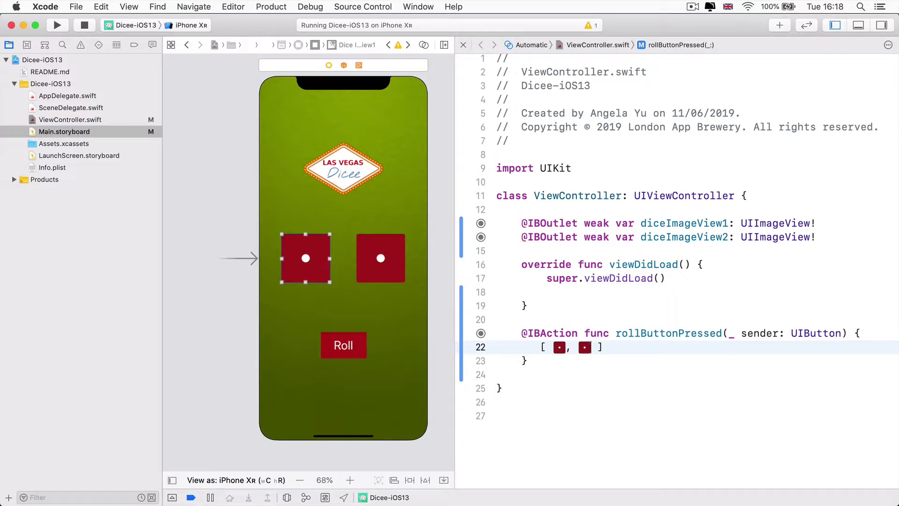
type(",")
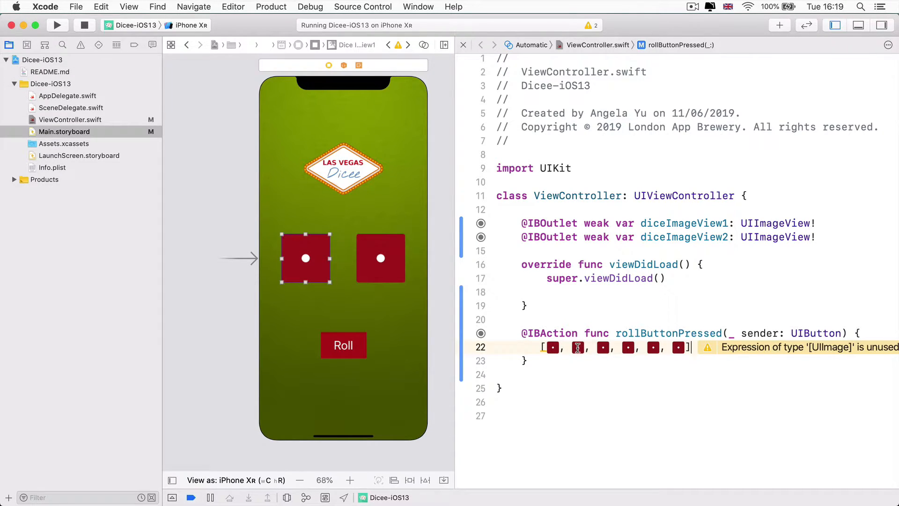
left_click(578, 346)
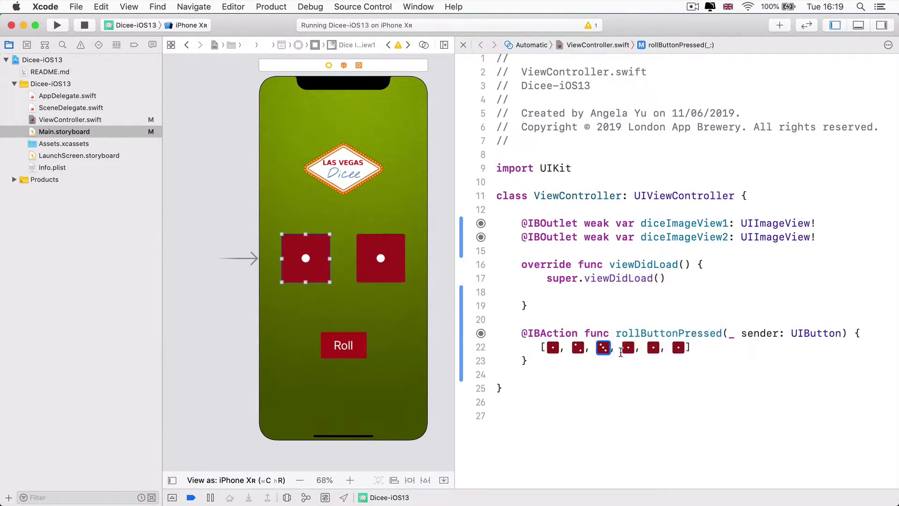
left_click(627, 347)
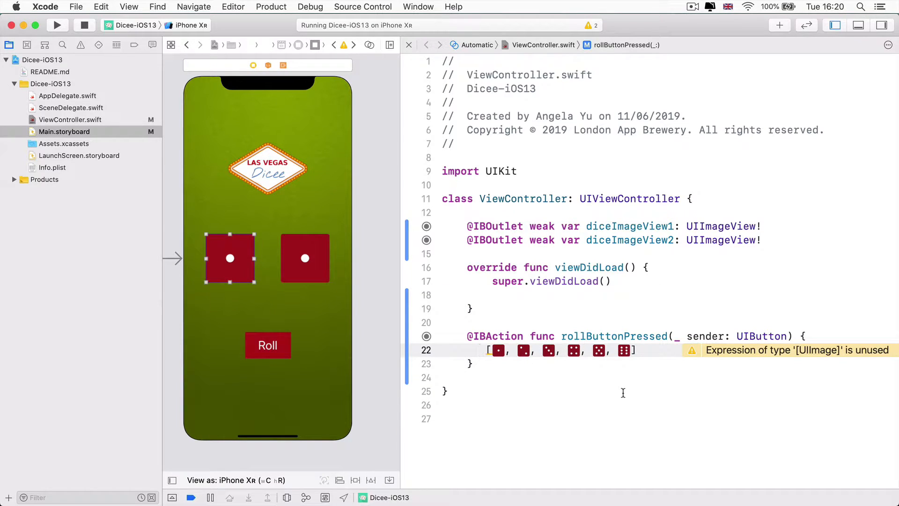
Assign diceImageView1.image the dice array subscripted at index 1
type("diceImageView1.image")
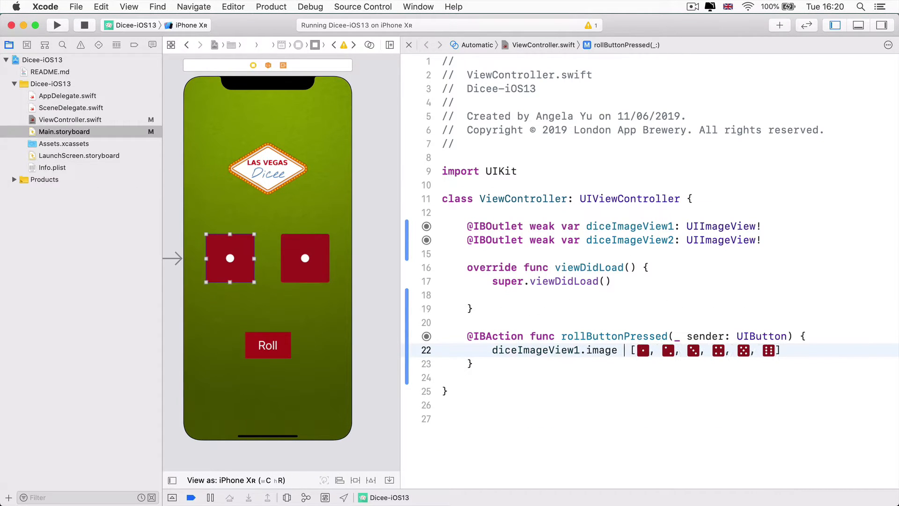
type("=")
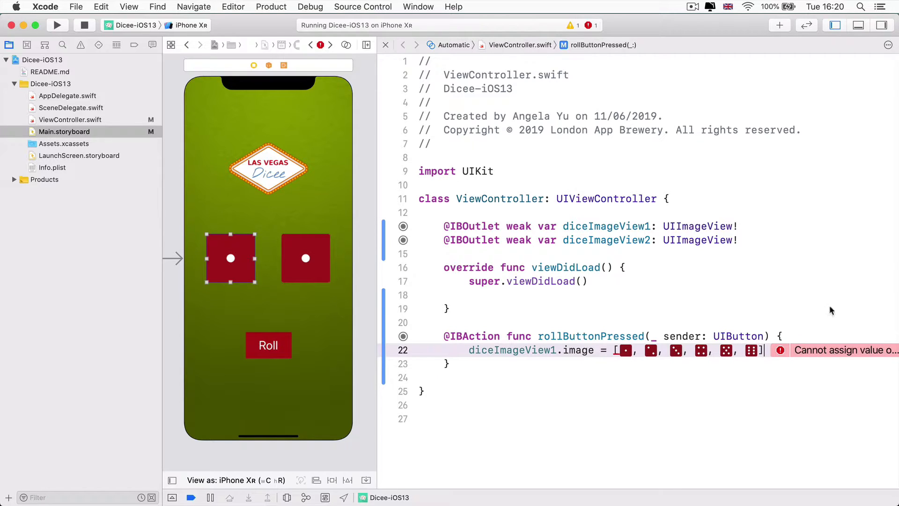
mouse_move(652, 354)
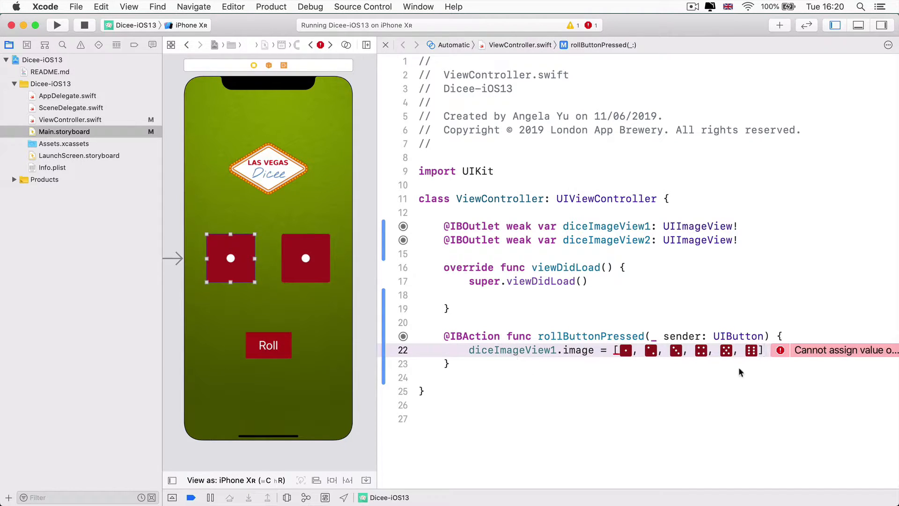
type("[]")
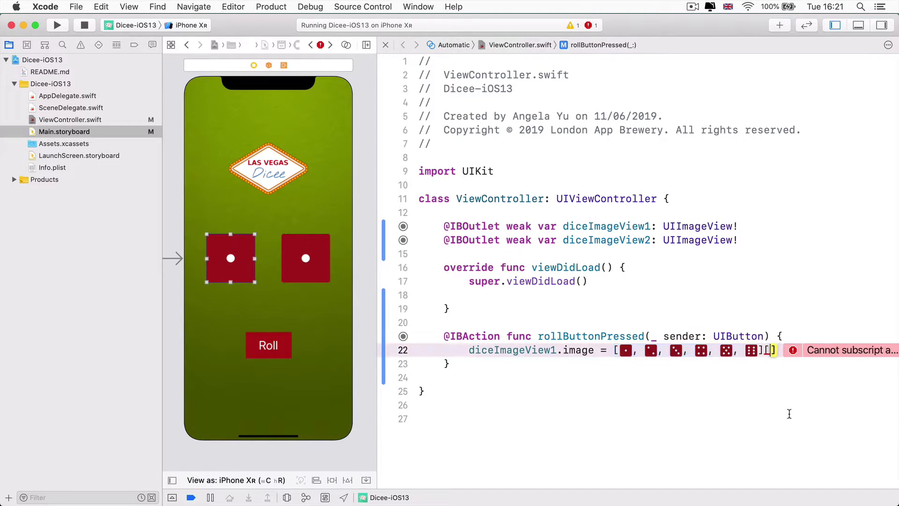
type("1")
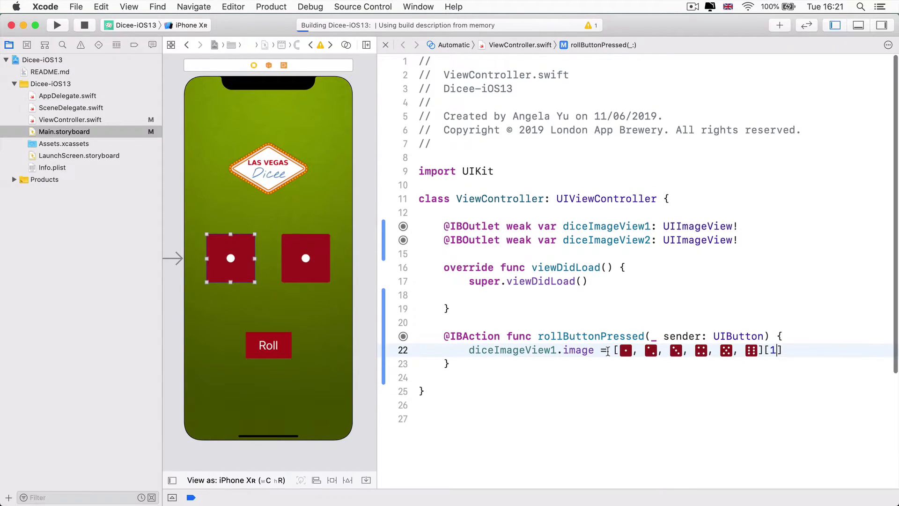
Run the rebuilt app and roll to verify the left die comes from the array index
left_click(56, 24)
type("5")
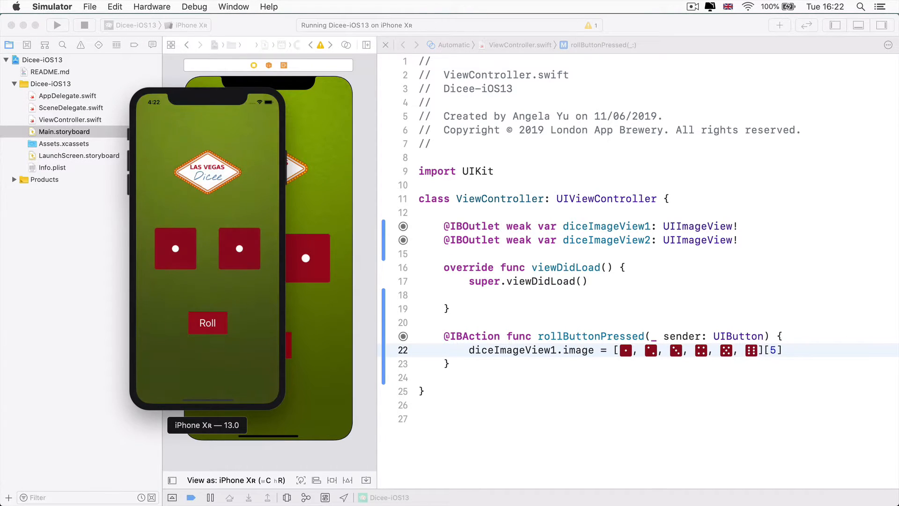
left_click(208, 323)
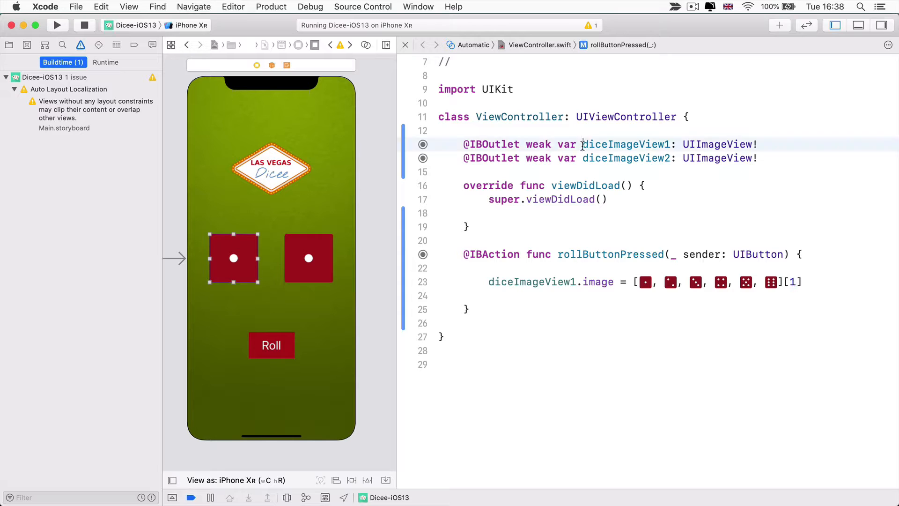
Declare var leftDiceNumber = 1 above the methods in ViewController
double_click(627, 144)
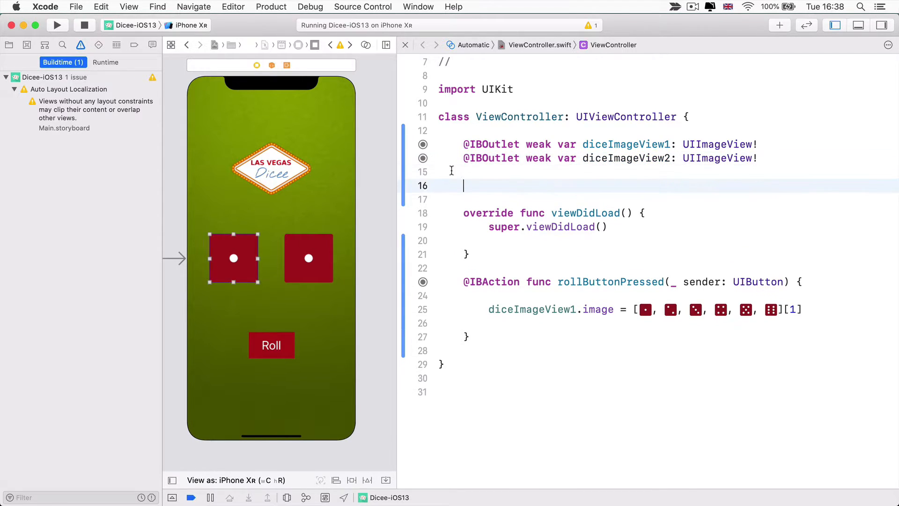
type("var")
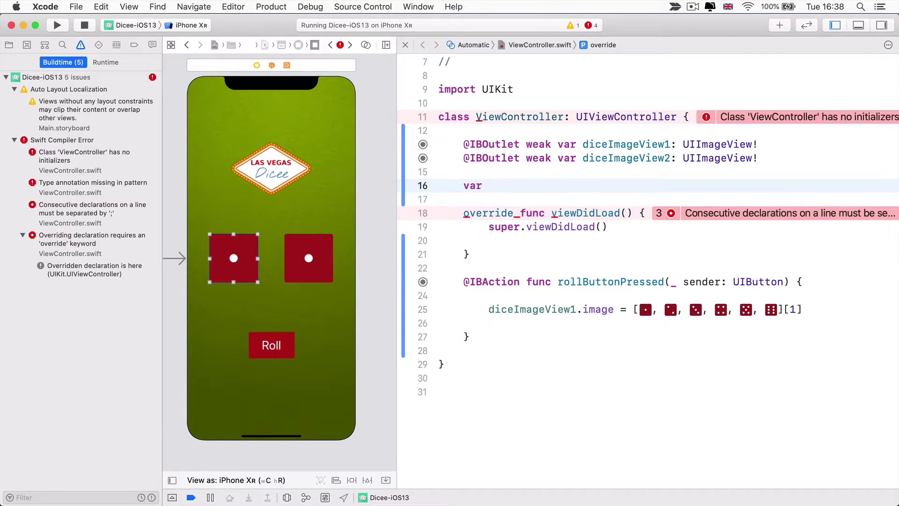
type("leftDiceNu")
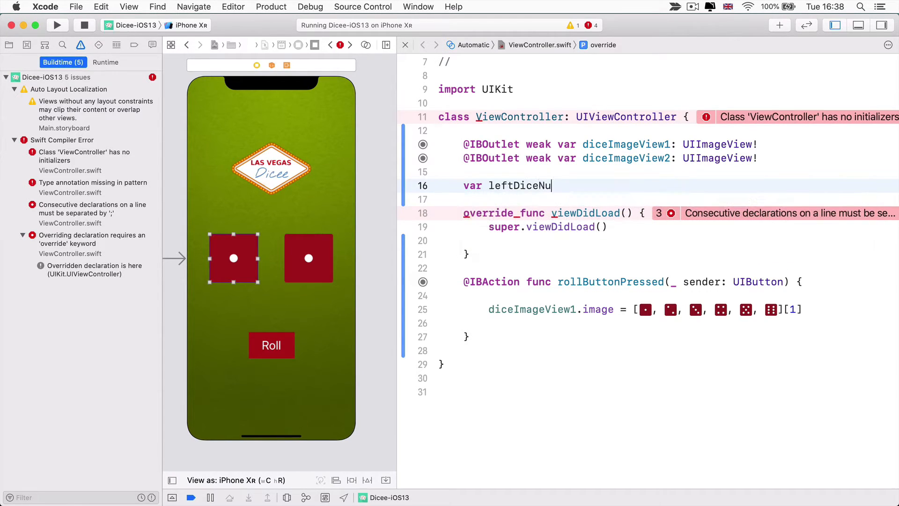
type("mber")
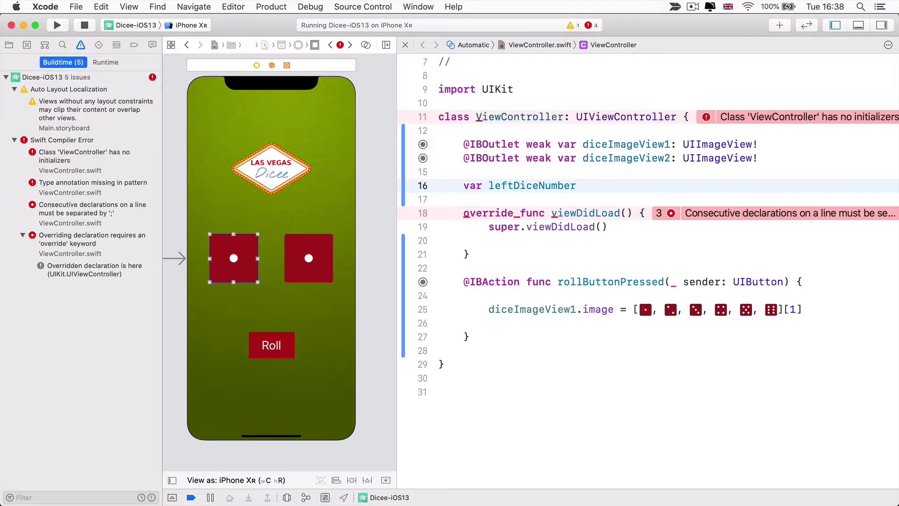
type("=")
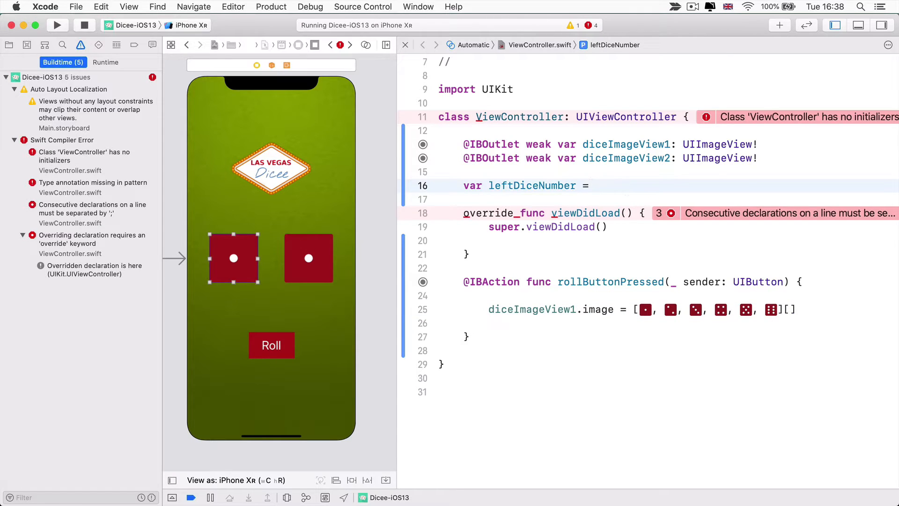
type("1")
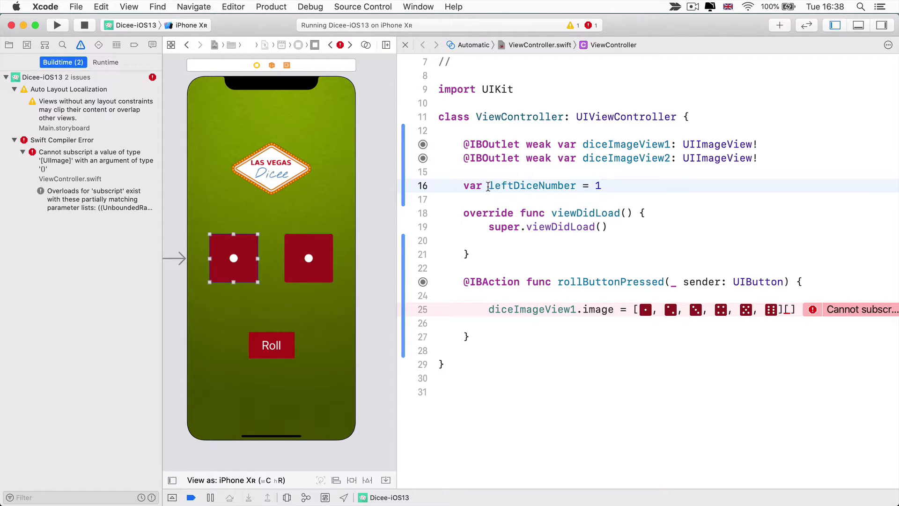
Replace the array's [1] index with [leftDiceNumber] for the left dice image
double_click(530, 186)
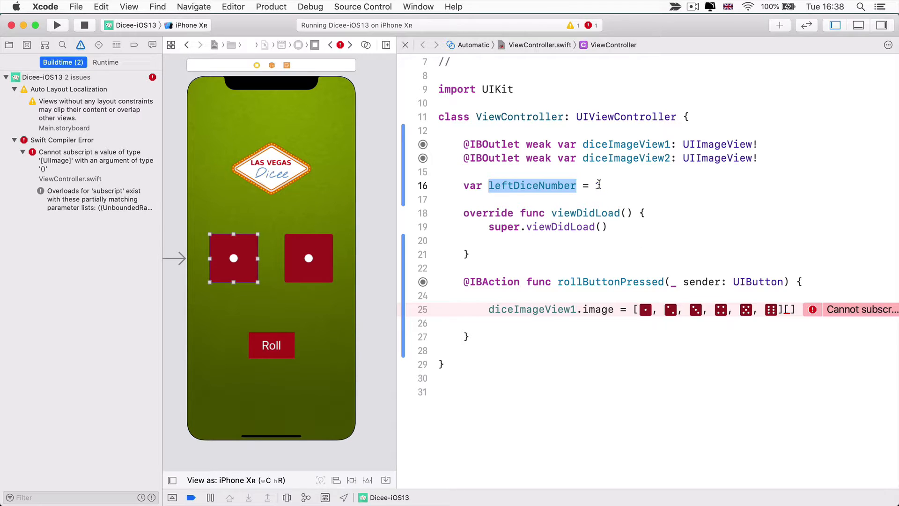
type("1")
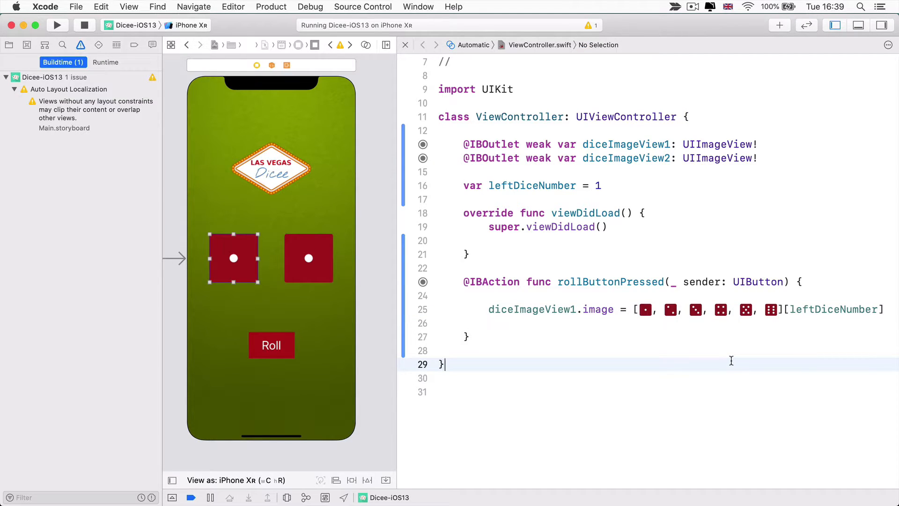
Walk through the var keyword, name and starting value 1 of the leftDiceNumber declaration
double_click(511, 309)
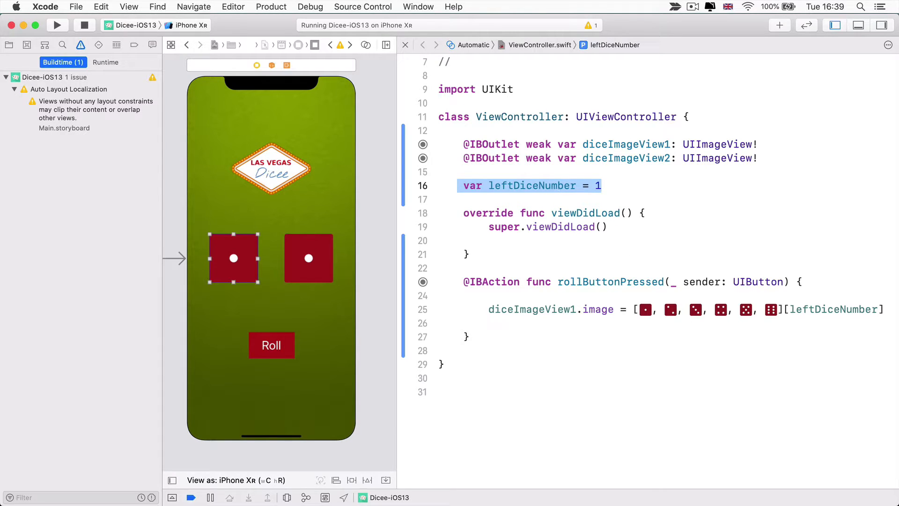
left_click(535, 185)
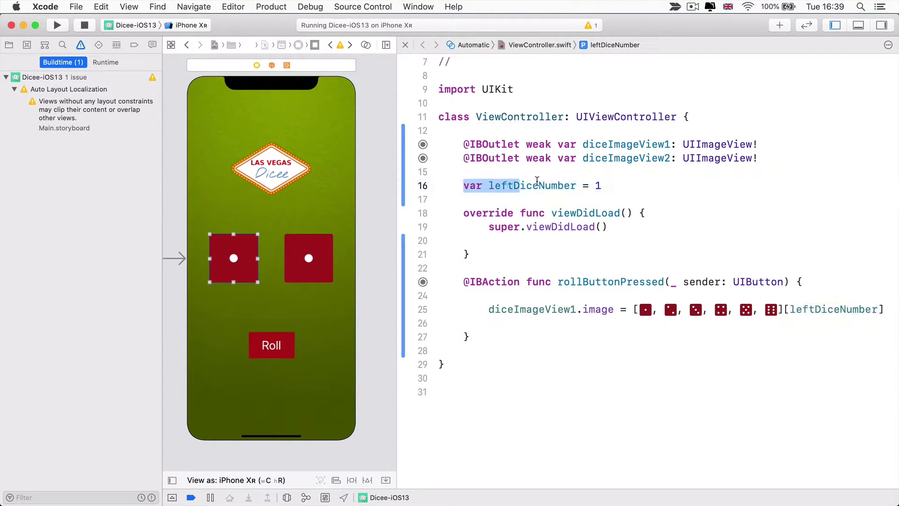
left_click(524, 185)
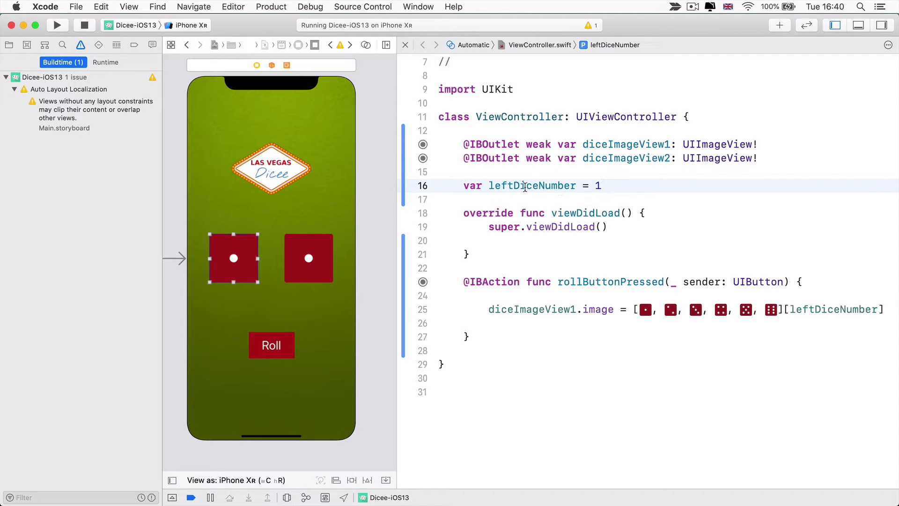
double_click(598, 185)
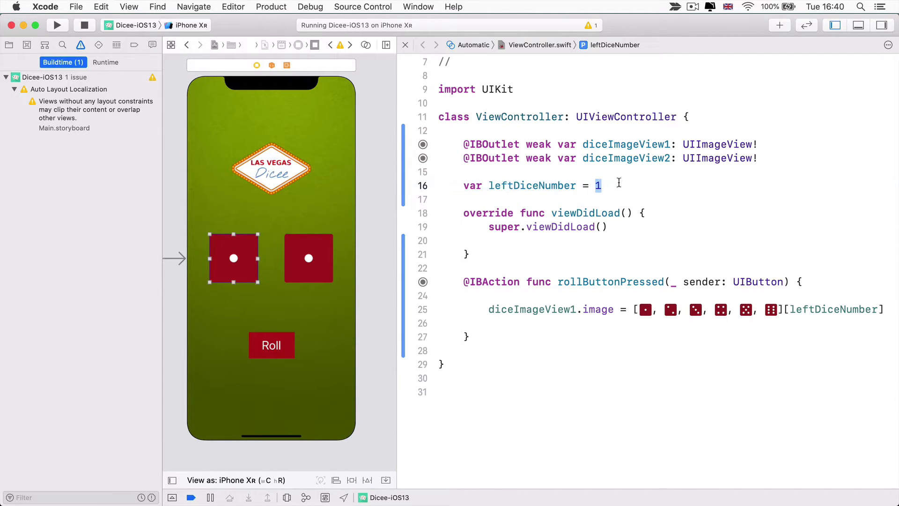
left_click(602, 185)
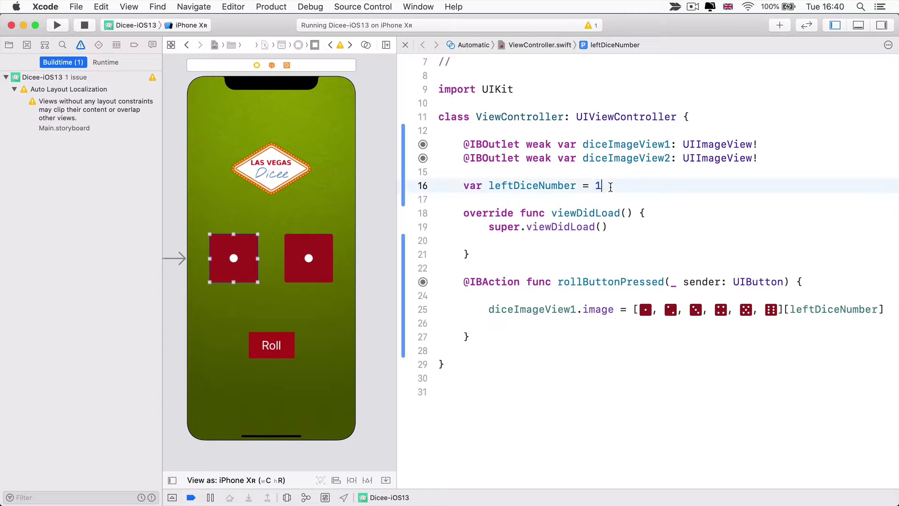
double_click(597, 186)
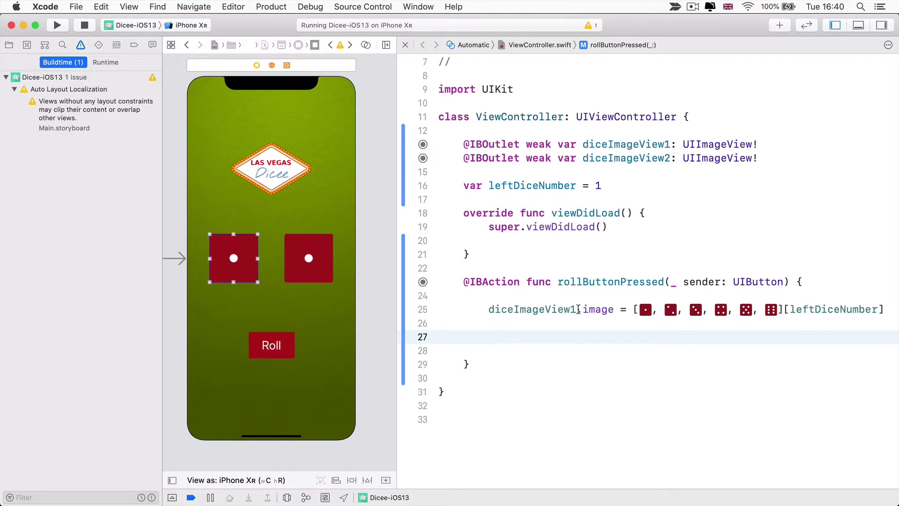
Add leftDiceNumber = leftDiceNumber + 1 after the left dice image assignment
left_click(489, 336)
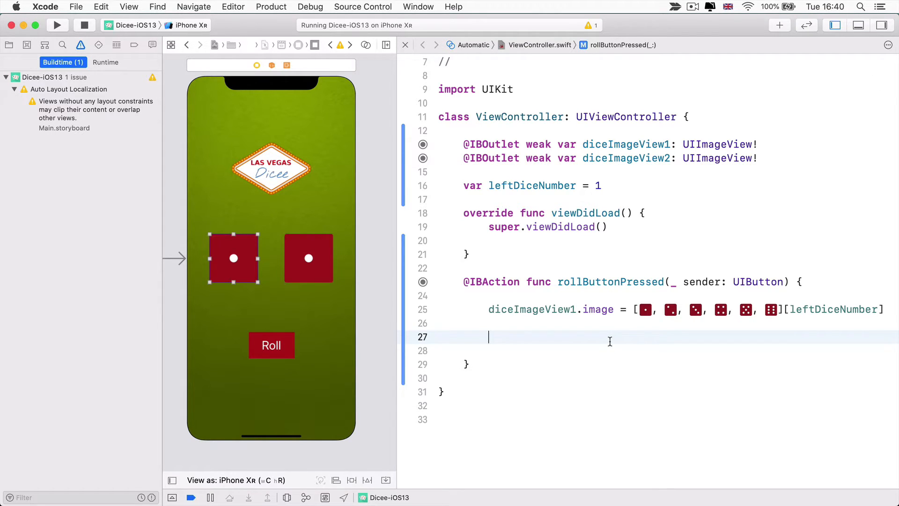
type("leftDiceNumber")
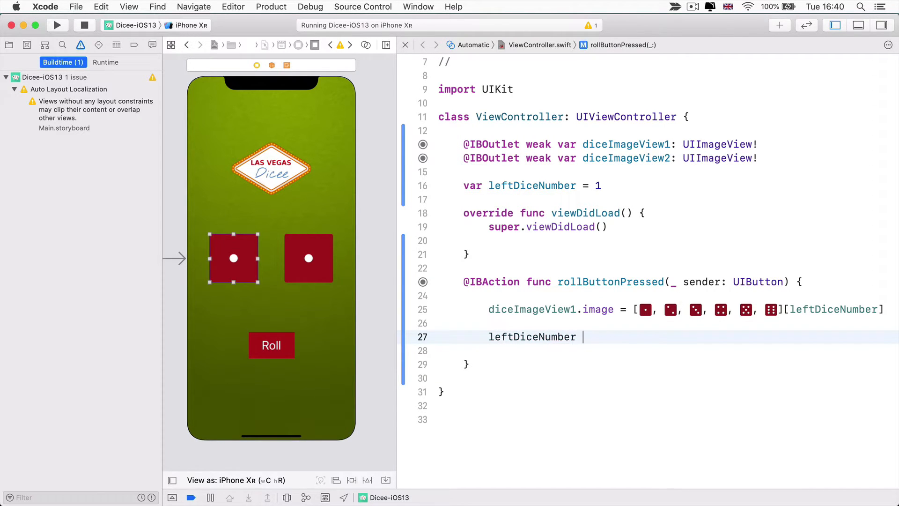
type("=")
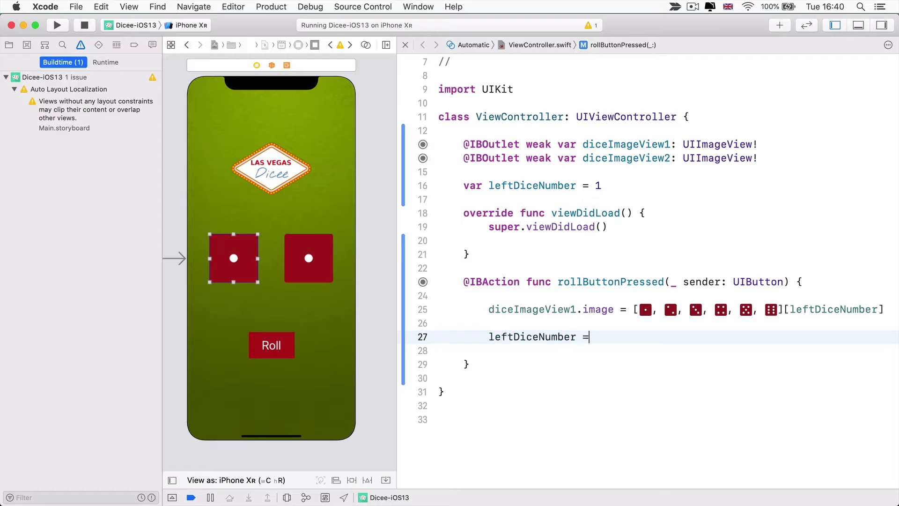
type("leftDiceNumber +")
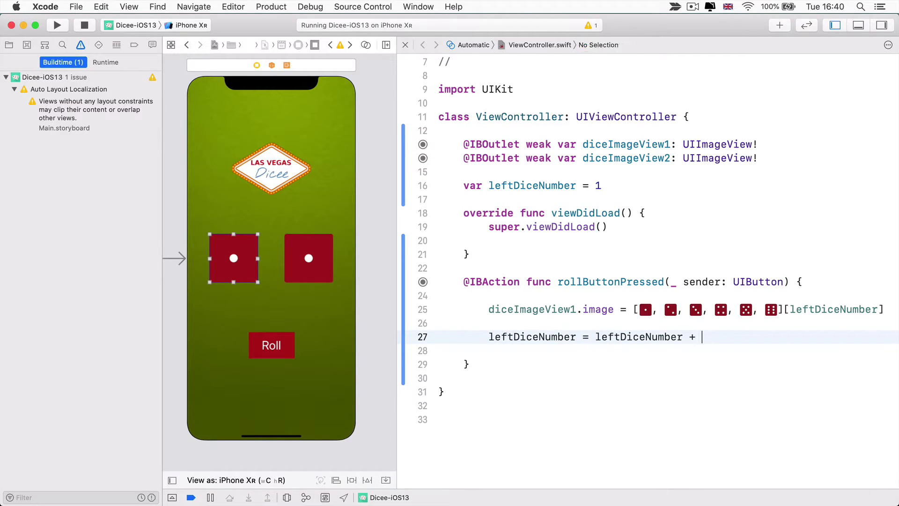
type("1")
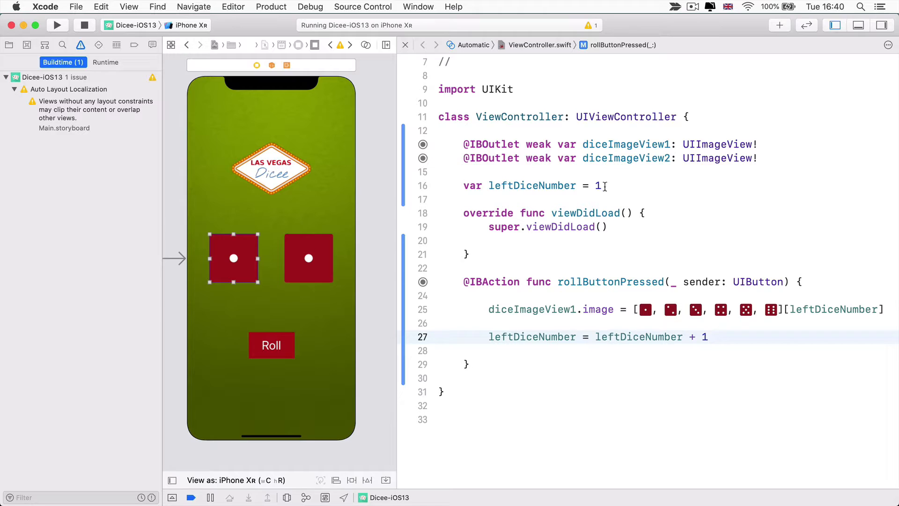
mouse_move(464, 282)
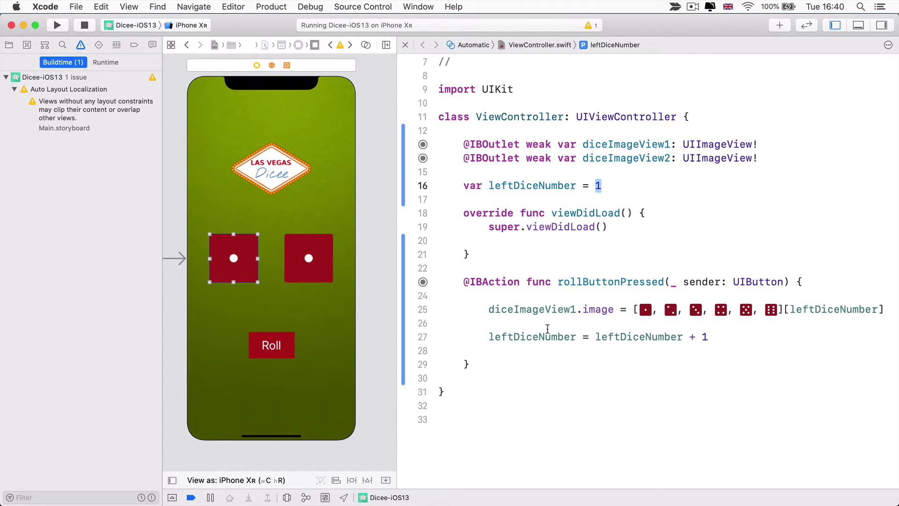
double_click(532, 336)
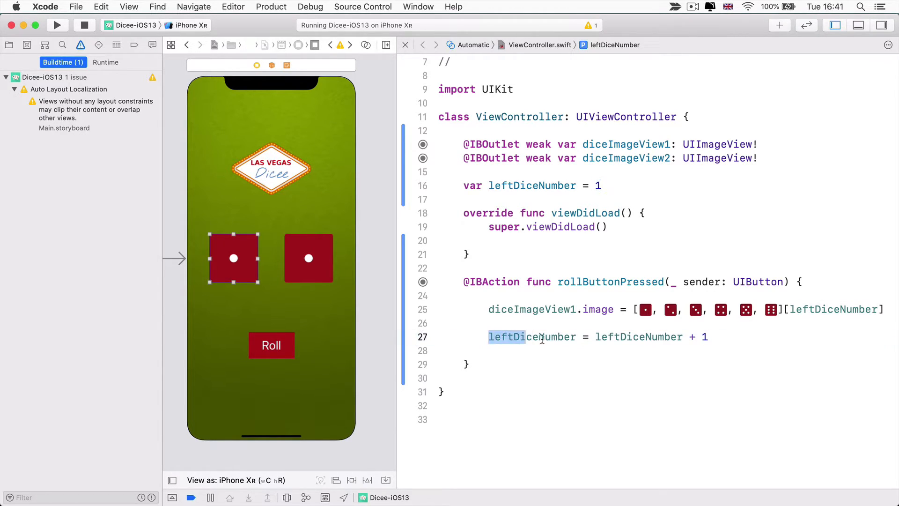
left_click(599, 336)
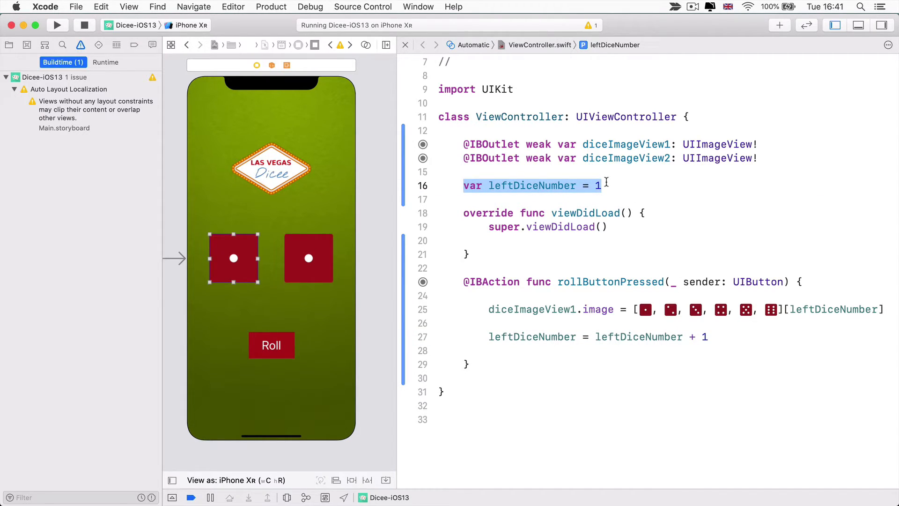
mouse_move(579, 290)
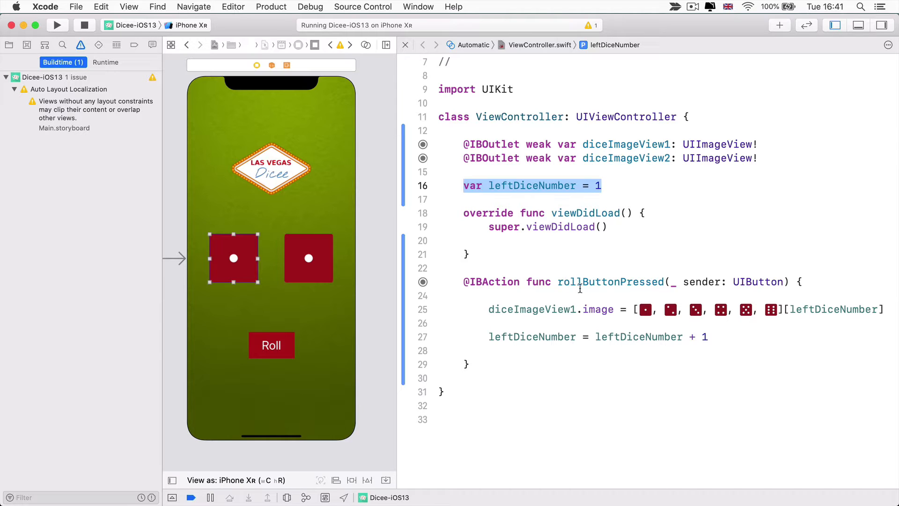
double_click(833, 310)
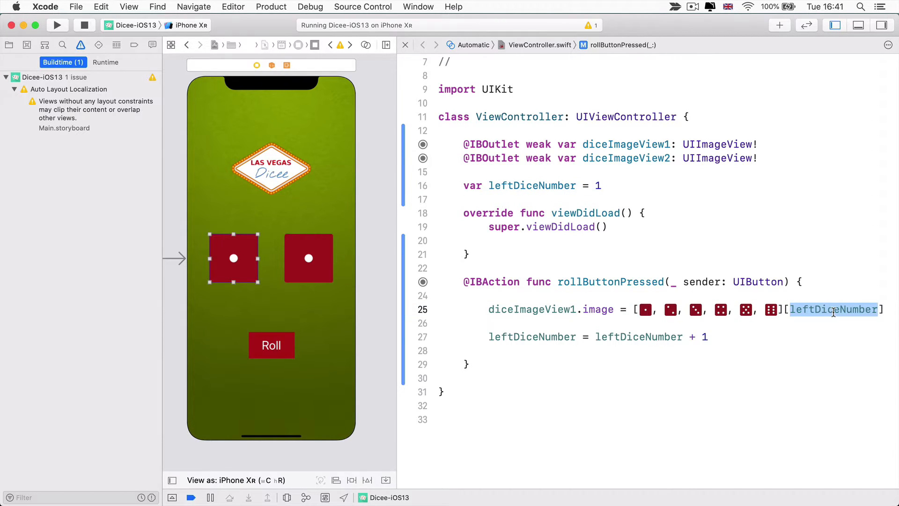
left_click(694, 309)
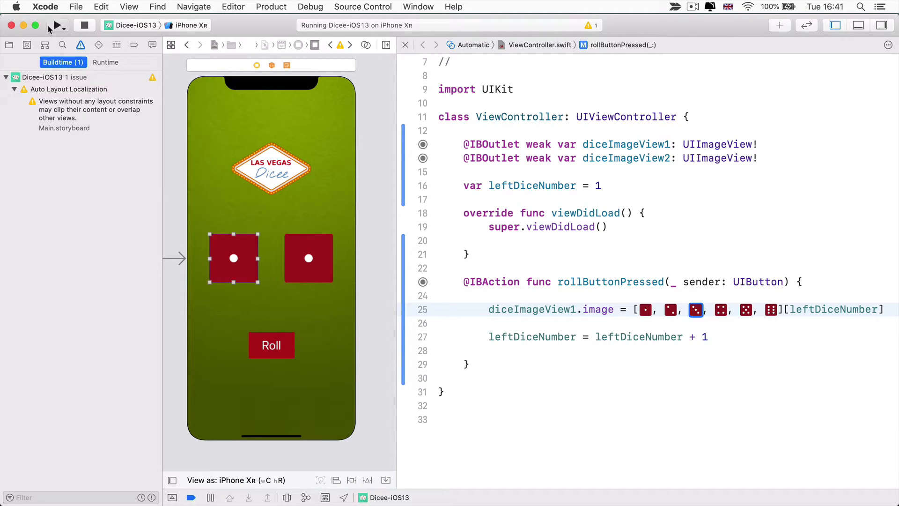
Run the app and roll repeatedly until the left dice counts past six and crashes with index out of range
left_click(56, 24)
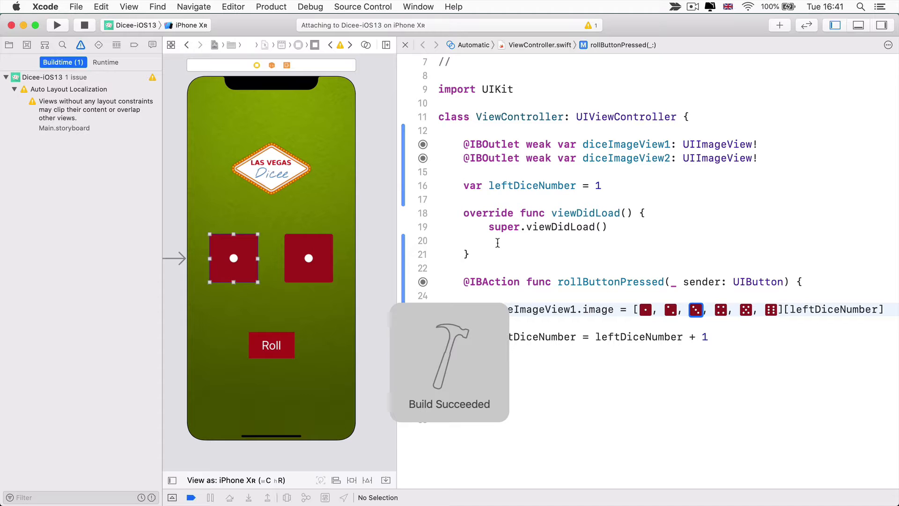
left_click(56, 25)
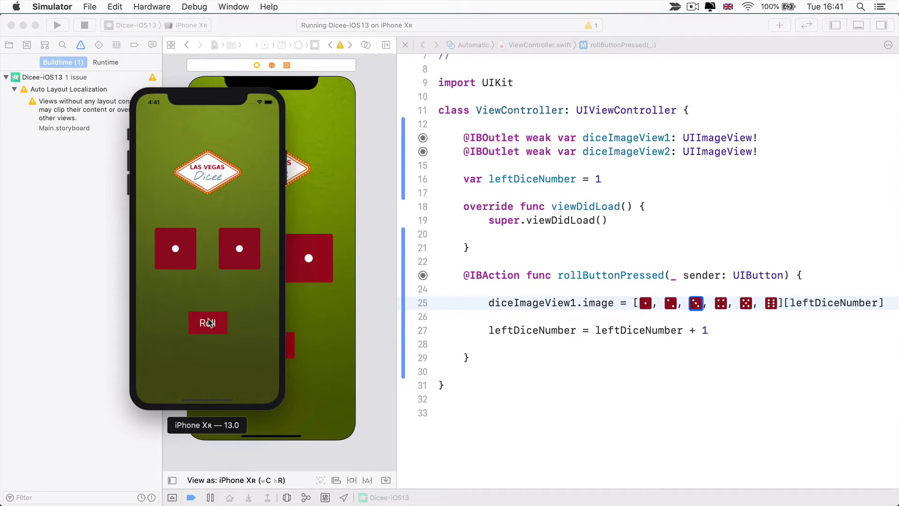
left_click(208, 323)
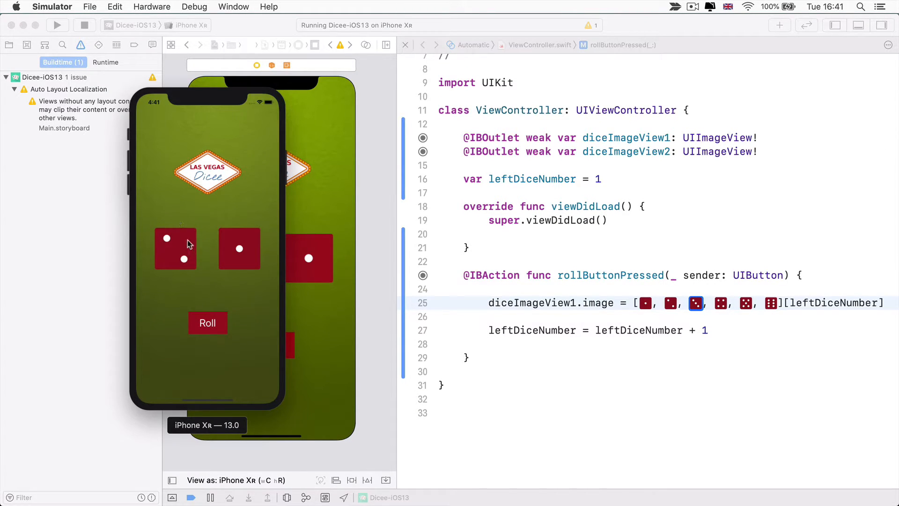
left_click(208, 323)
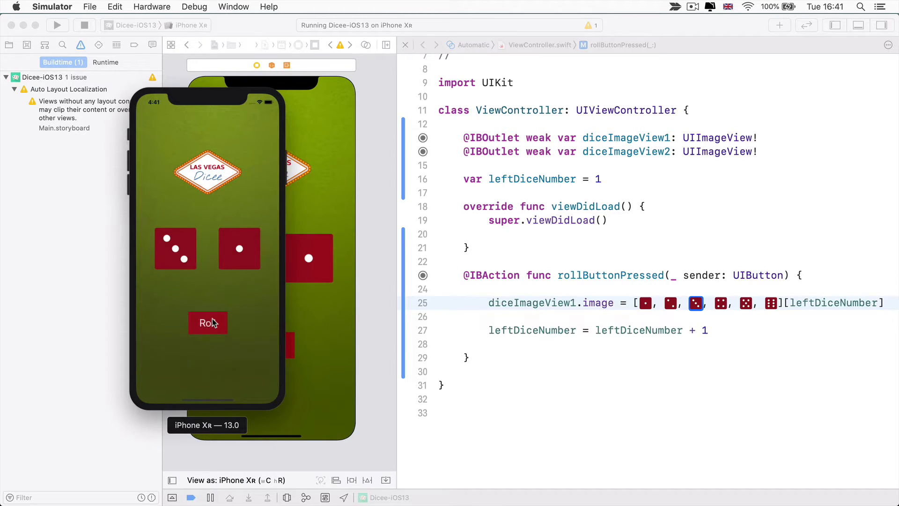
left_click(208, 322)
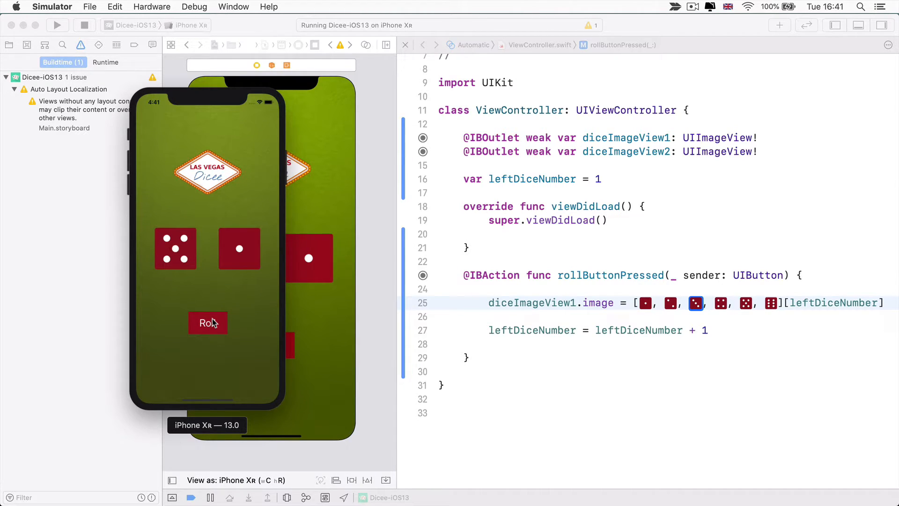
left_click(208, 323)
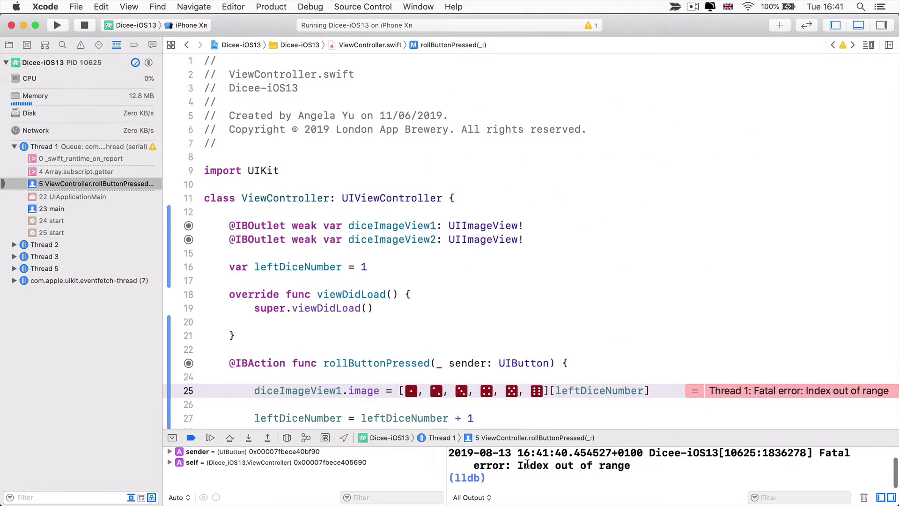
Point out the Index out of range console error and highlight the leftDiceNumber increment on line 27
double_click(573, 471)
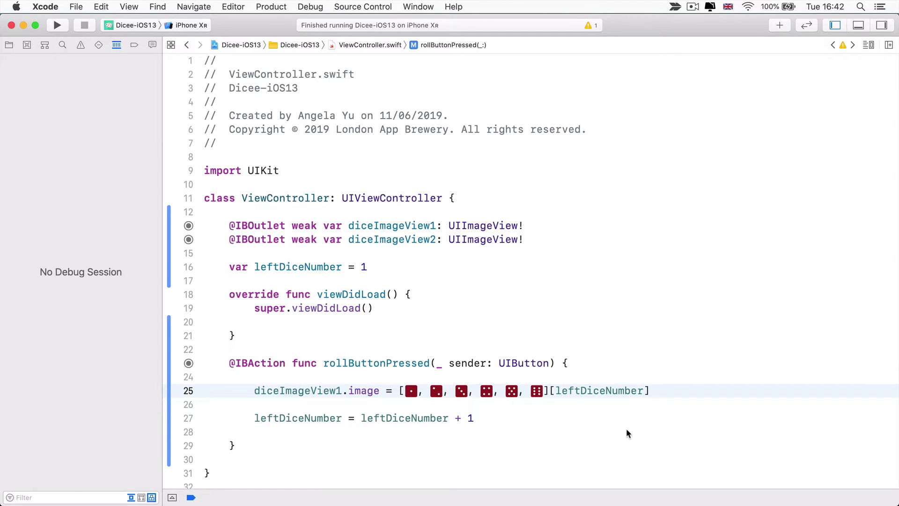
double_click(377, 363)
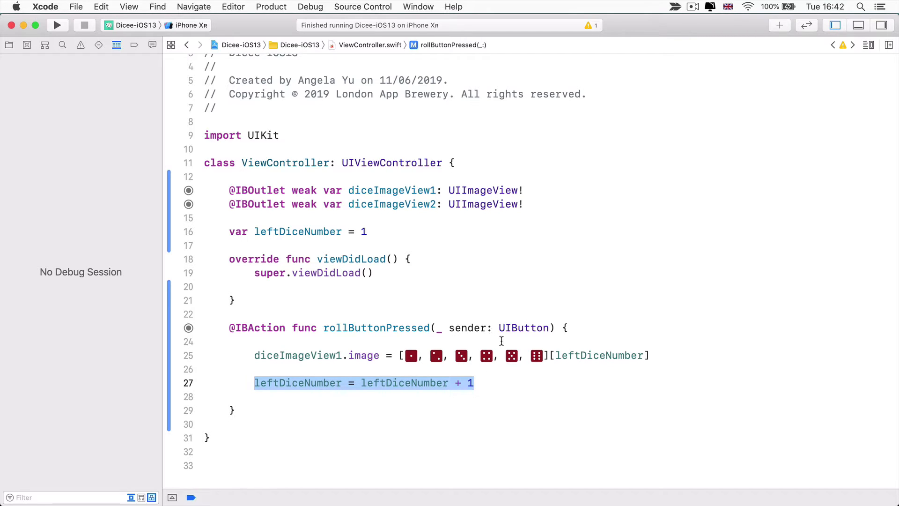
mouse_move(448, 336)
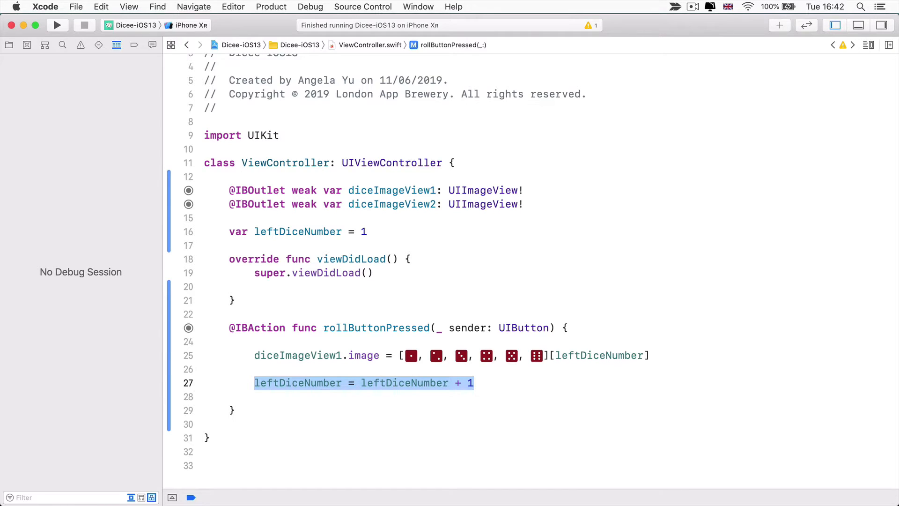
mouse_move(419, 374)
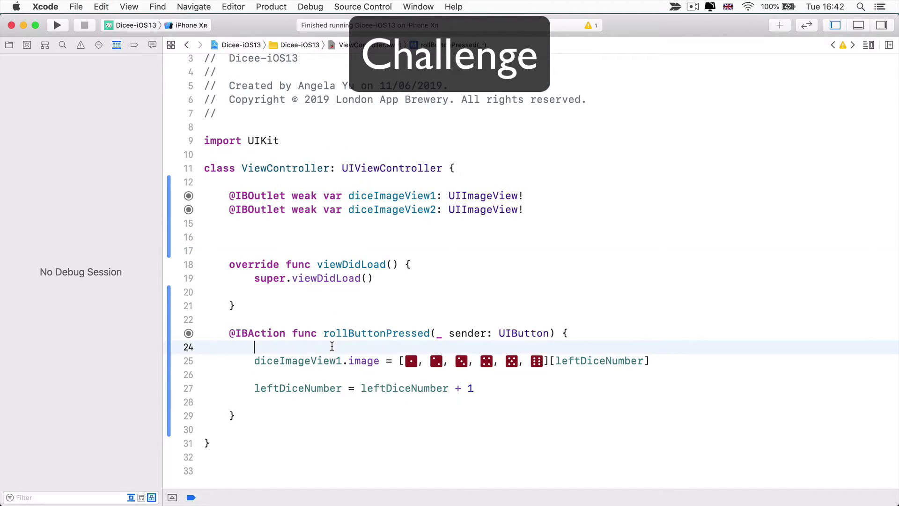
Declare var leftDiceNumber = 1 as the first line of rollButtonPressed and run the app
type("var leftDiceNumber = 1")
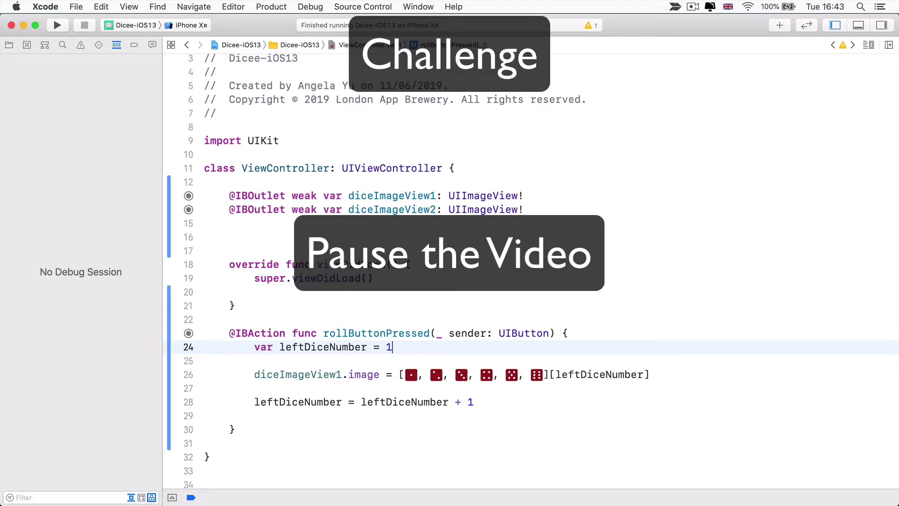
left_click(56, 25)
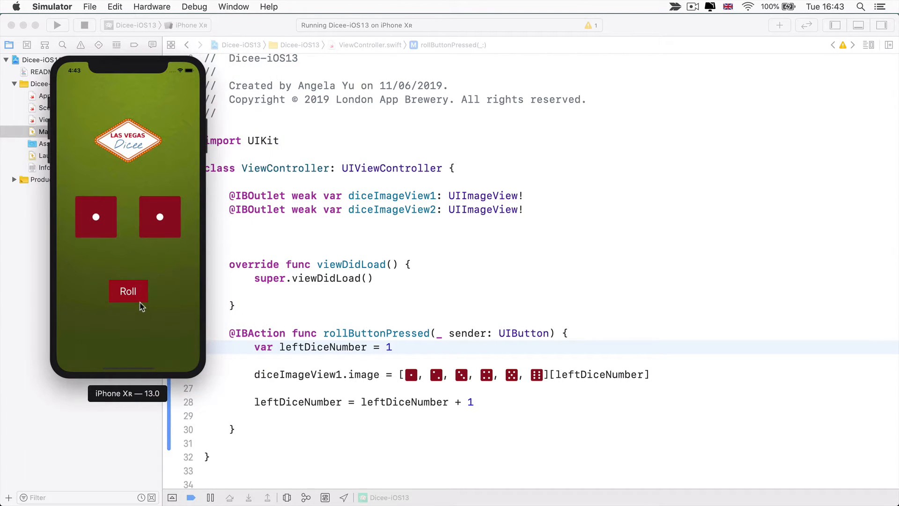
Roll the dice twice in Simulator, noting the left die stays on two since leftDiceNumber resets each roll
left_click(129, 291)
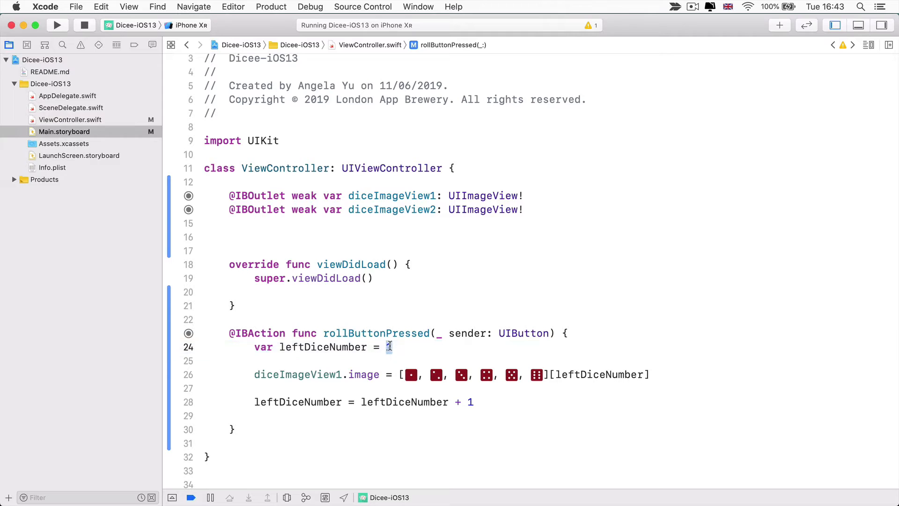
double_click(599, 375)
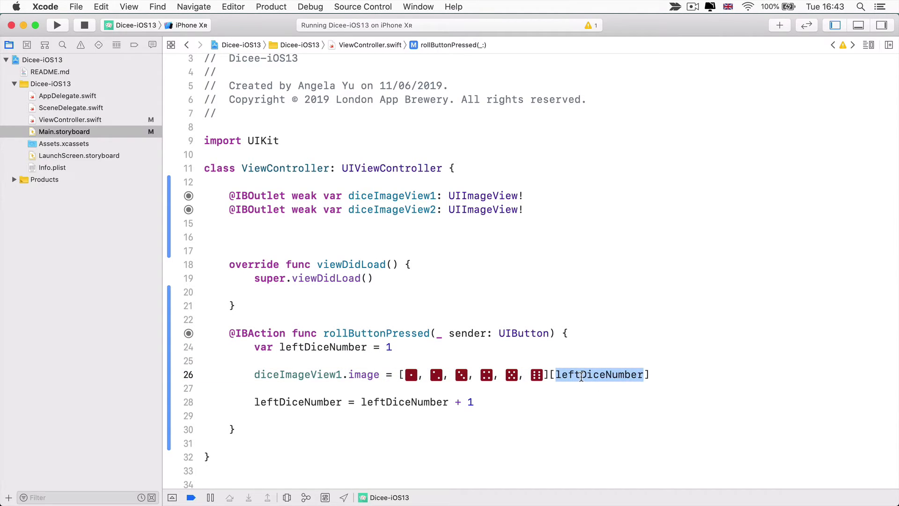
mouse_move(423, 370)
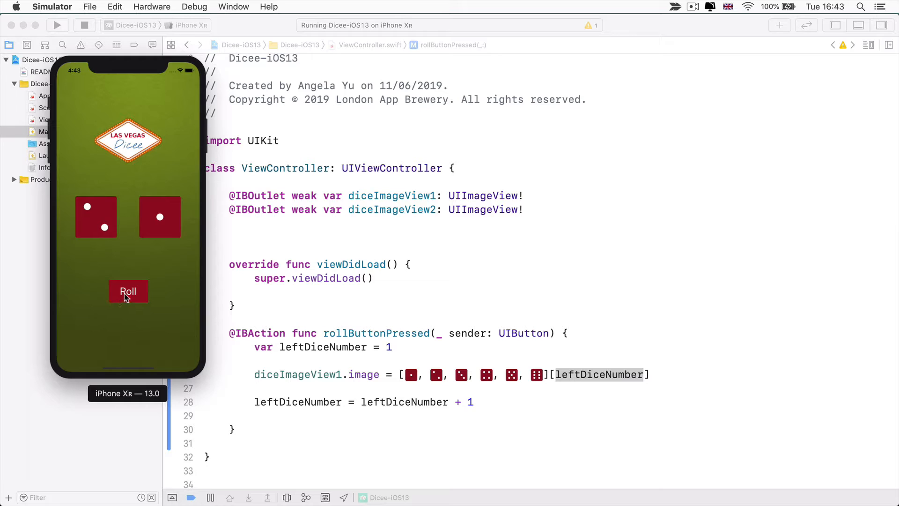
left_click(128, 290)
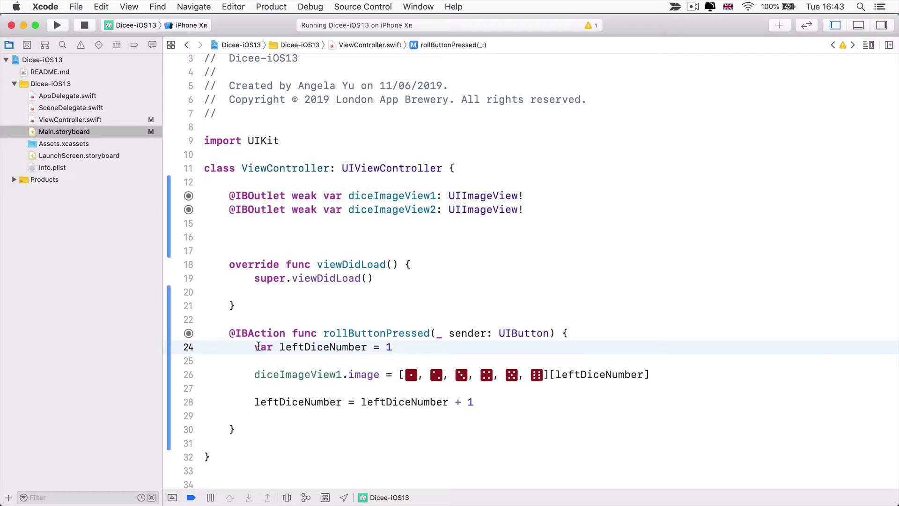
double_click(263, 346)
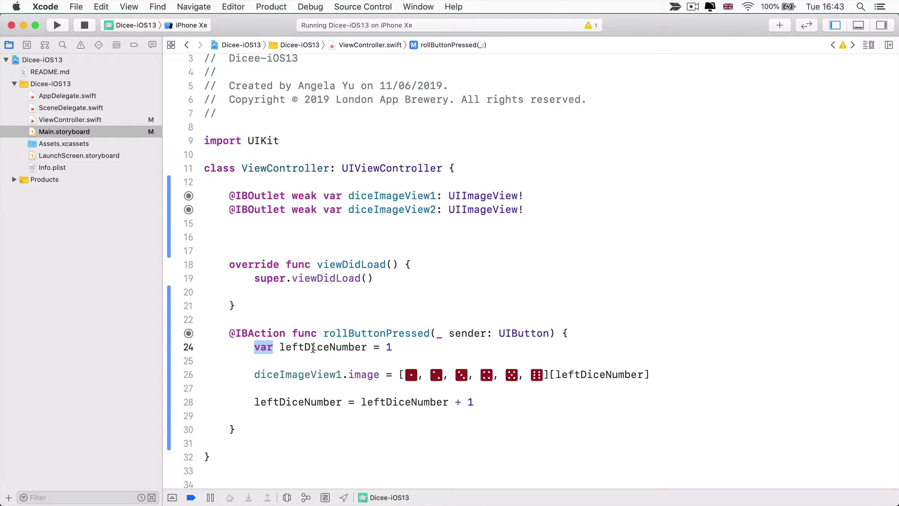
double_click(323, 347)
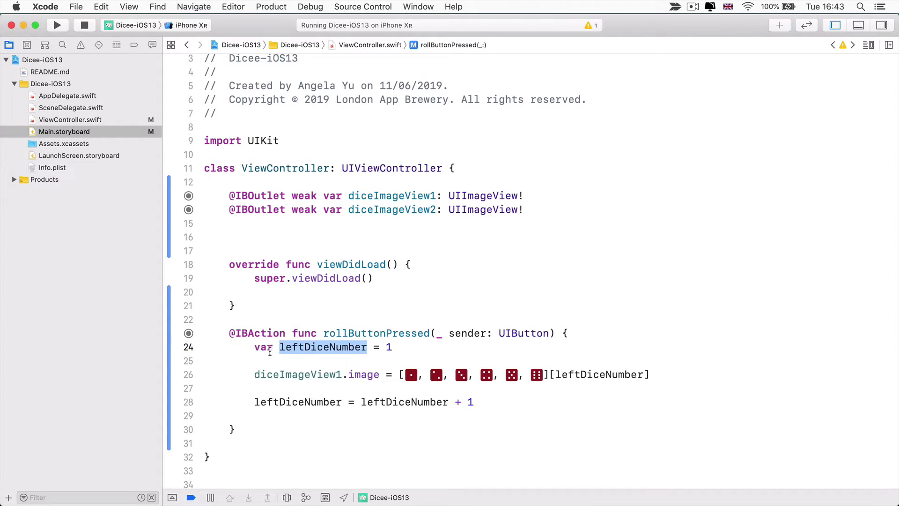
triple_click(322, 347)
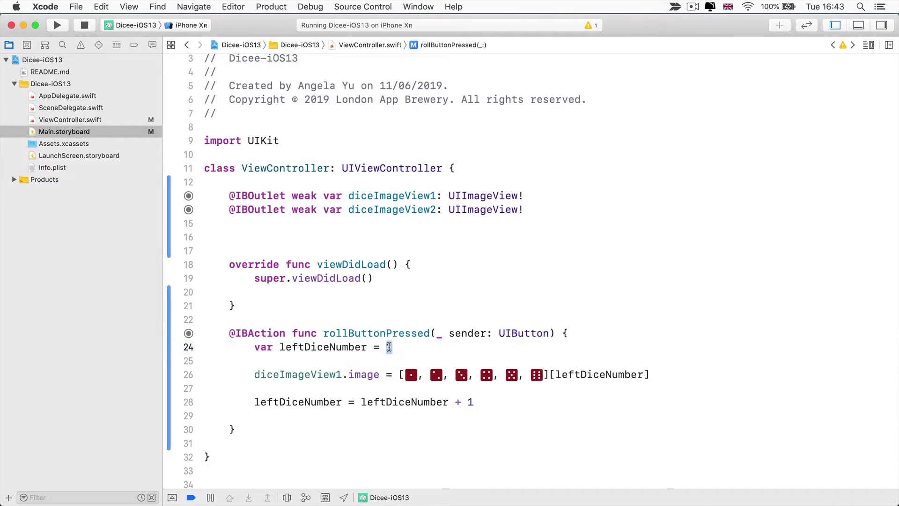
double_click(599, 375)
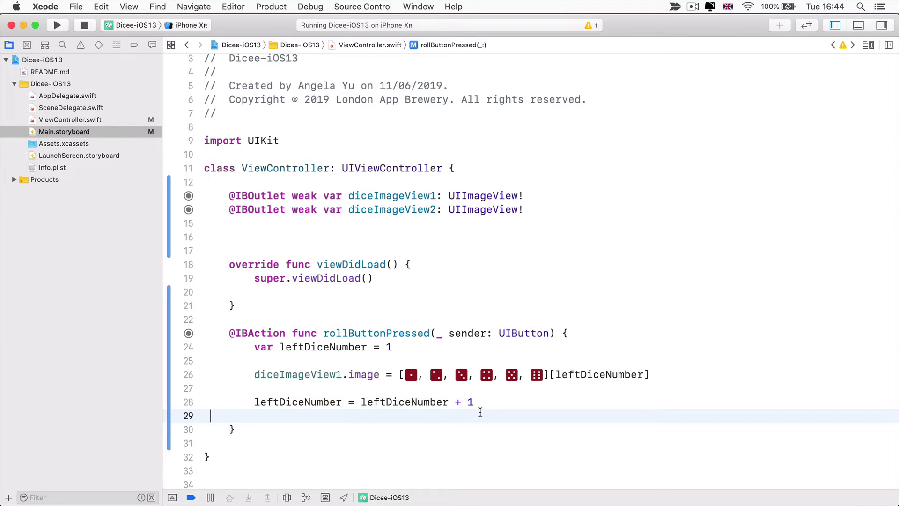
Comment //leftDiceNumber = 1 before the image line and //leftDiceNumber = 2 after the increment
type("//leftDiceu")
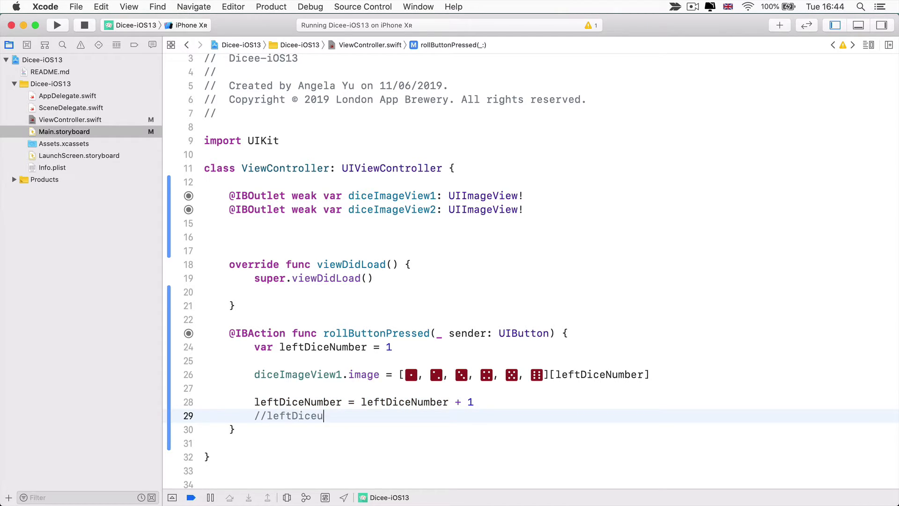
type("Number = 2")
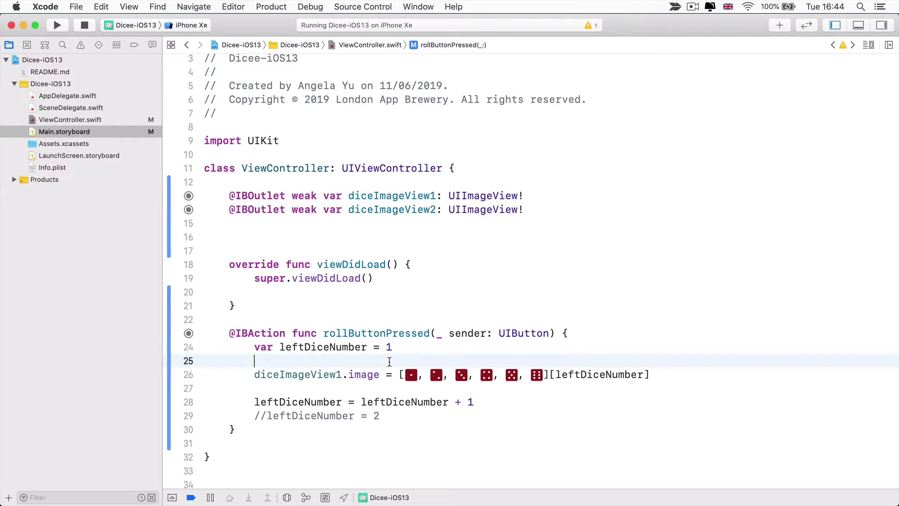
type("//leftD")
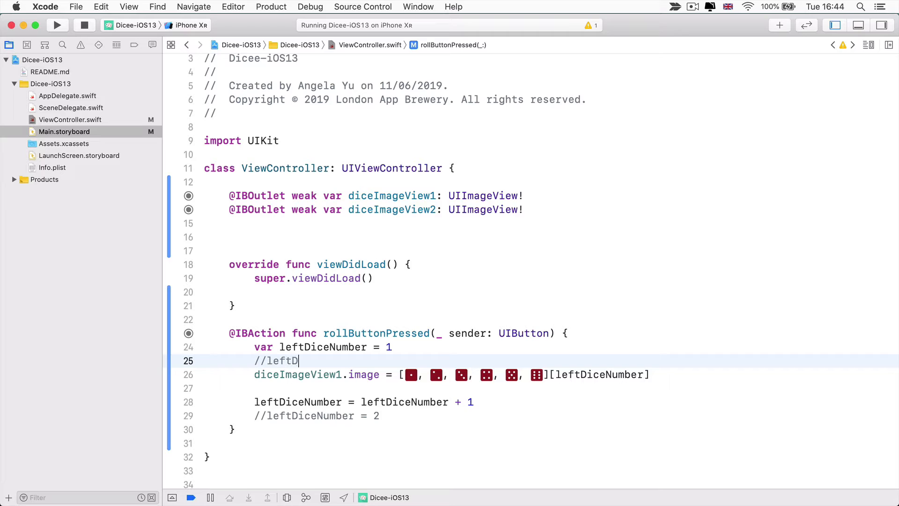
type("iceNumber")
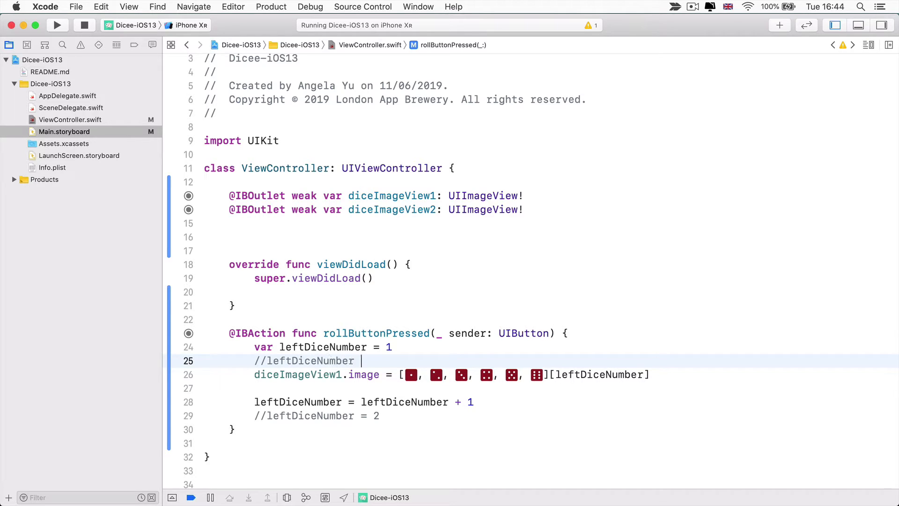
type("= 1")
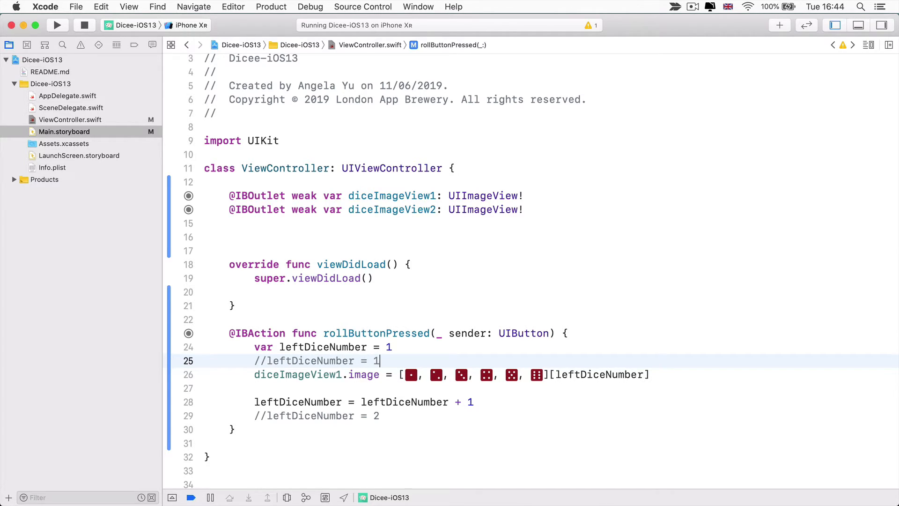
Add print(leftDiceNumber) before and after the increment, then build and run
type("print")
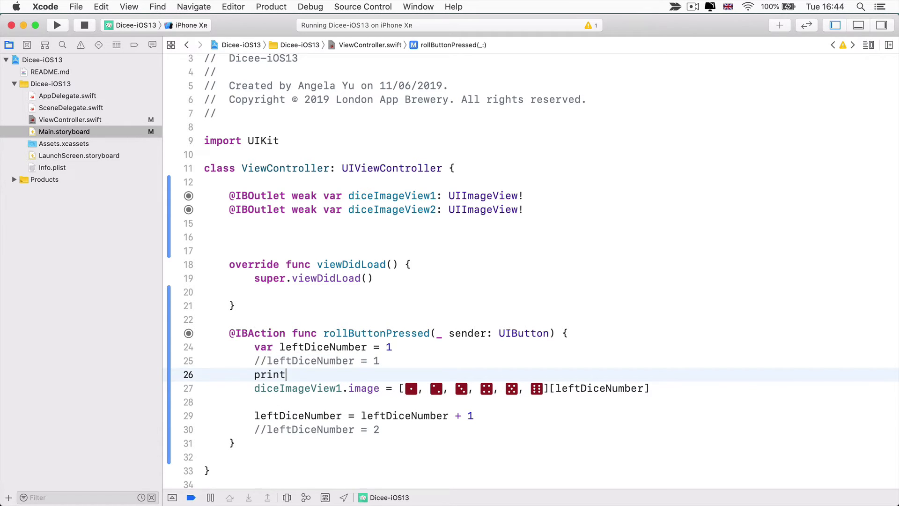
type("(items: Any...")
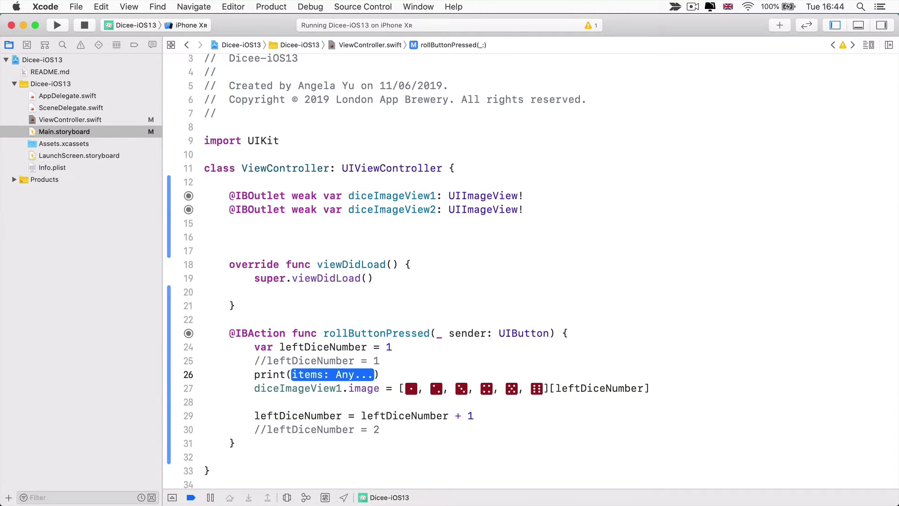
type("leftDiceNumber")
type("print(")
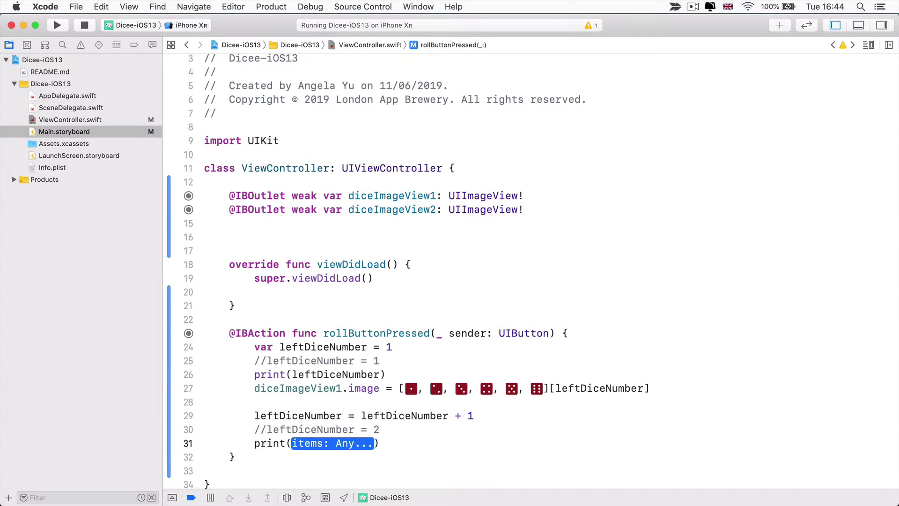
type("leftDiceNumber")
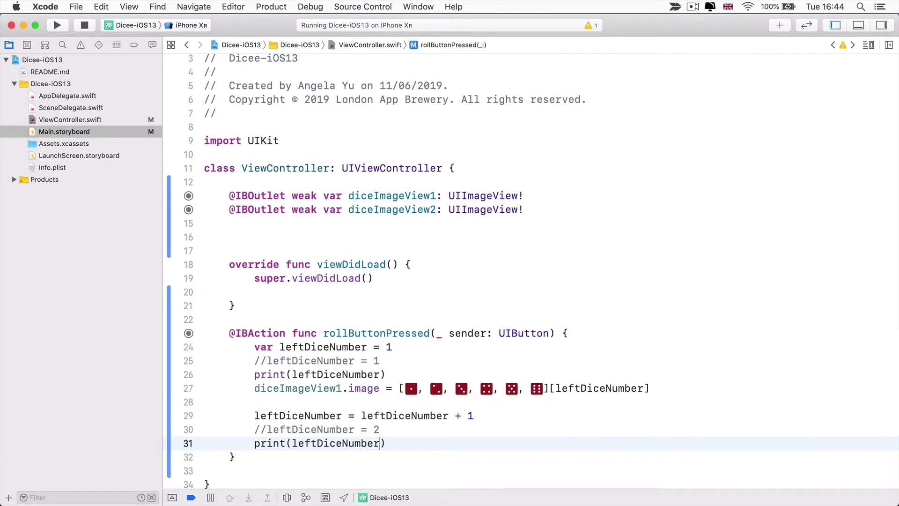
left_click(56, 24)
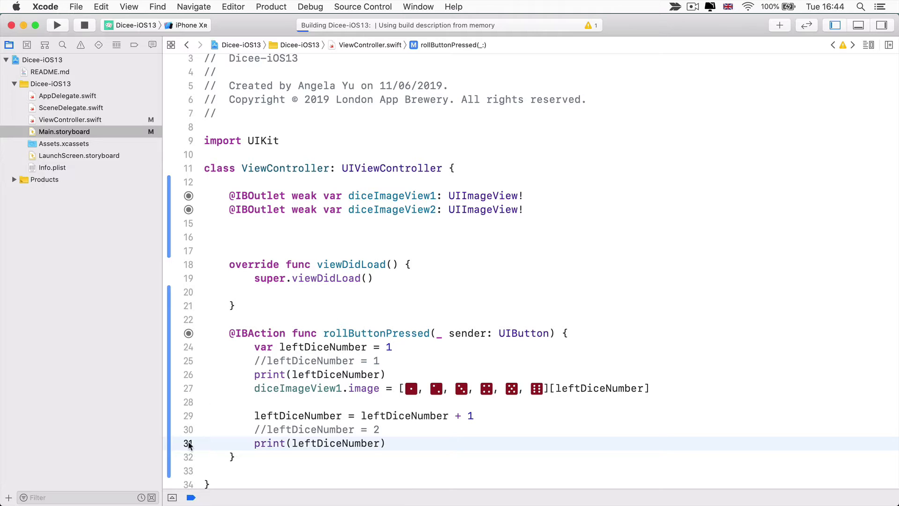
Roll the dice repeatedly in Simulator, watching the console print 1 then 2 every roll
left_click(56, 25)
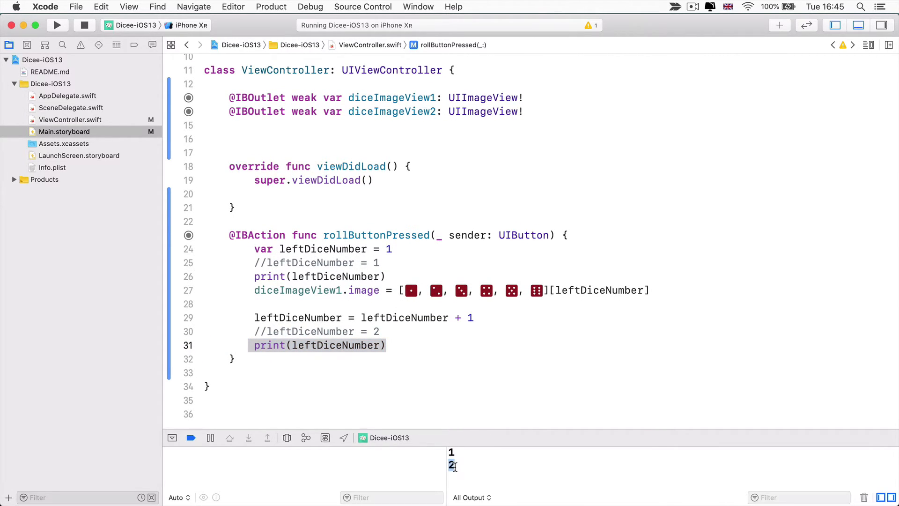
left_click(129, 292)
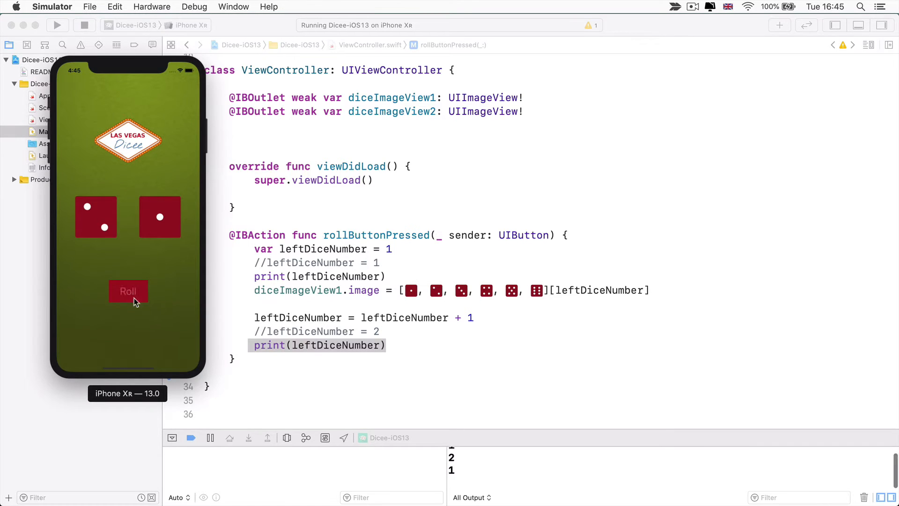
left_click(129, 290)
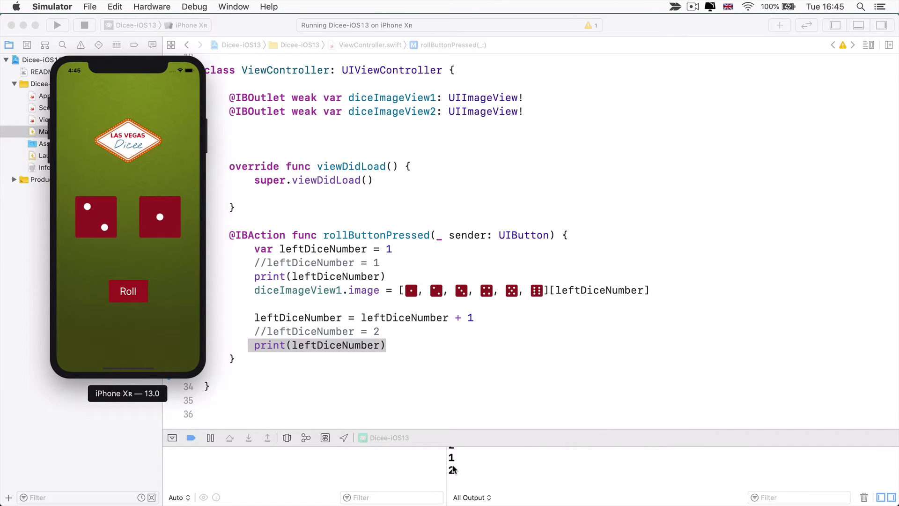
left_click(128, 292)
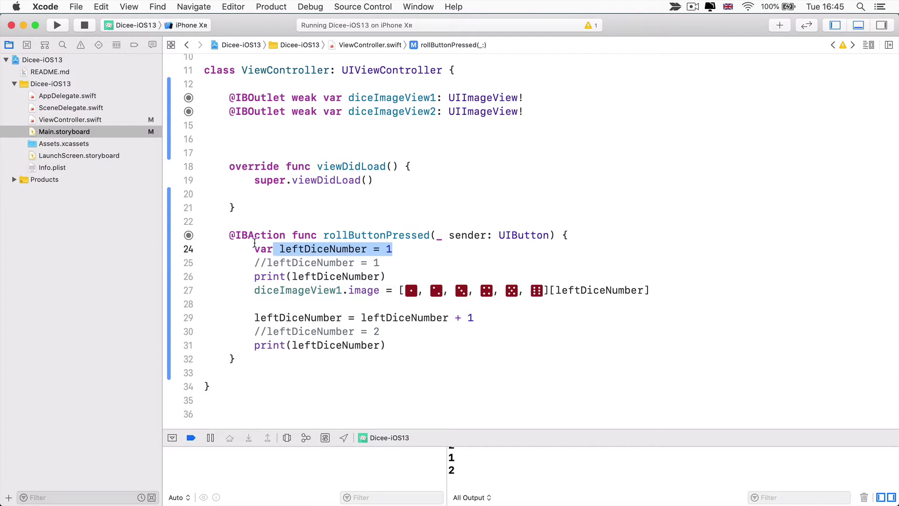
Move var leftDiceNumber = 1 out of rollButtonPressed to class level above viewDidLoad
key("Delete")
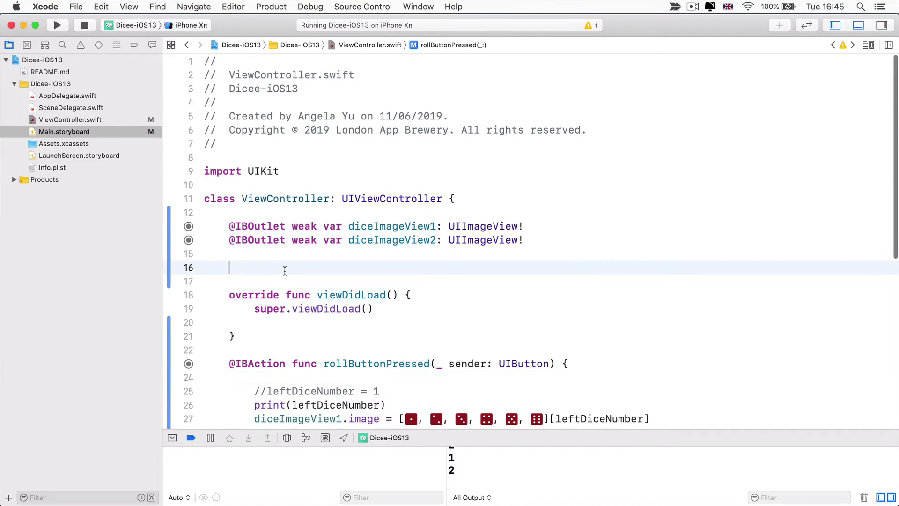
type("var leftDiceNumber = 1")
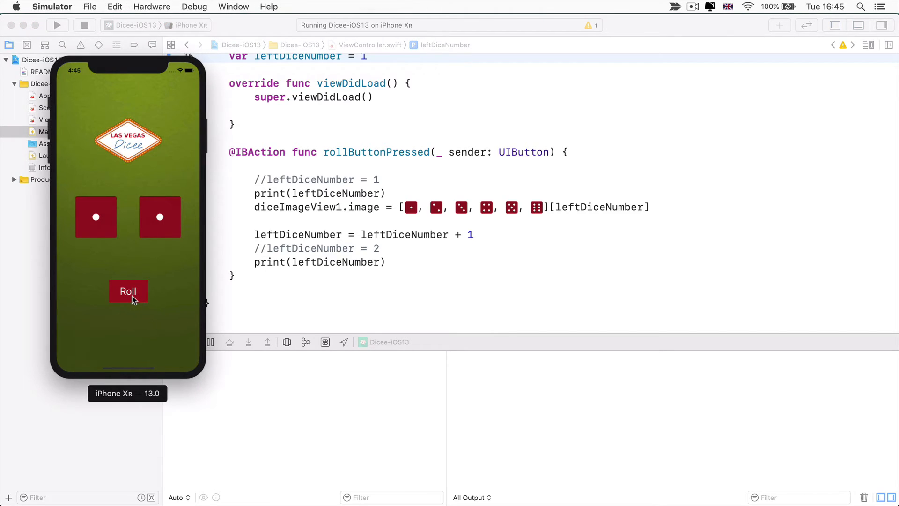
Roll repeatedly in Simulator so the left die climbs to five with the console counting 1 to 5
left_click(128, 291)
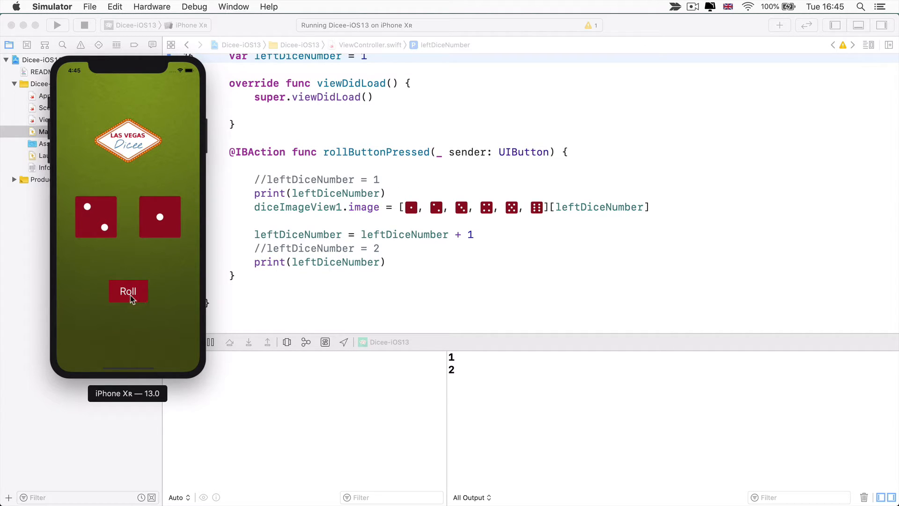
left_click(128, 290)
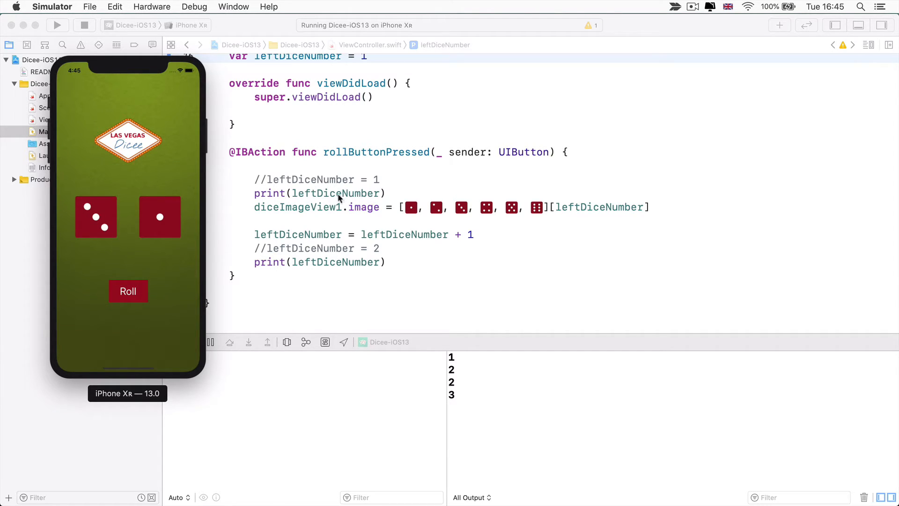
mouse_move(300, 248)
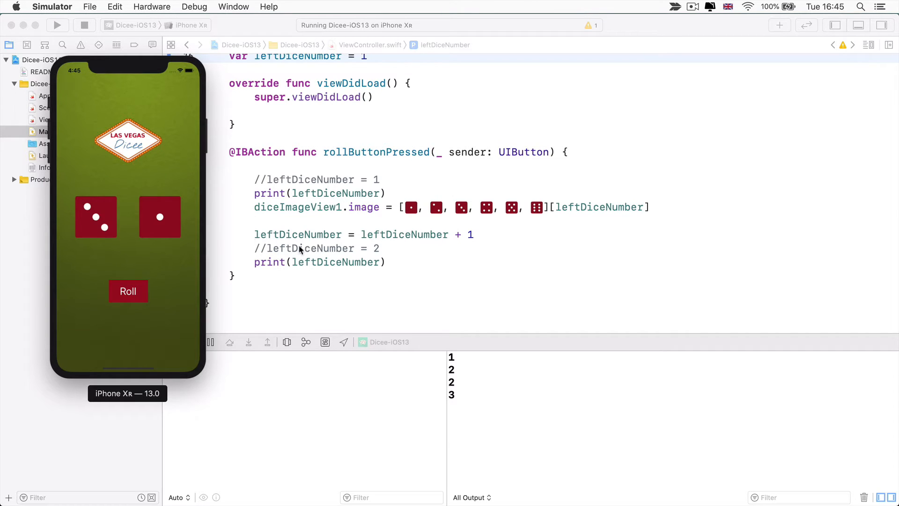
left_click(128, 292)
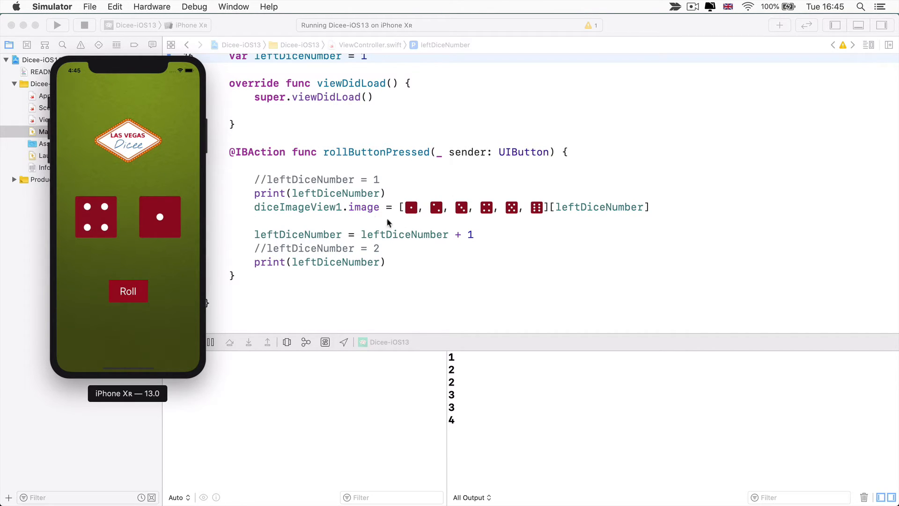
left_click(129, 291)
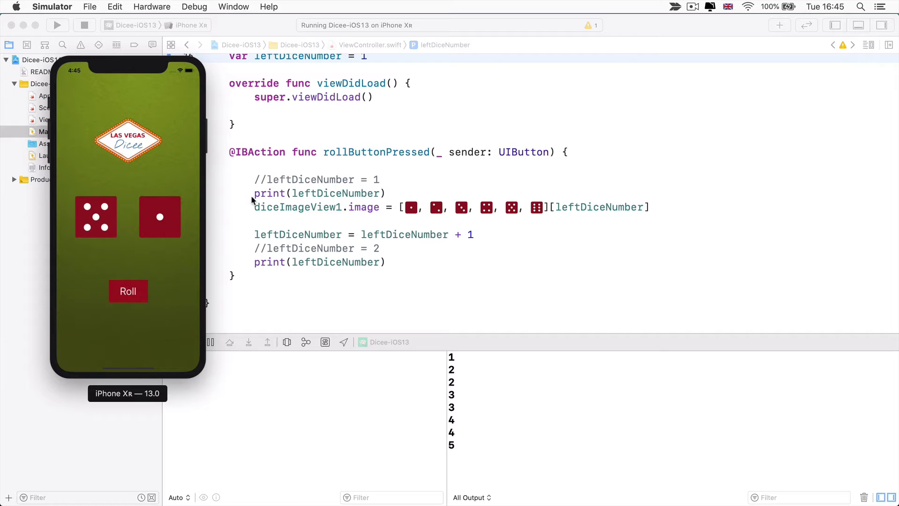
mouse_move(92, 230)
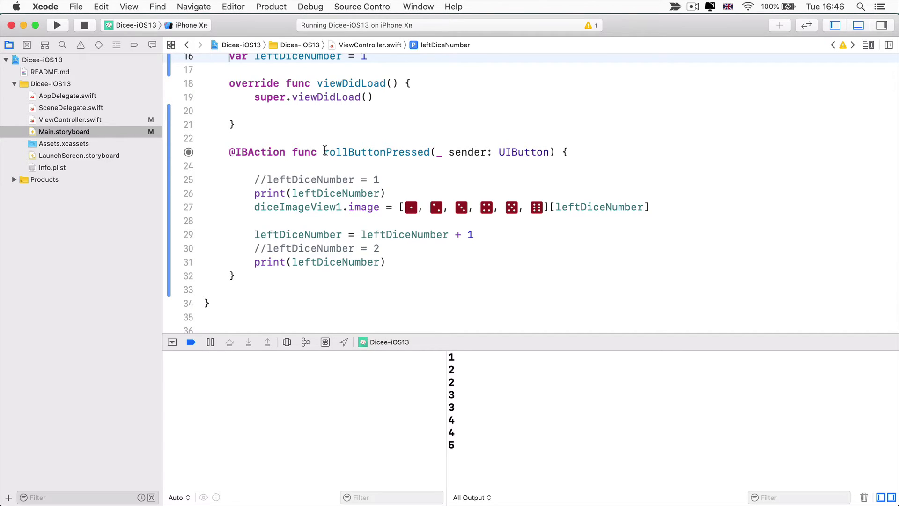
double_click(376, 152)
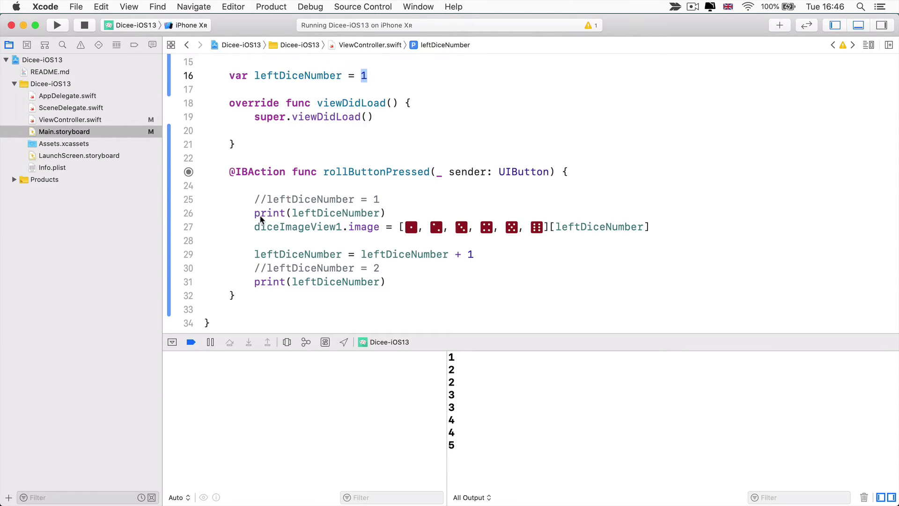
double_click(319, 213)
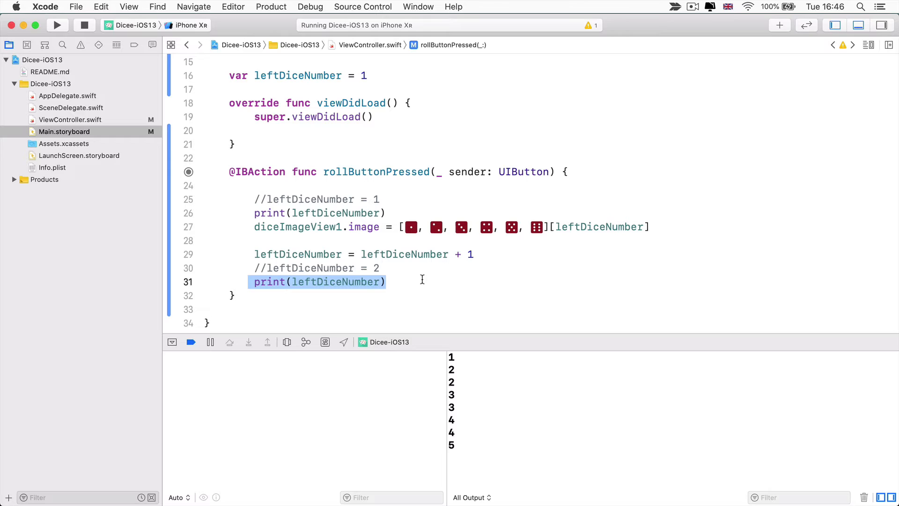
mouse_move(387, 250)
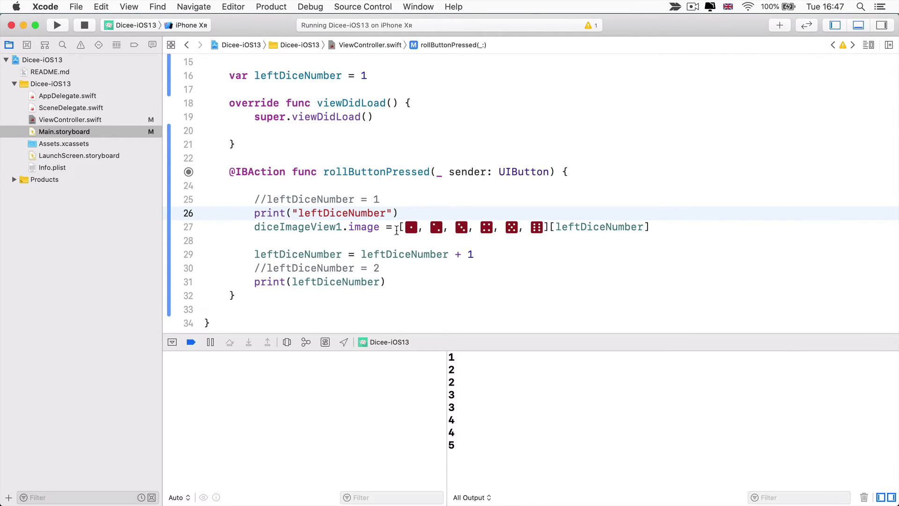
Label the prints "leftDiceNumber at beginning = \(leftDiceNumber)" and "at the end = \(leftDiceNumber)", then run
type("\" \"")
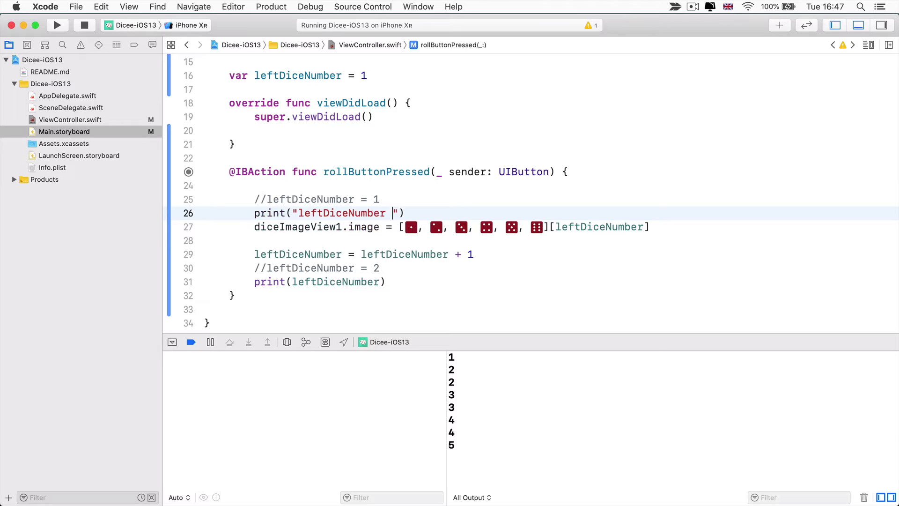
type("at beginning = \\(")
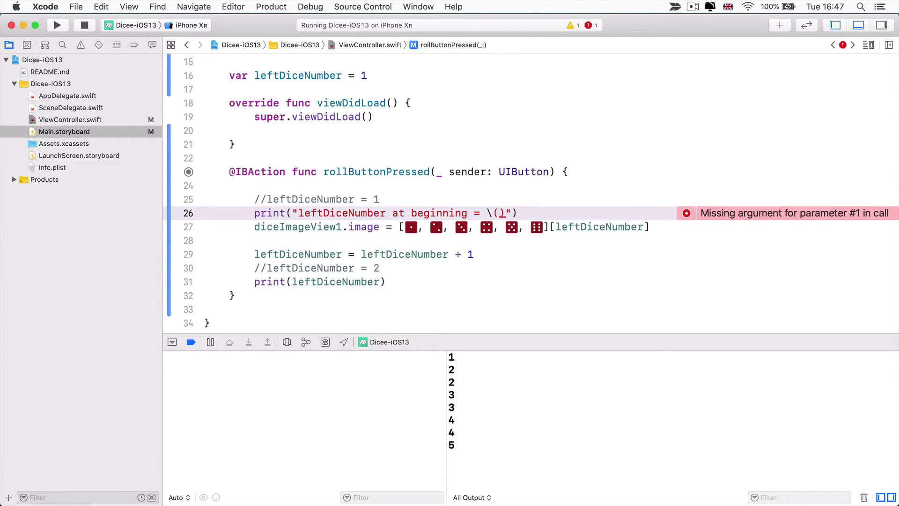
type("left")
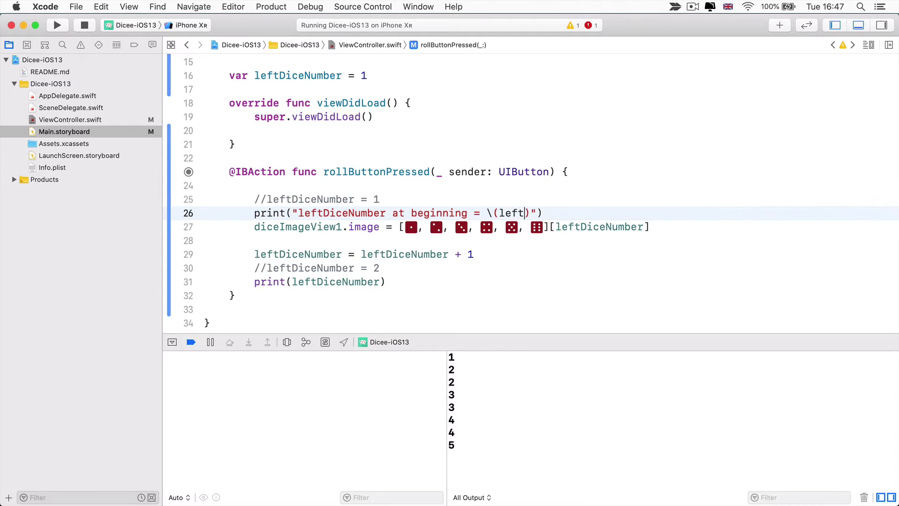
type("DiceNumber")
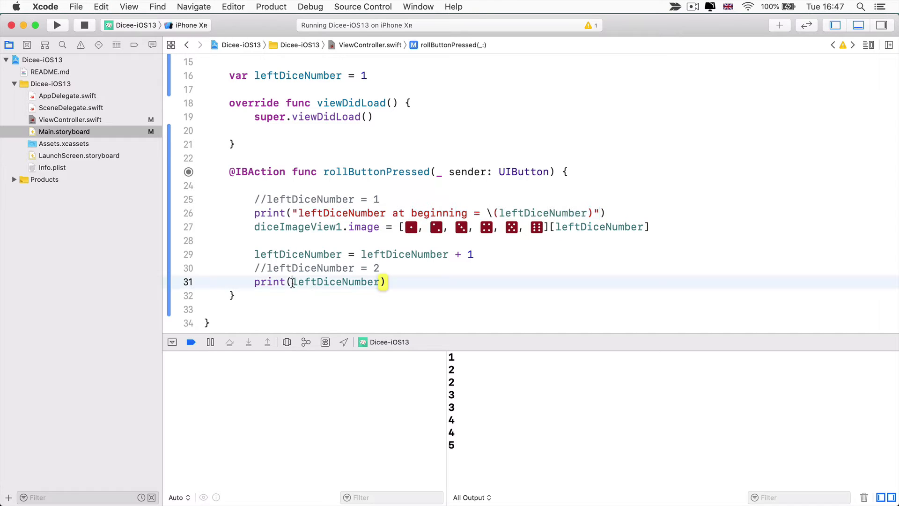
type("\"leftDiceNumber at beginning = \\(leftDiceNumber)\")")
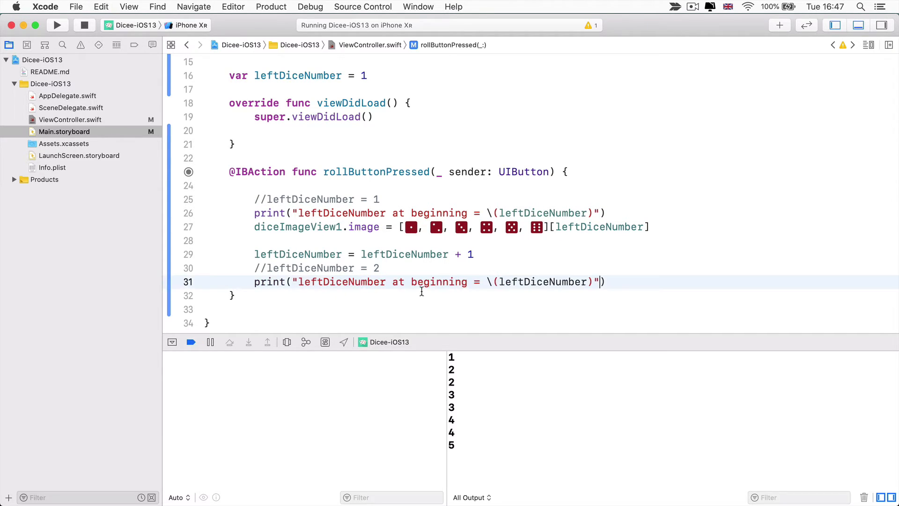
type("the end")
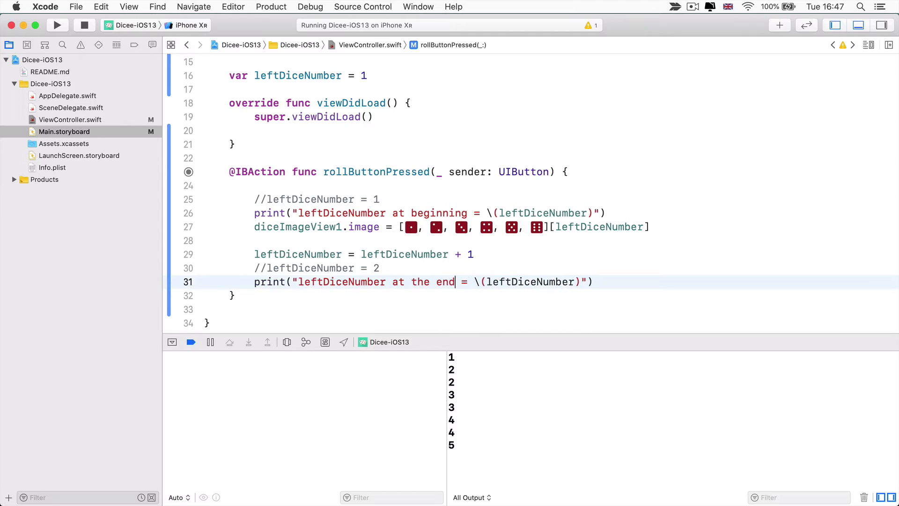
left_click(56, 25)
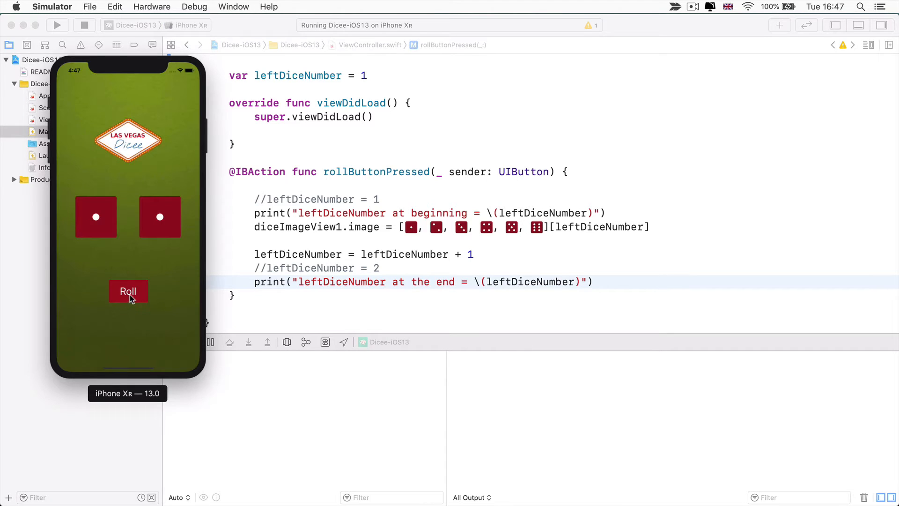
Roll past six in Simulator until Dicee crashes with Index out of range, then stop the run
left_click(129, 291)
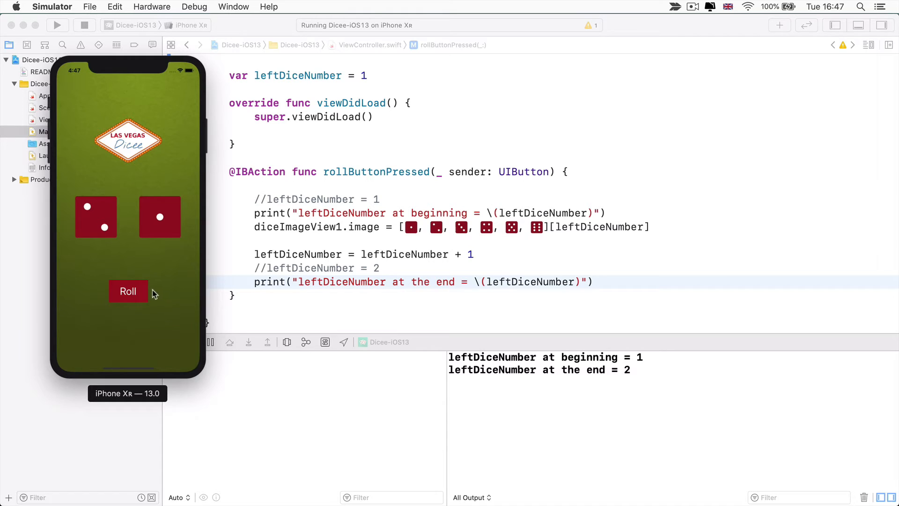
left_click(129, 292)
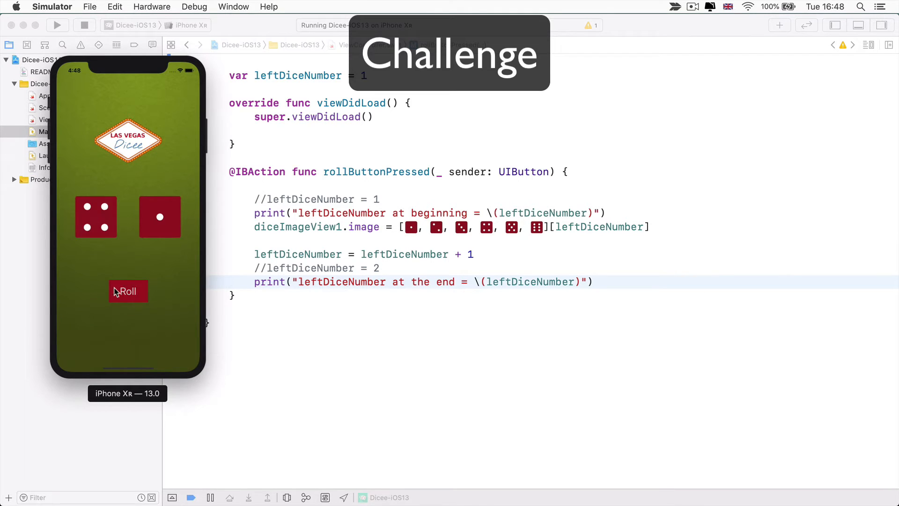
left_click(129, 291)
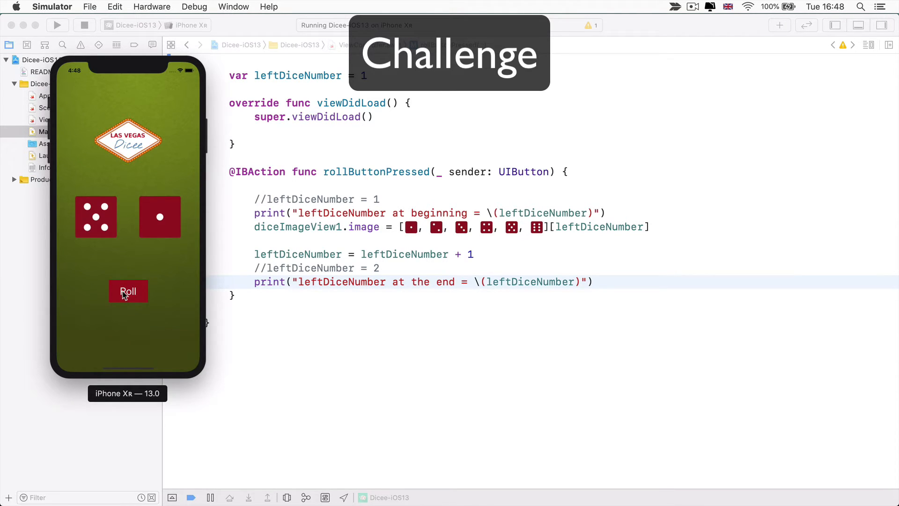
left_click(128, 291)
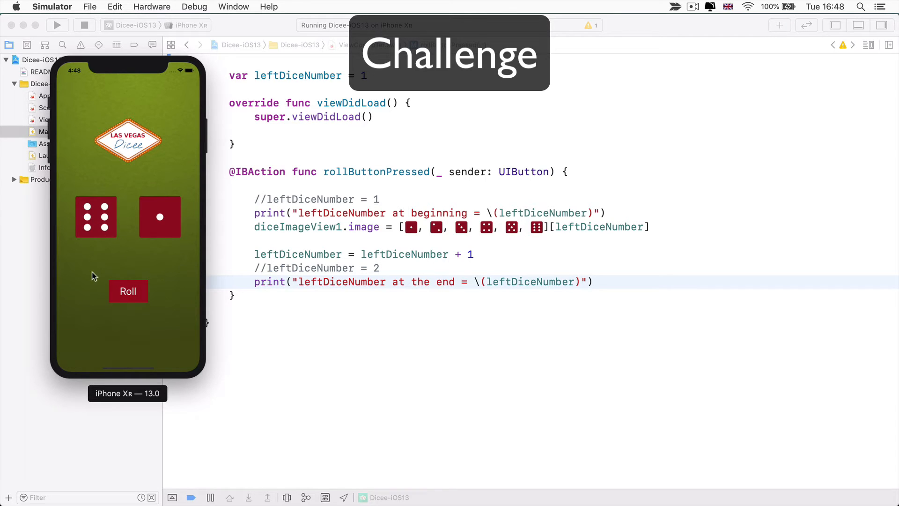
left_click(129, 291)
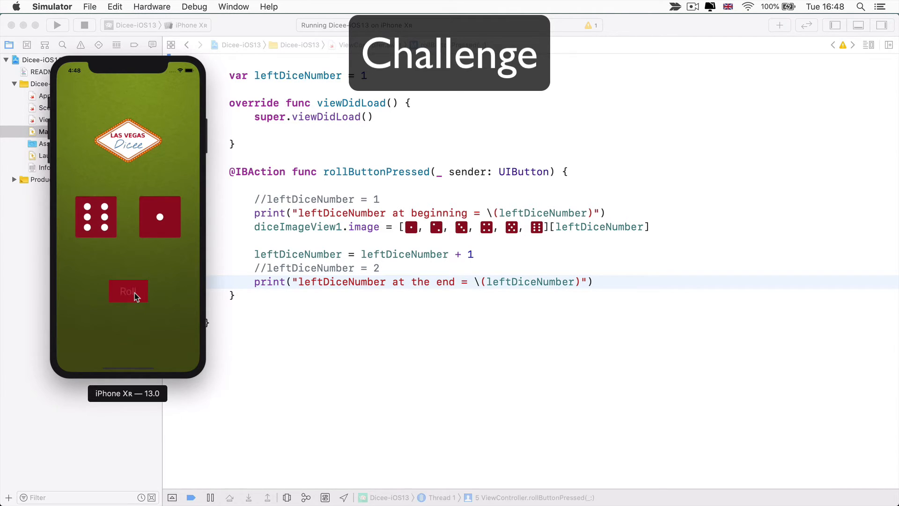
left_click(128, 292)
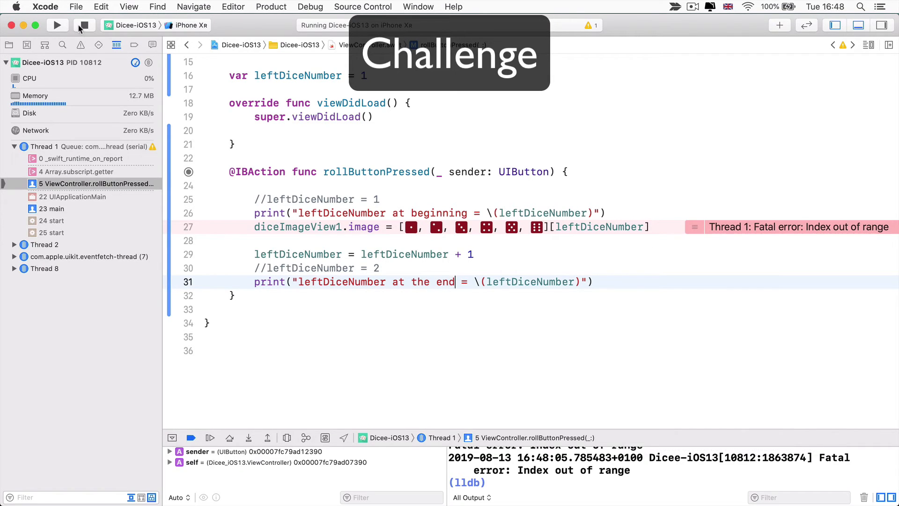
left_click(83, 24)
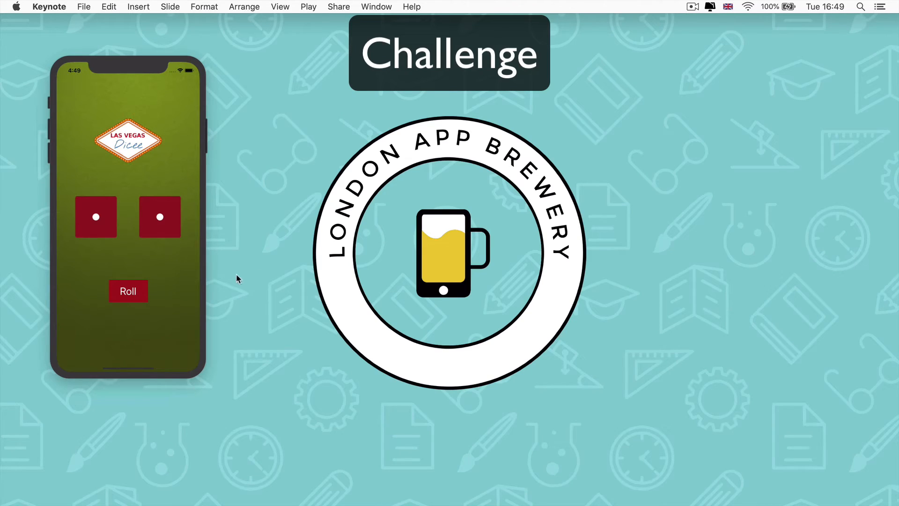
mouse_move(161, 234)
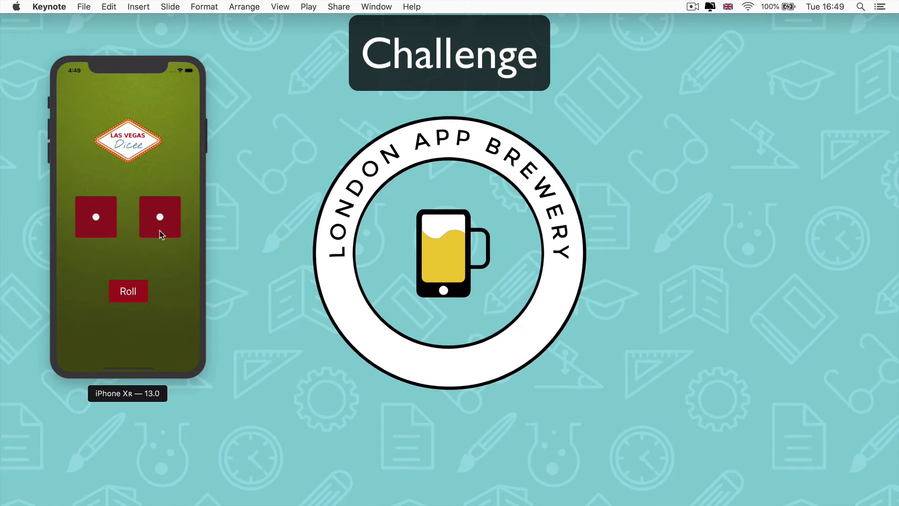
mouse_move(151, 201)
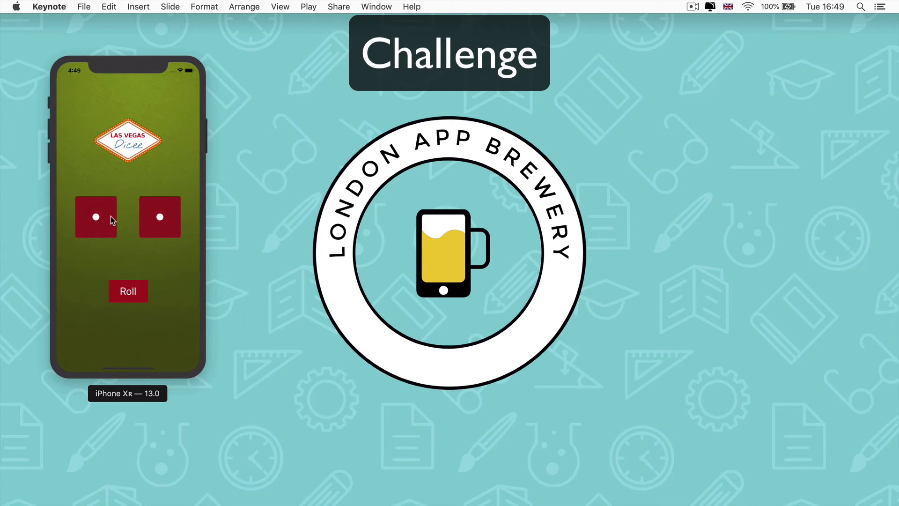
mouse_move(212, 234)
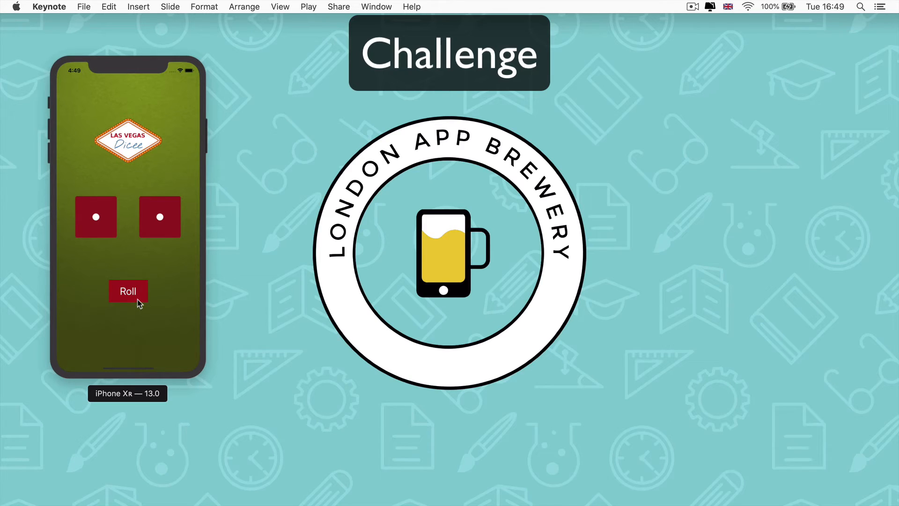
Roll the Challenge demo dice three times, showing the left die counting up and the right counting down
left_click(128, 291)
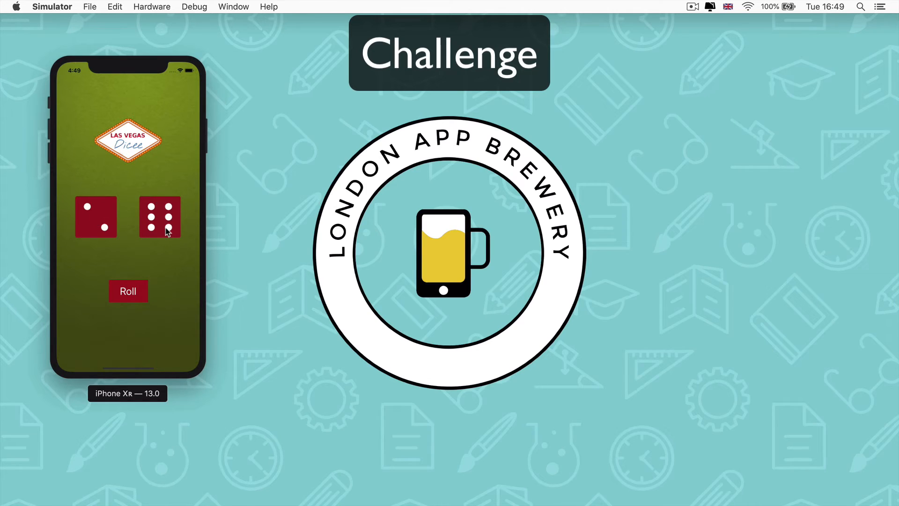
left_click(128, 290)
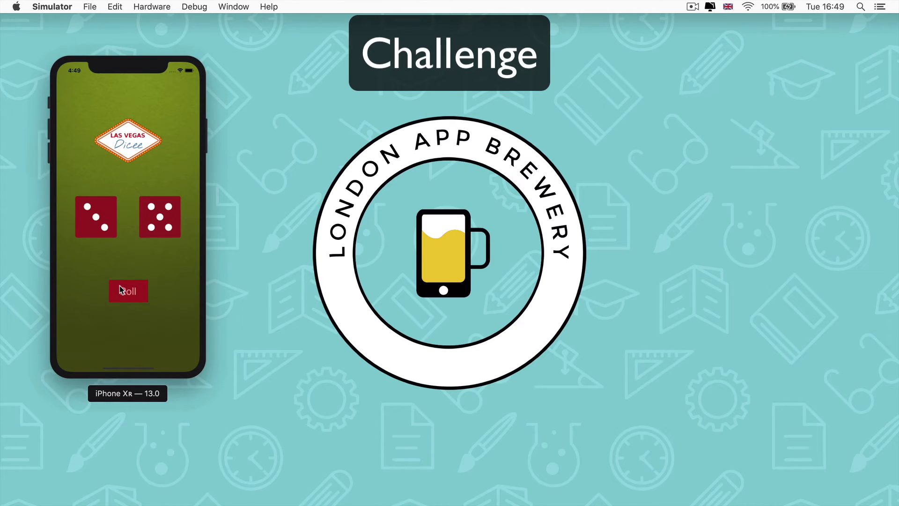
left_click(127, 291)
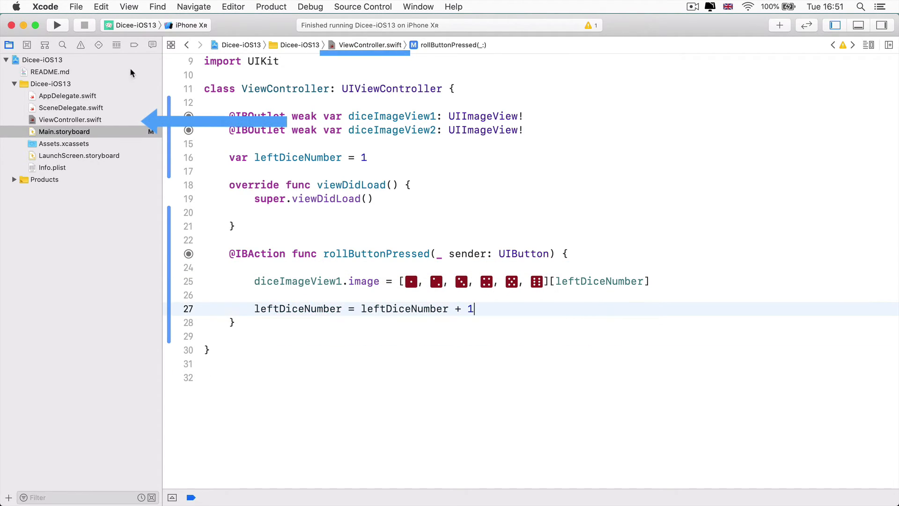
Glance at Main.storyboard in the navigator, then return to ViewController.swift
left_click(70, 119)
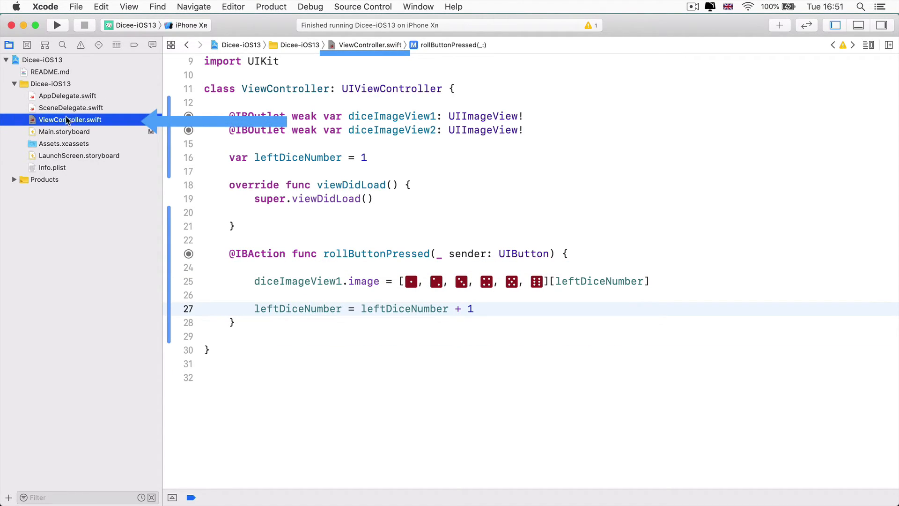
left_click(64, 131)
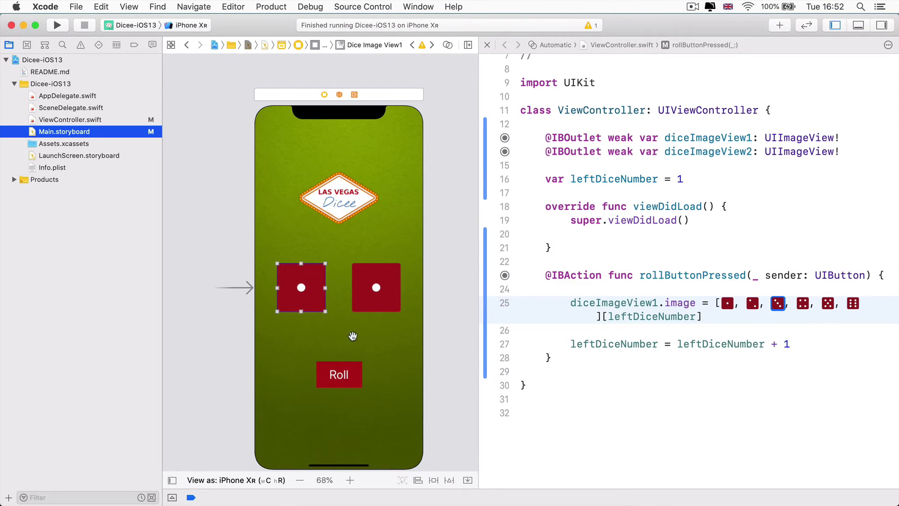
mouse_move(441, 337)
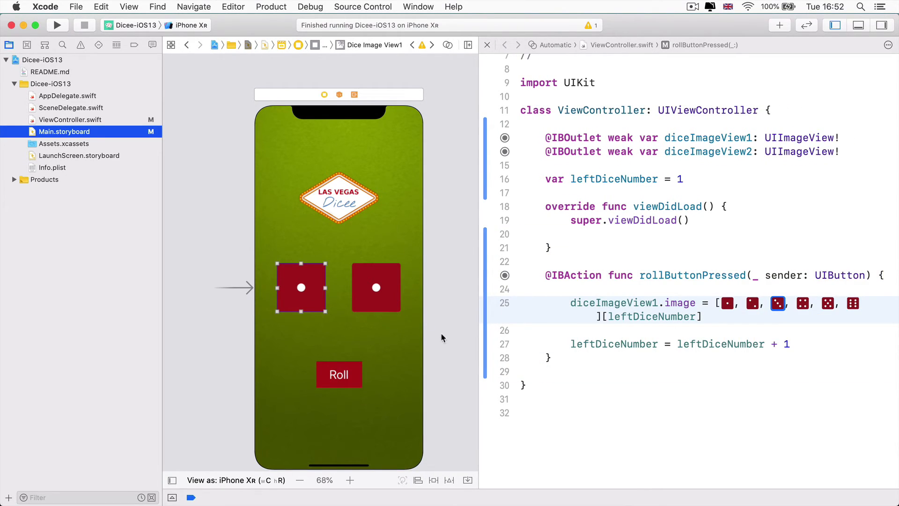
left_click(70, 119)
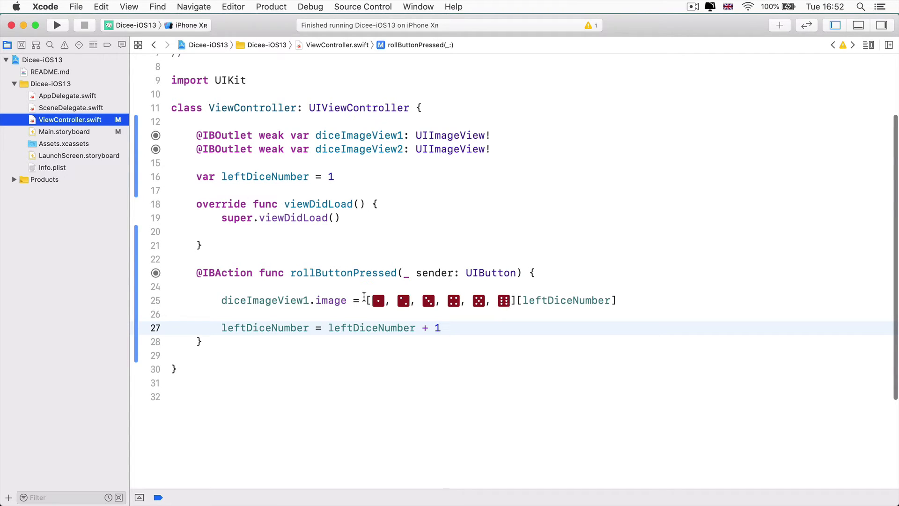
Rename the left image view to diceImageView1 and begin a diceImageView2.image = line
double_click(263, 300)
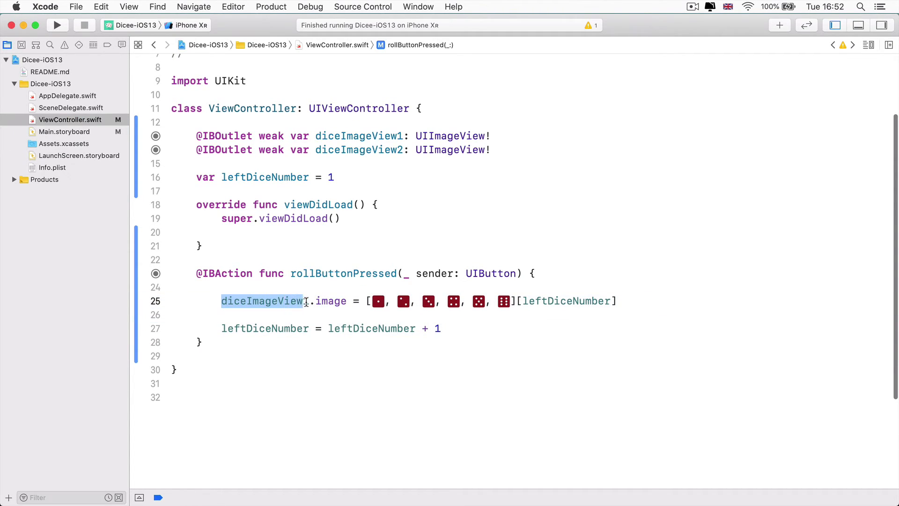
type("1")
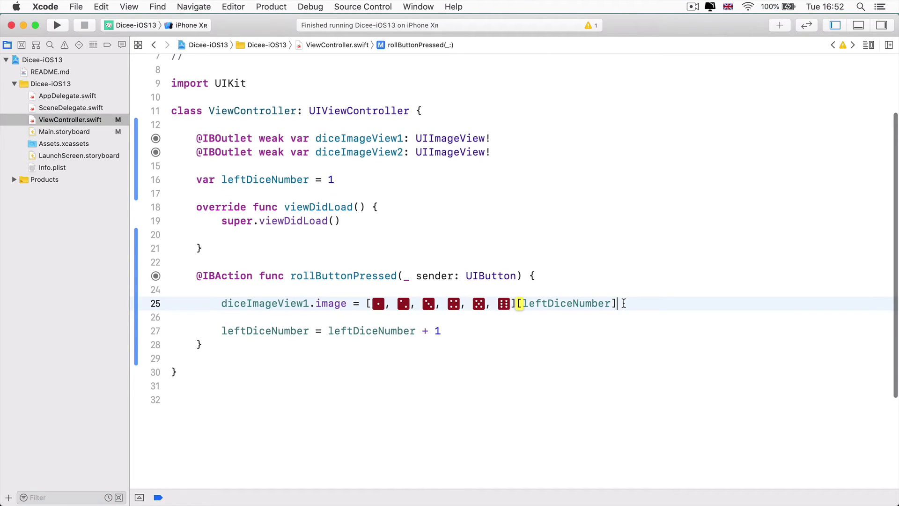
key("Return")
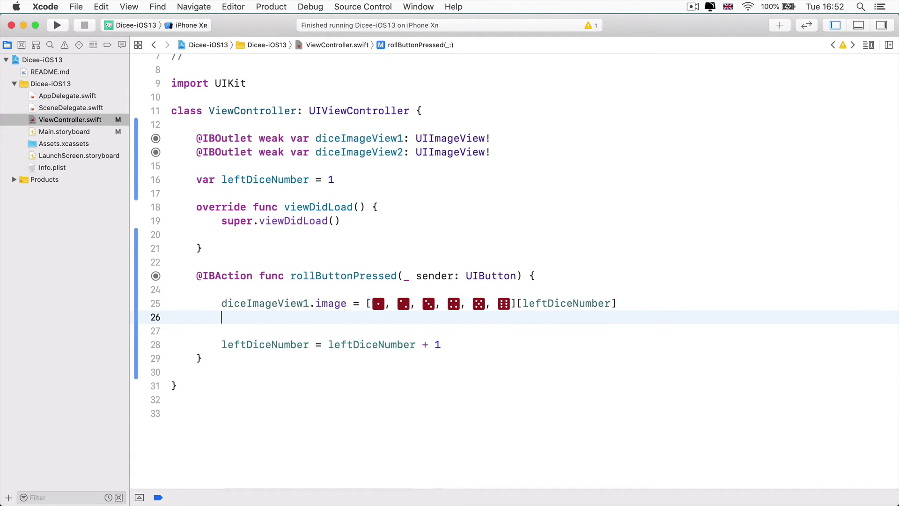
type("diceImageView2")
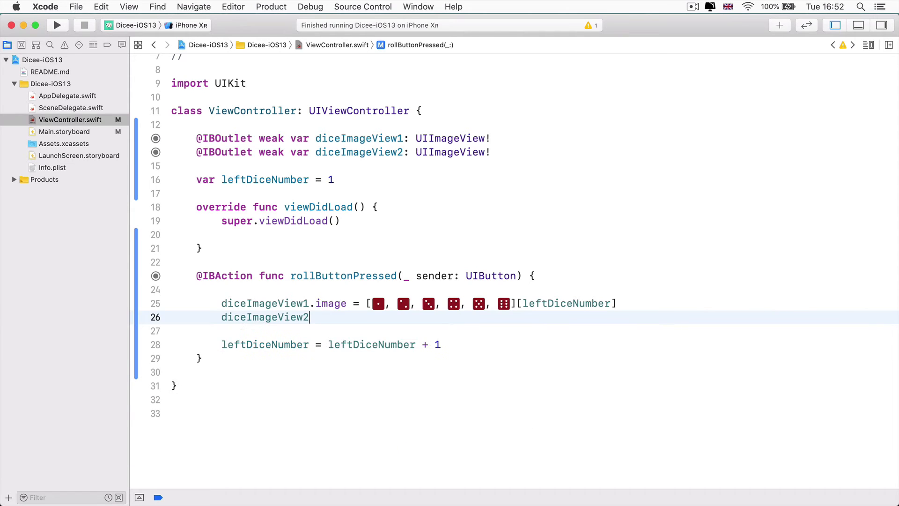
type(".image")
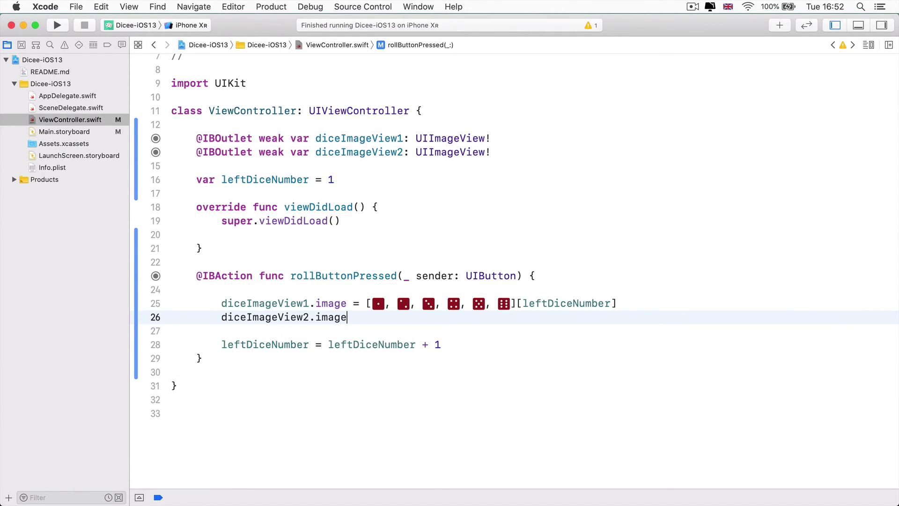
type("= [■, ■, ■, ■, ■, ■][")
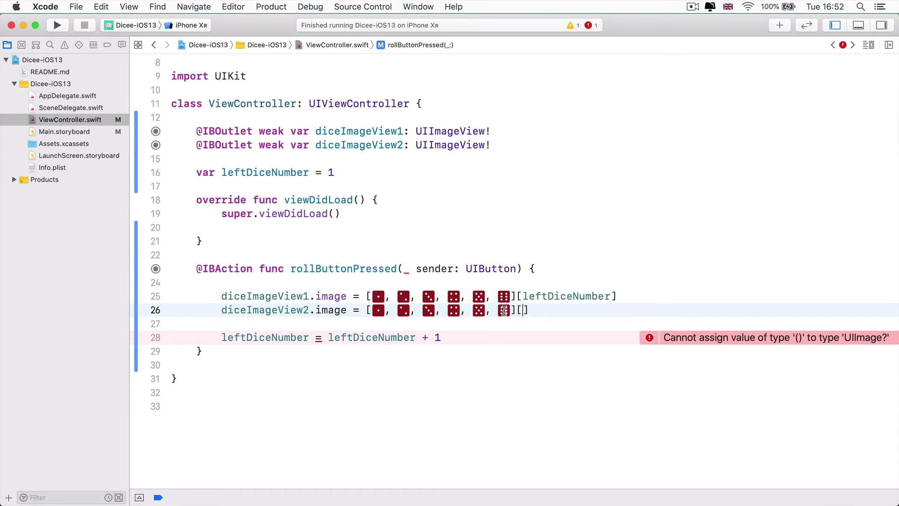
Index the six-dice array with the fixed value 5 for diceImageView2
type("5")
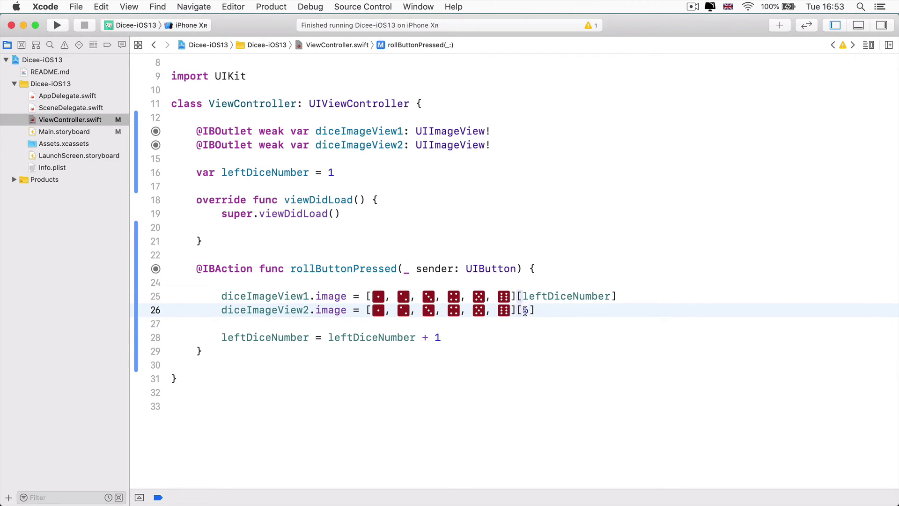
type("5")
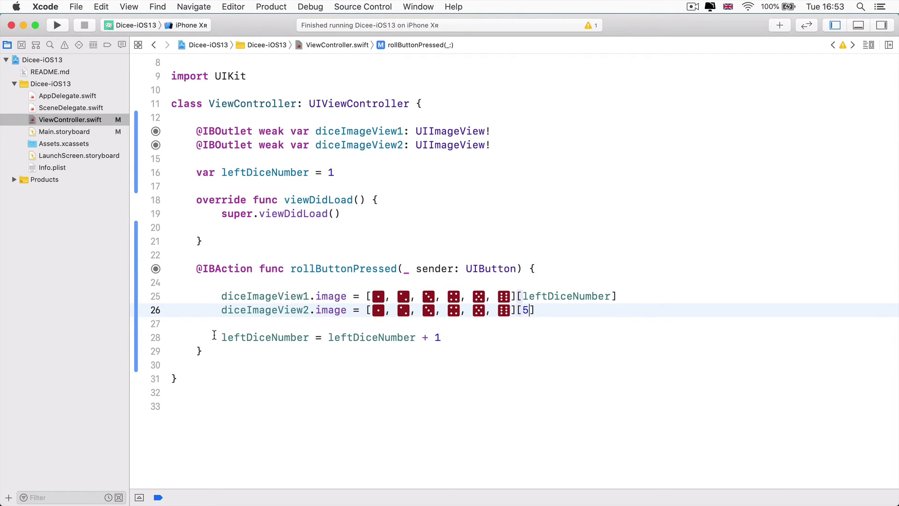
left_click(224, 337)
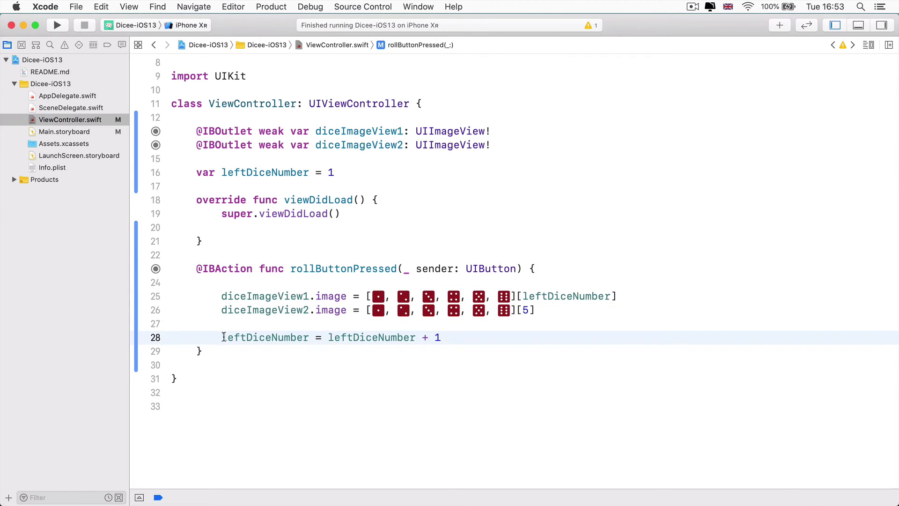
double_click(265, 338)
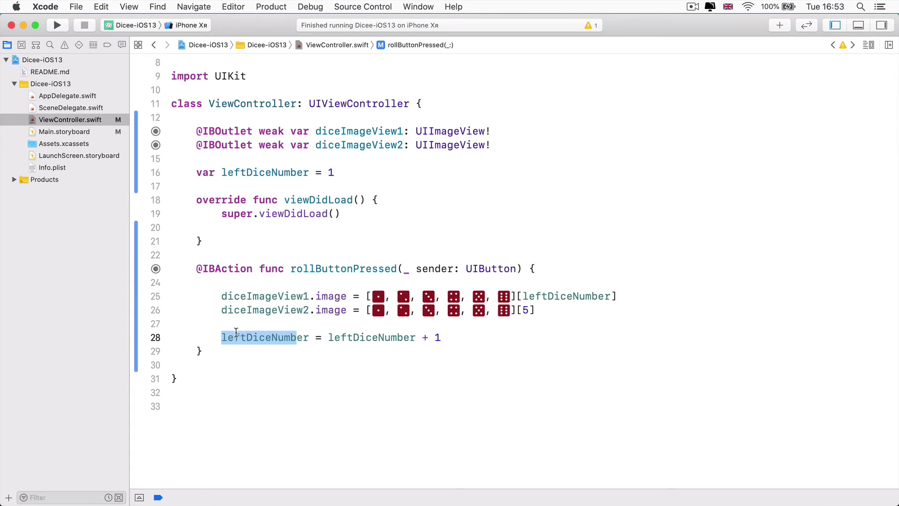
Declare var rightDiceNumber = 5 below the leftDiceNumber property
left_click(335, 172)
type("va")
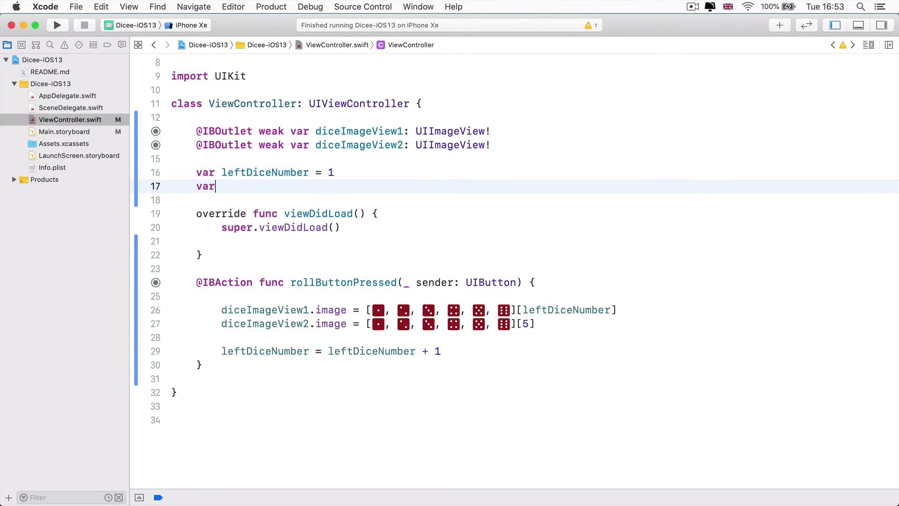
type("rig")
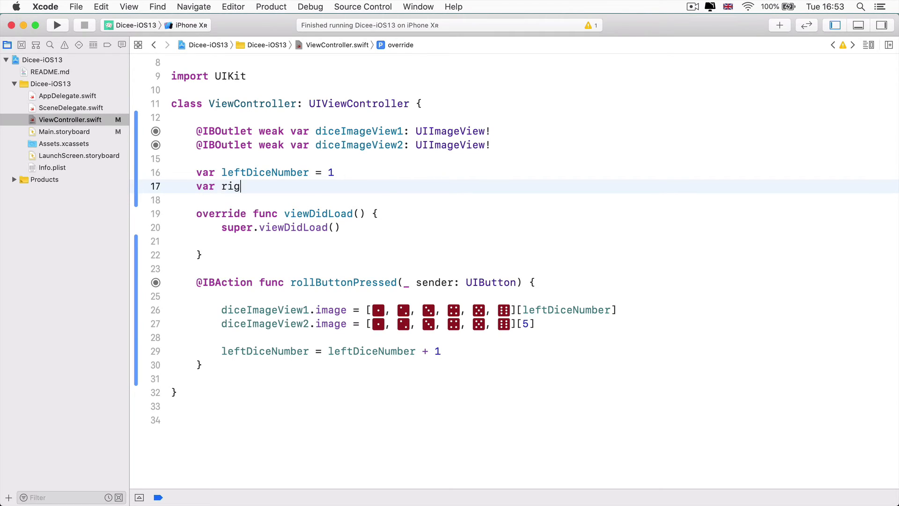
type("htDiceNumber =")
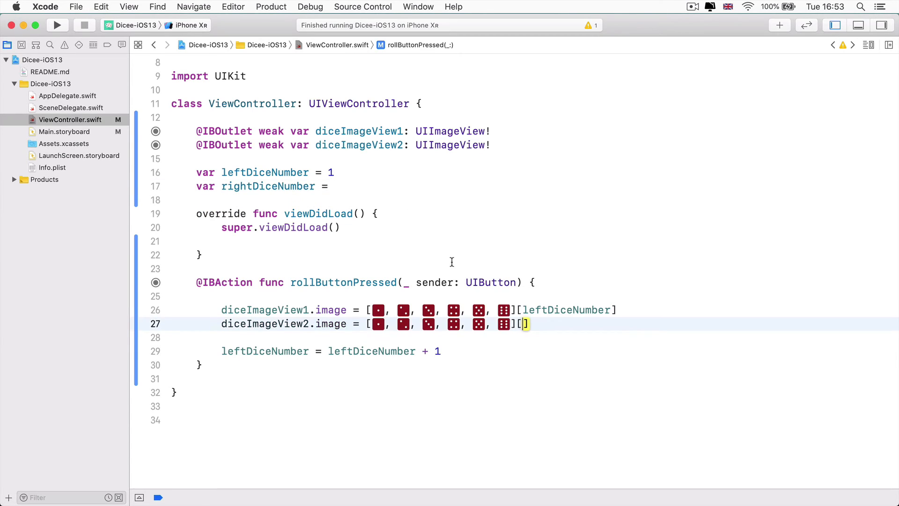
type("5")
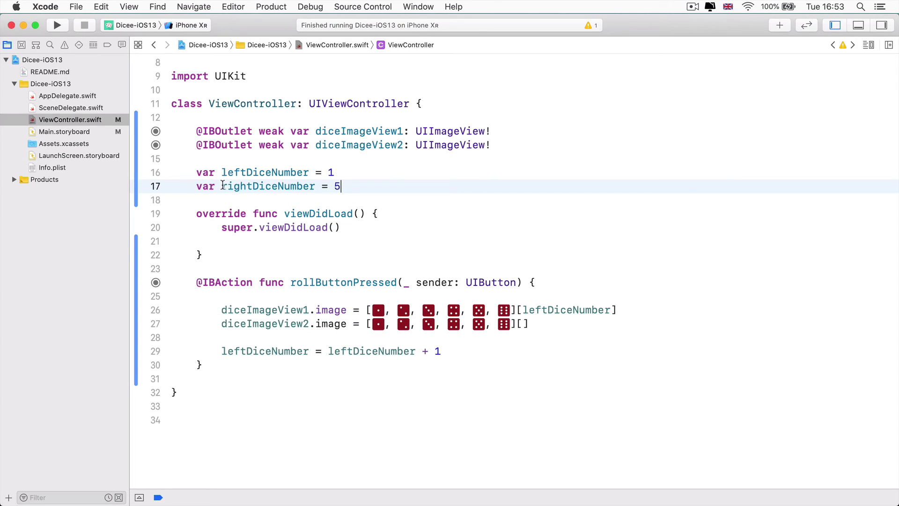
Replace the fixed [5] index on the diceImageView2 line with rightDiceNumber
double_click(267, 186)
type("rightDice")
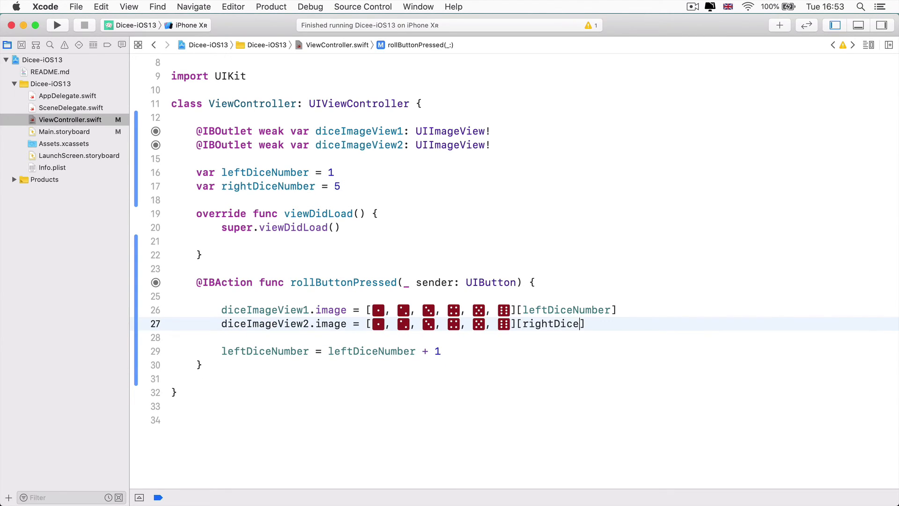
type("Number]")
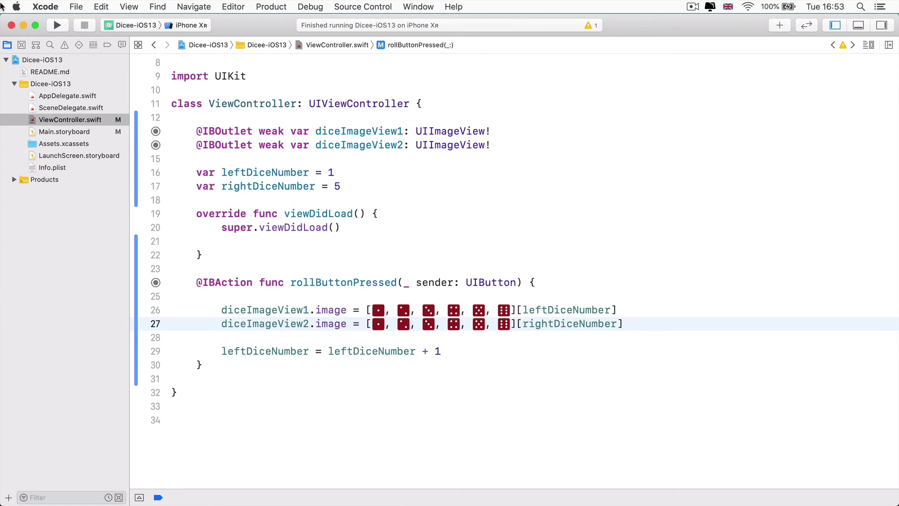
Build and run Dicee on the iPhone Xʀ simulator with the rightDiceNumber code
left_click(56, 24)
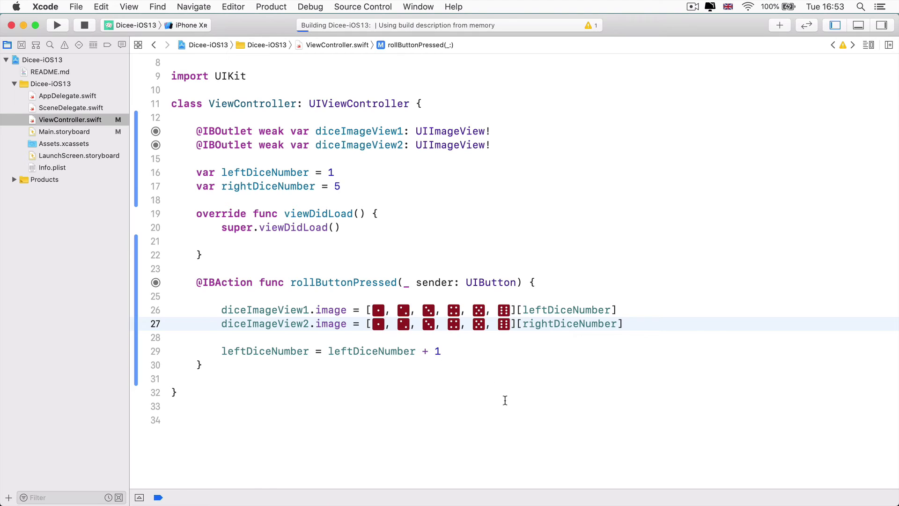
left_click(56, 25)
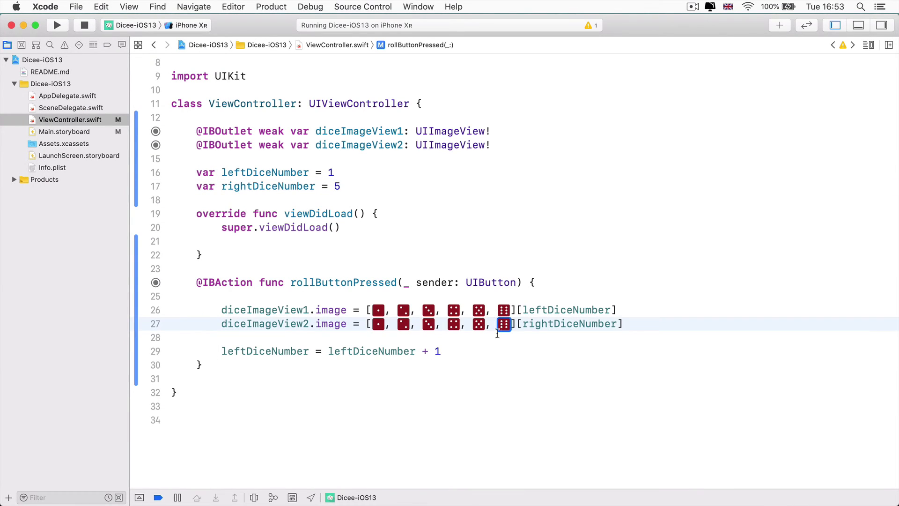
mouse_move(551, 344)
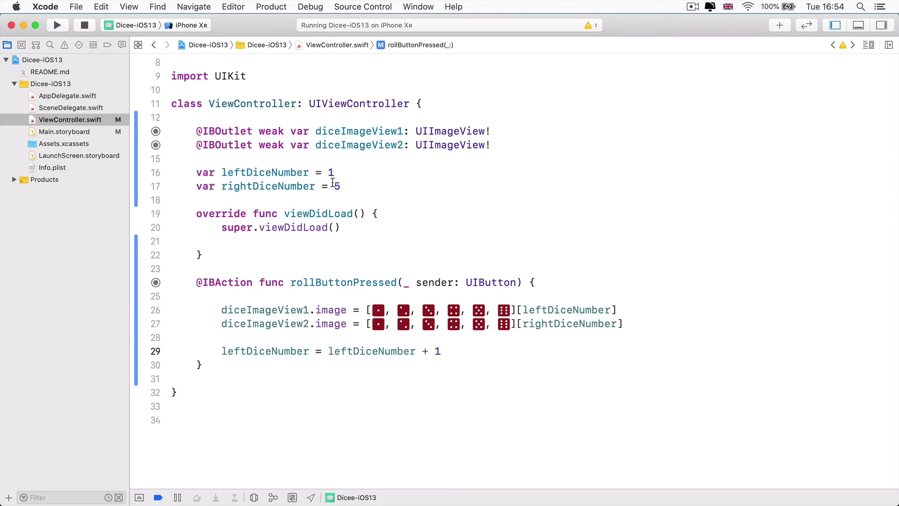
double_click(337, 186)
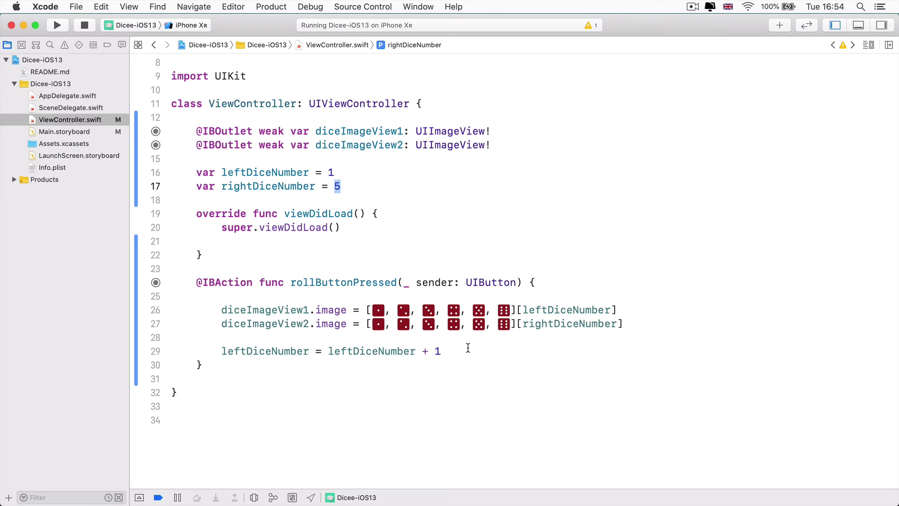
left_click(441, 351)
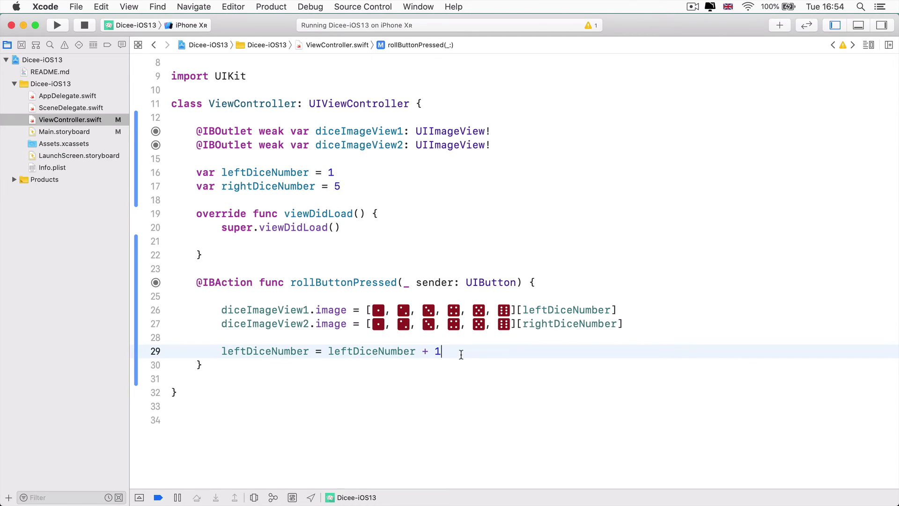
Add rightDiceNumber = rightDiceNumber - 1 after the leftDiceNumber increment
key("Return")
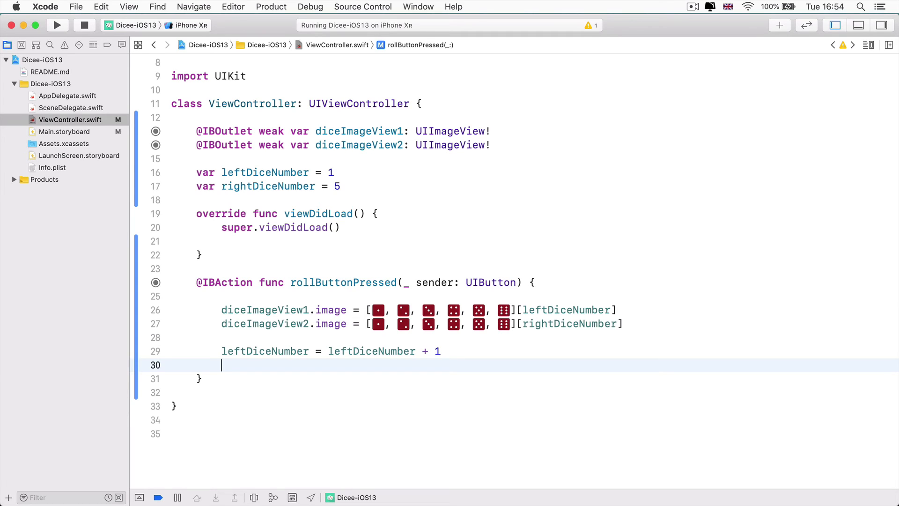
type("righ")
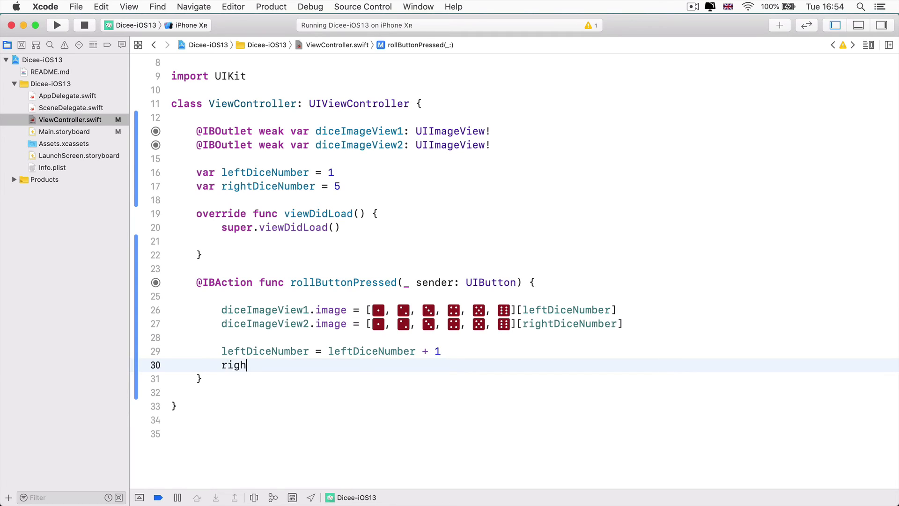
type("tDiceNumber =")
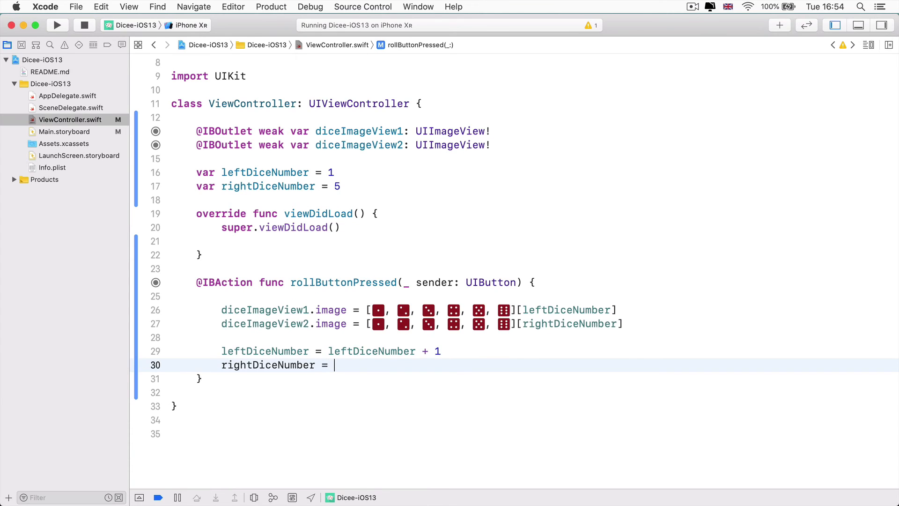
type("rightDiceNumber -")
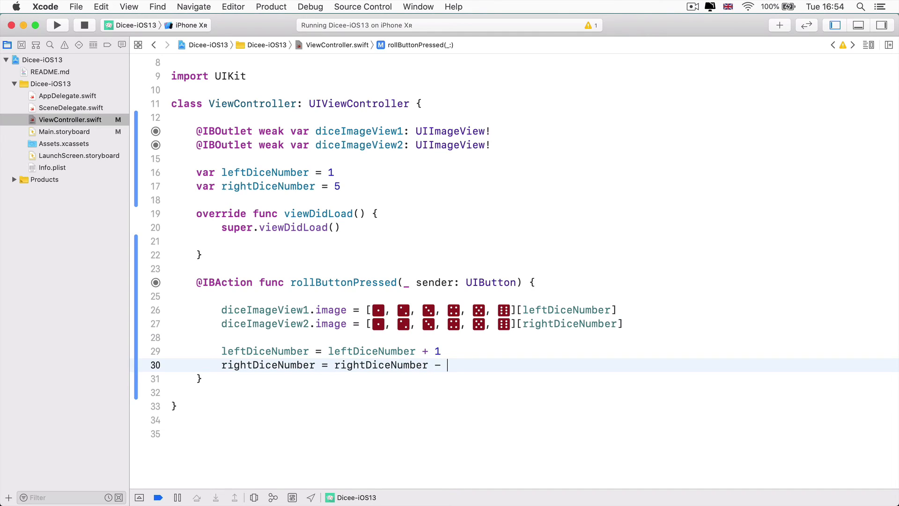
type("1")
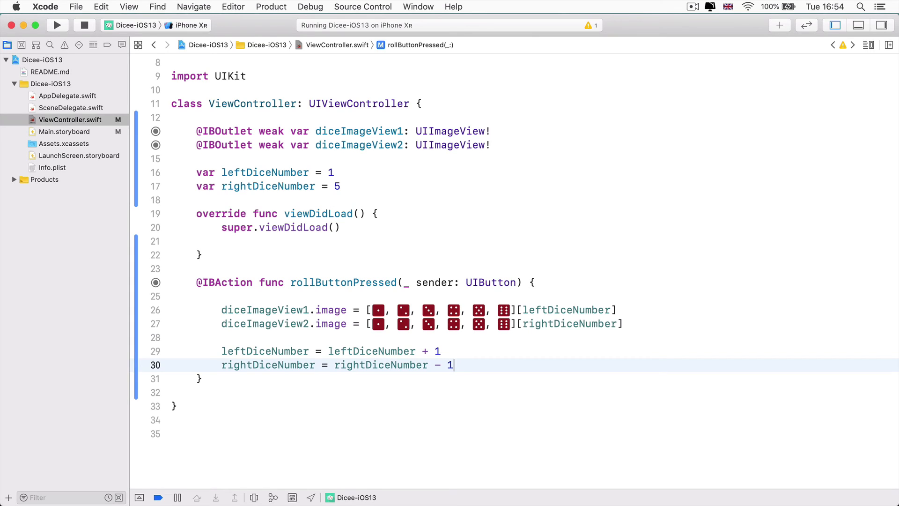
Rebuild the app and roll the dice in the Simulator, showing six and one
left_click(57, 24)
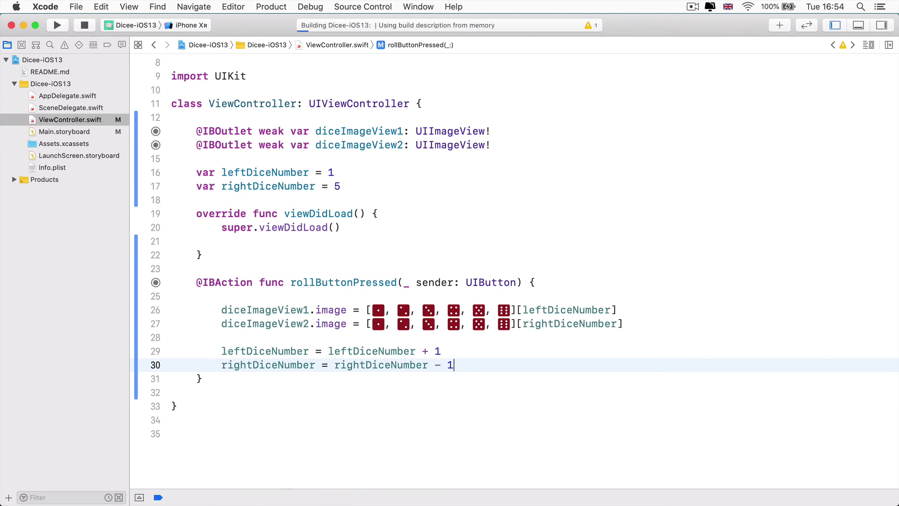
left_click(57, 25)
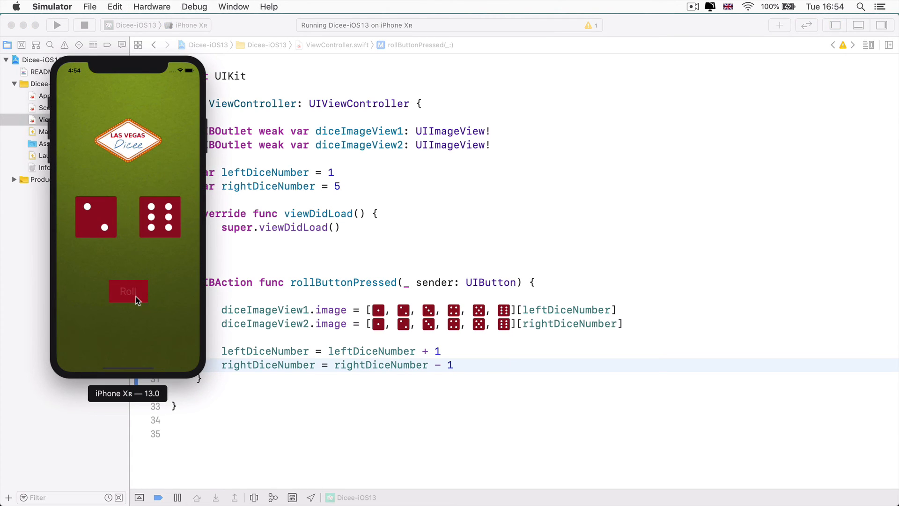
left_click(128, 292)
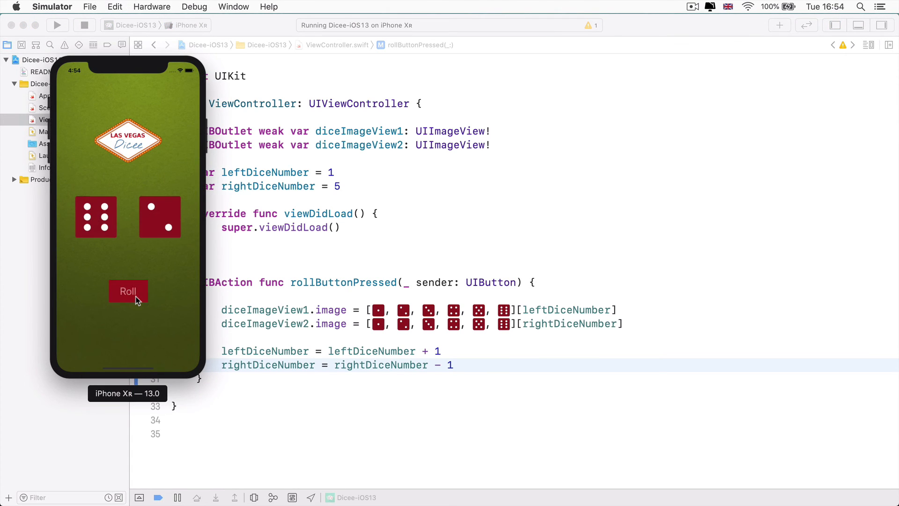